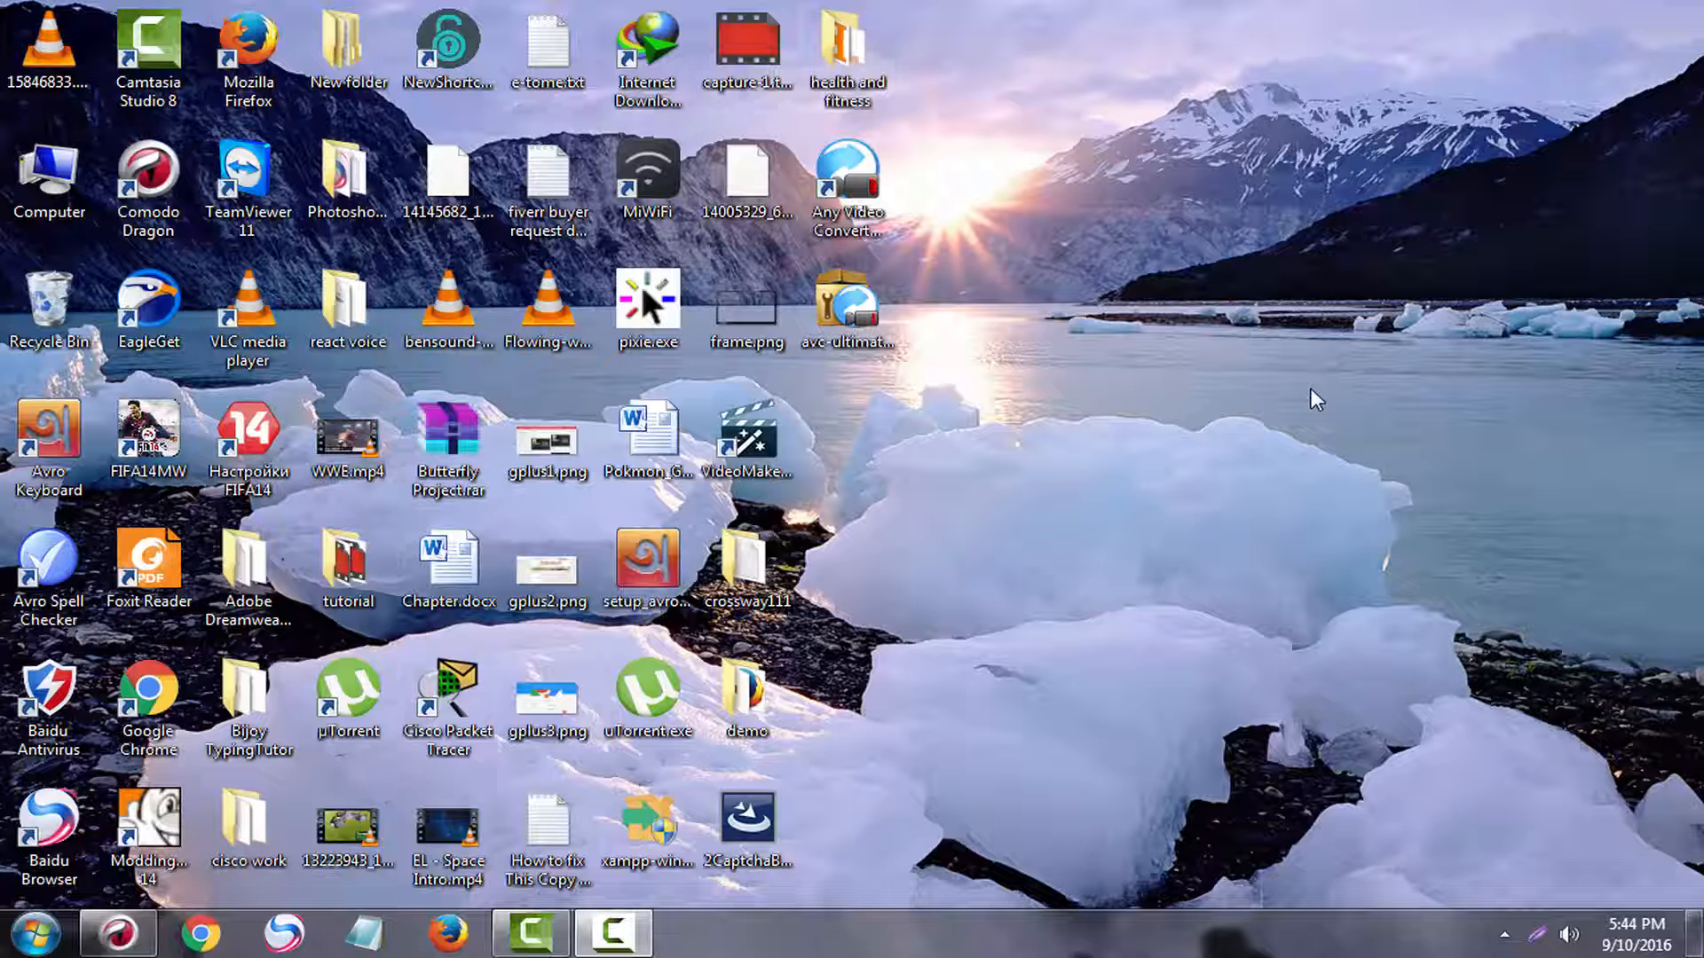
pyautogui.moveTo(968, 611)
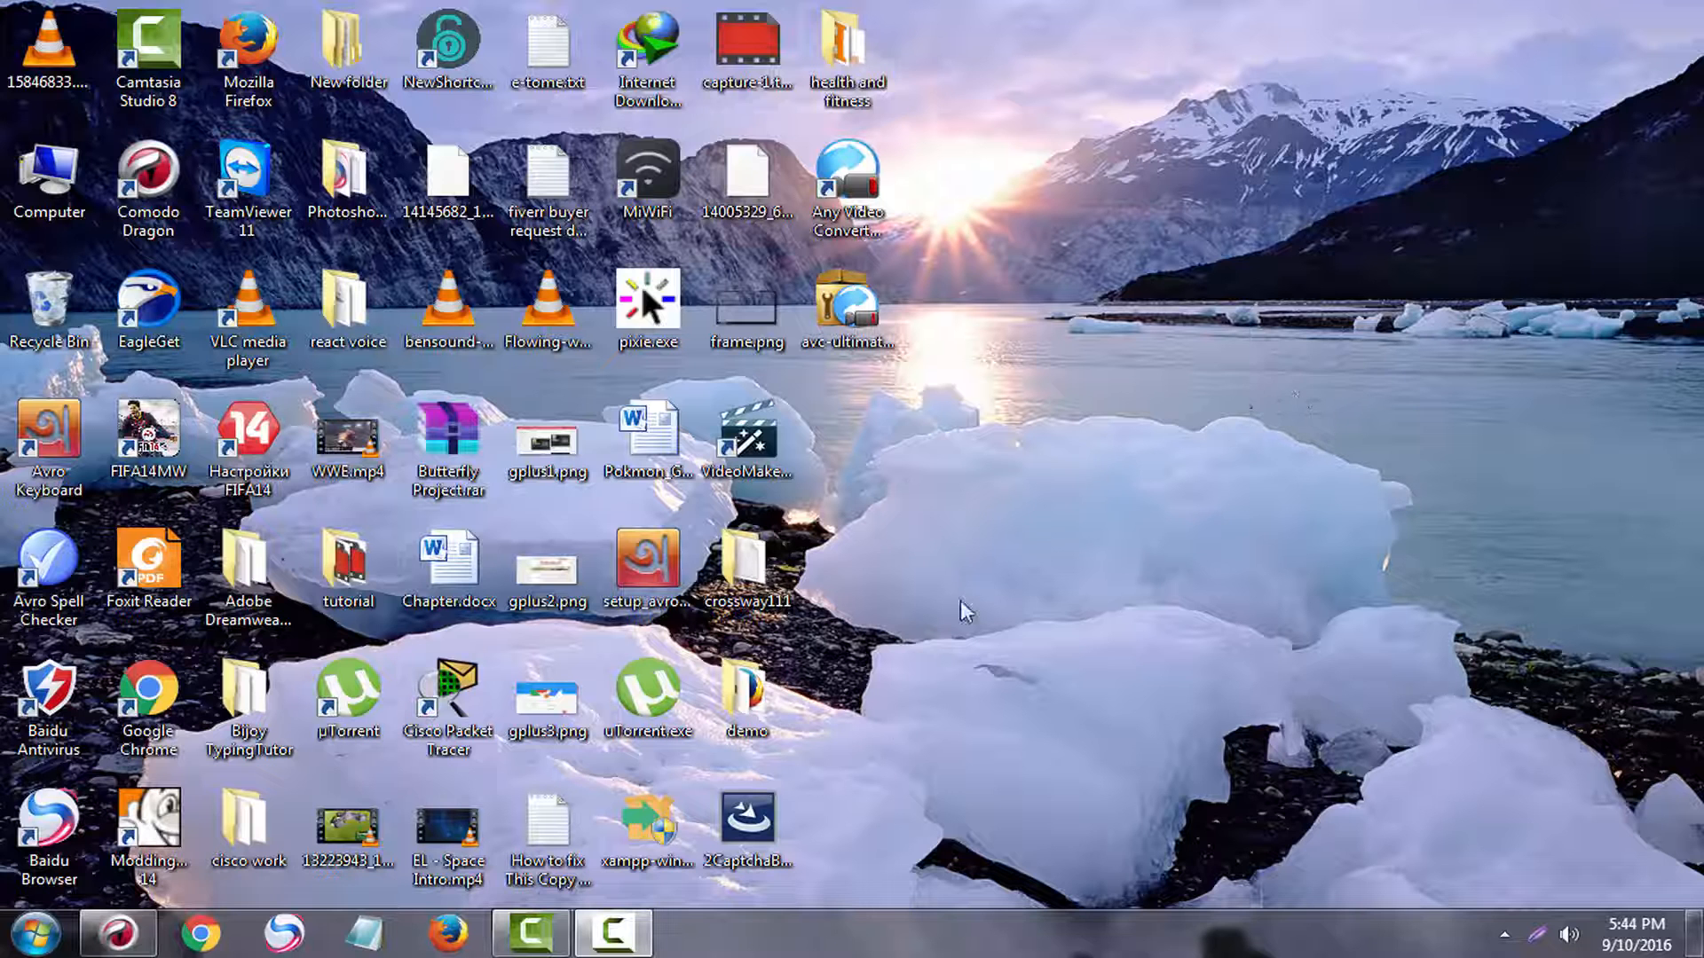
# Search the Start Menu for cmd and run cmd.exe as administrator.
pyautogui.click(36, 933)
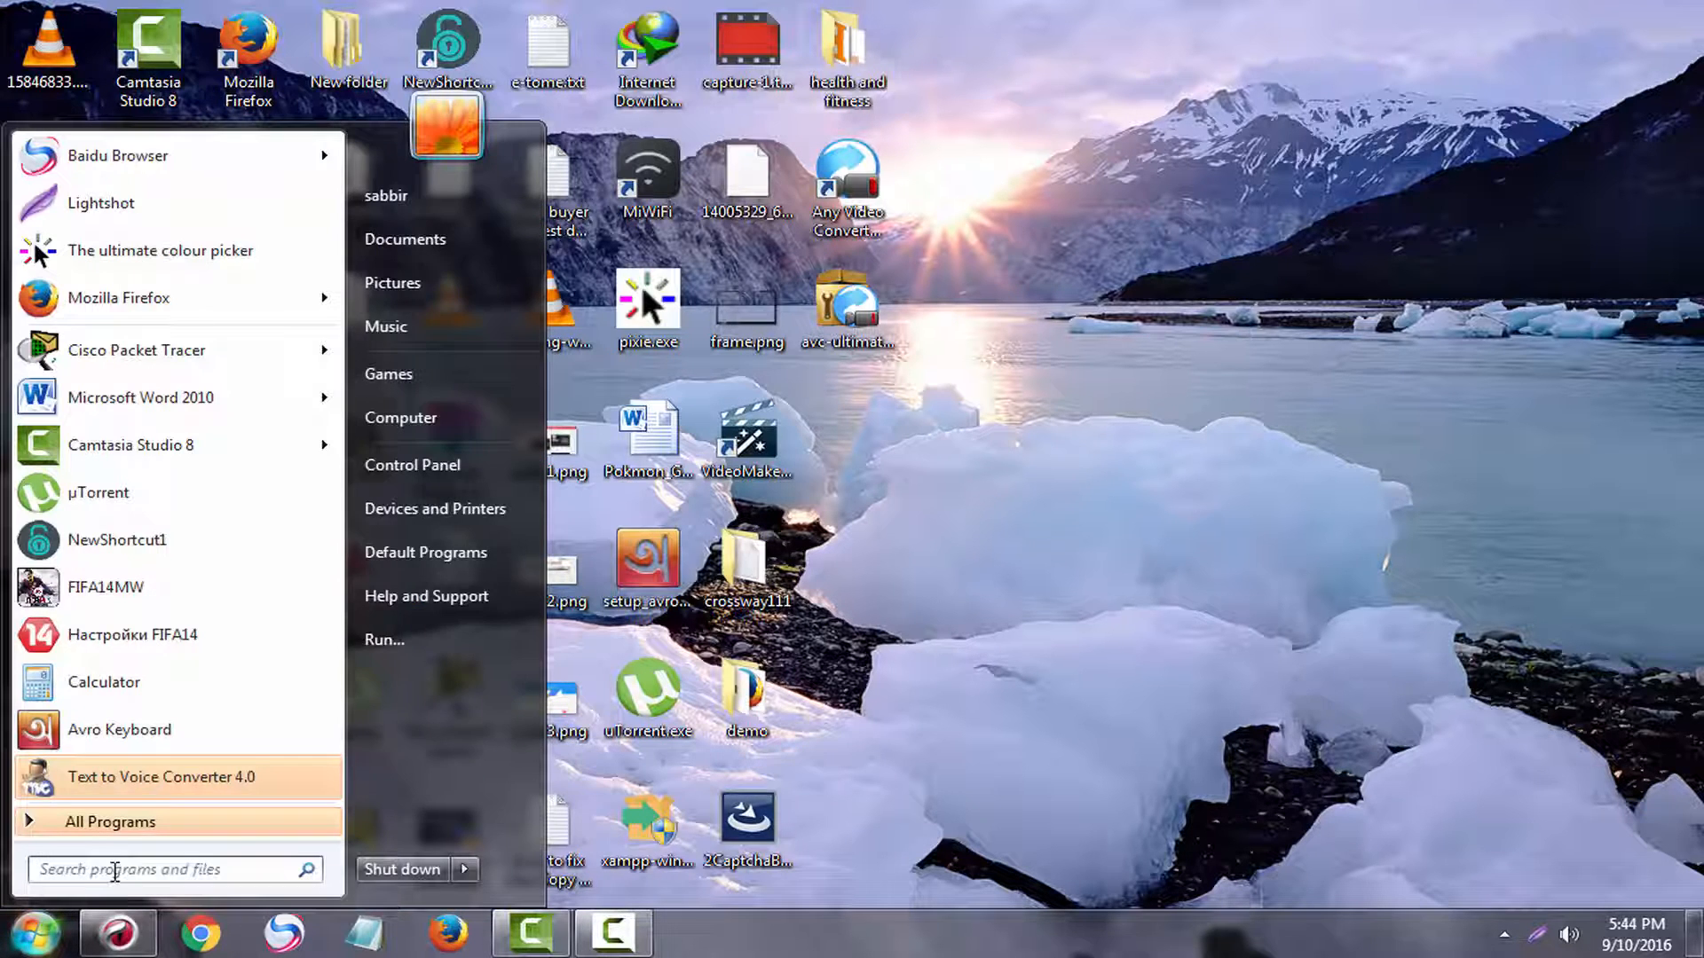
pyautogui.write('cmd')
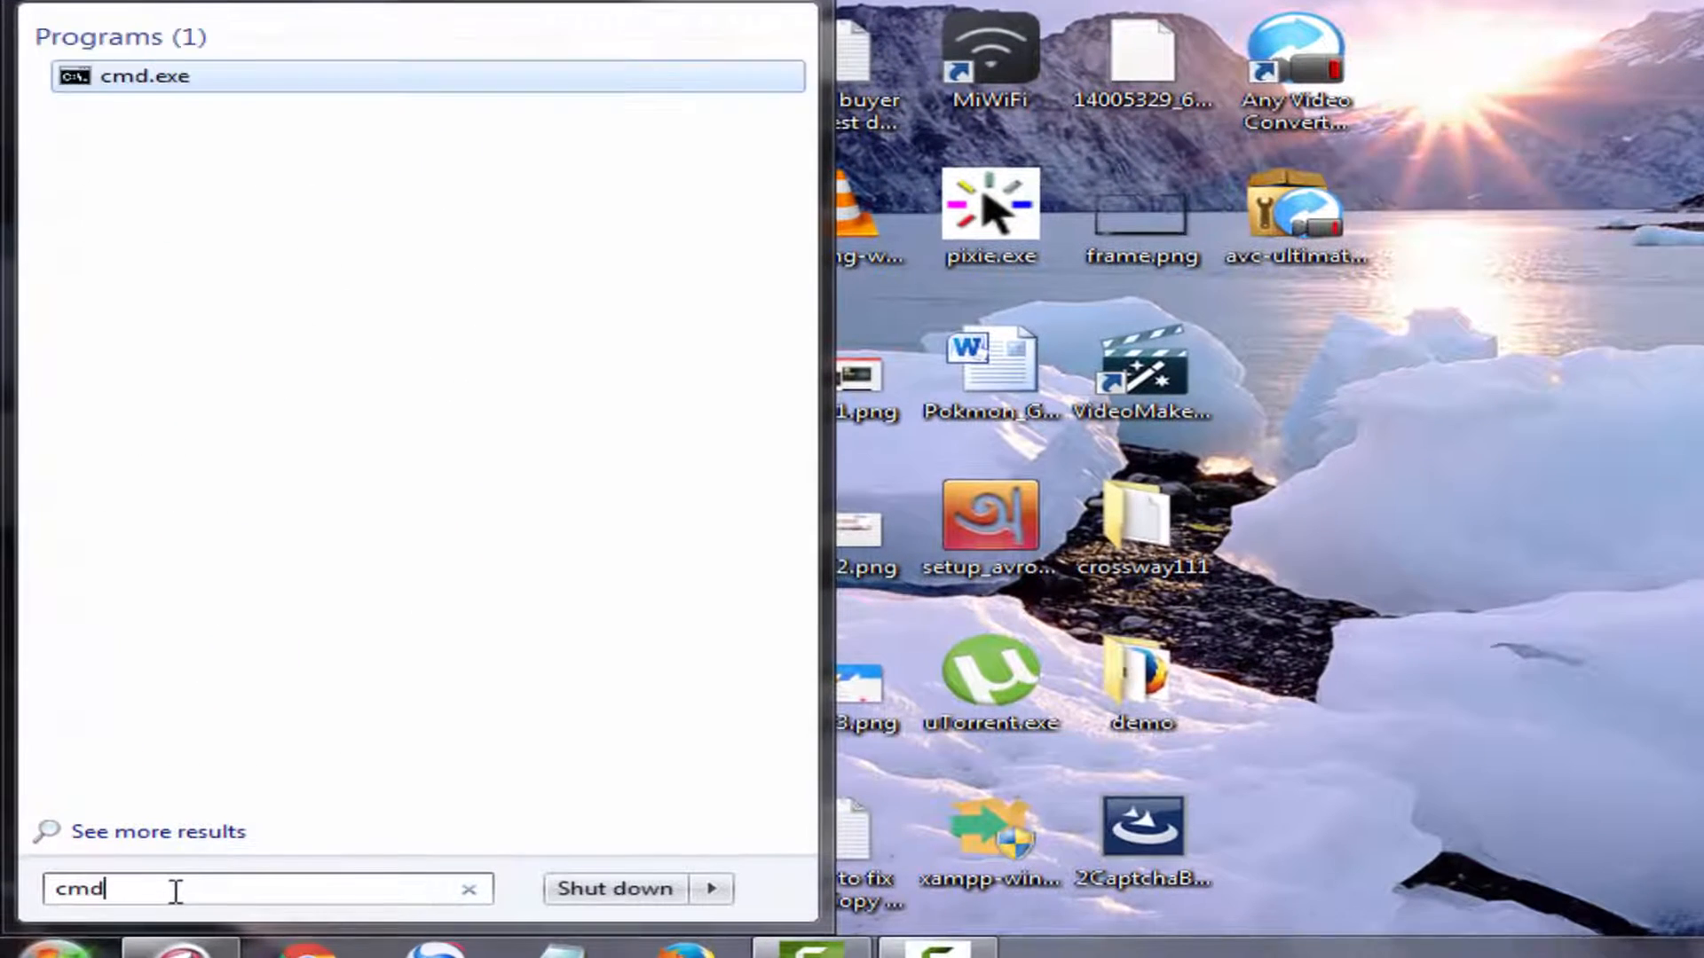
pyautogui.rightClick(139, 76)
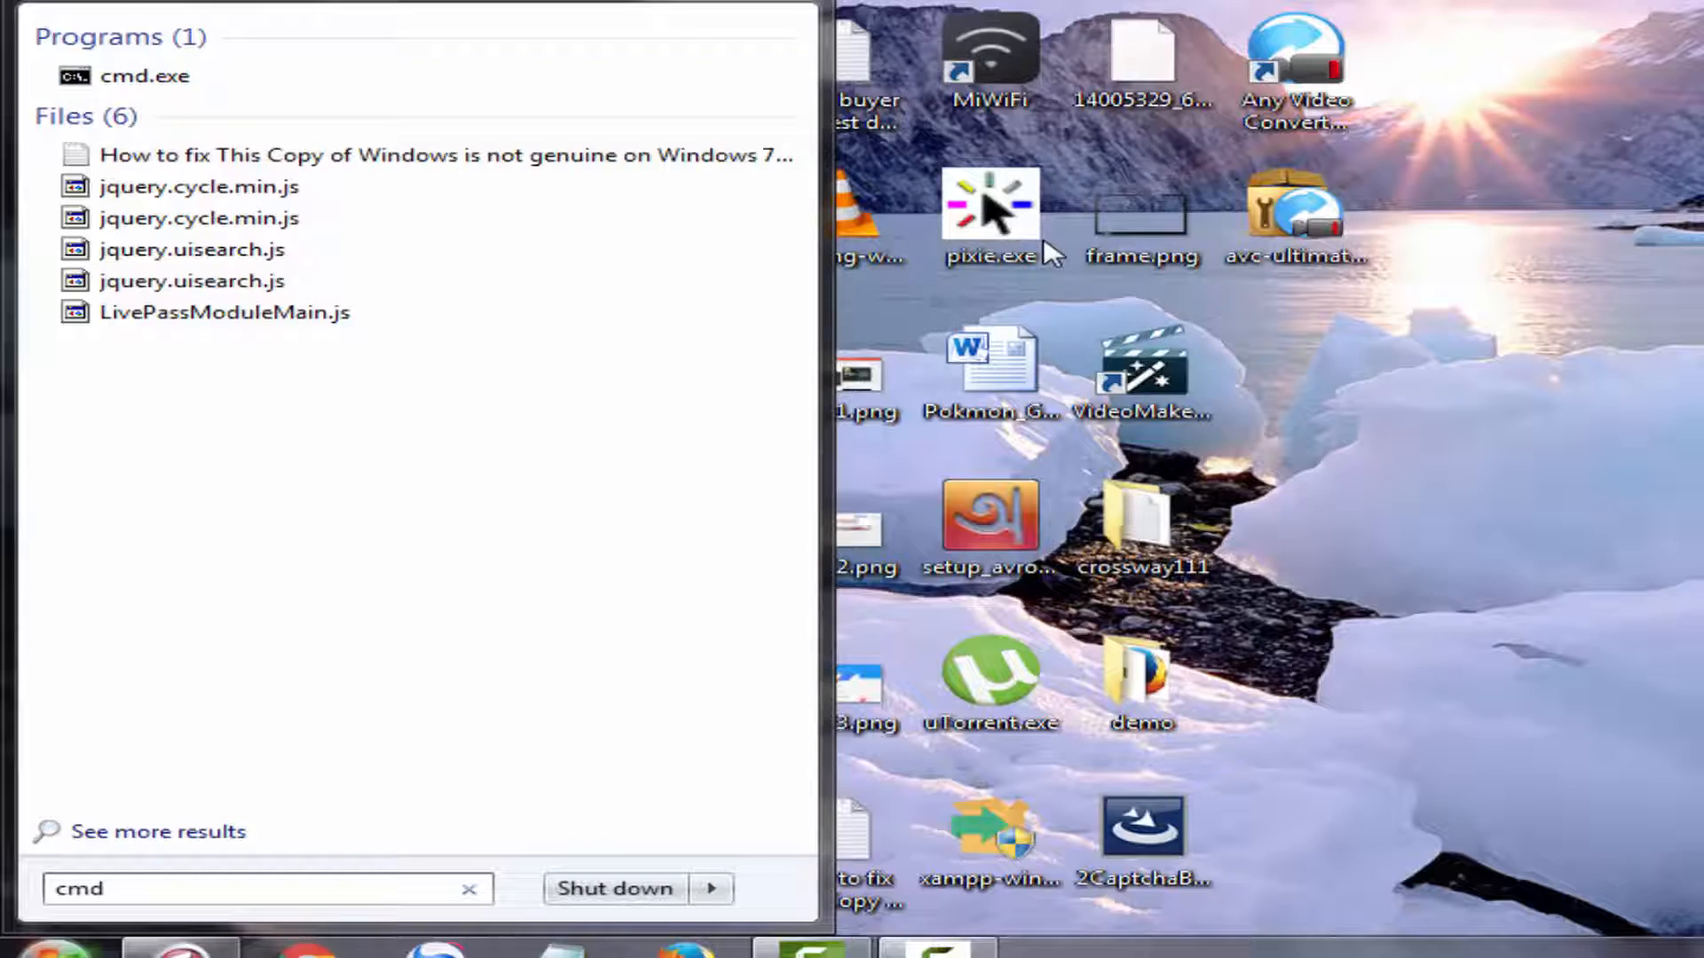
pyautogui.click(147, 76)
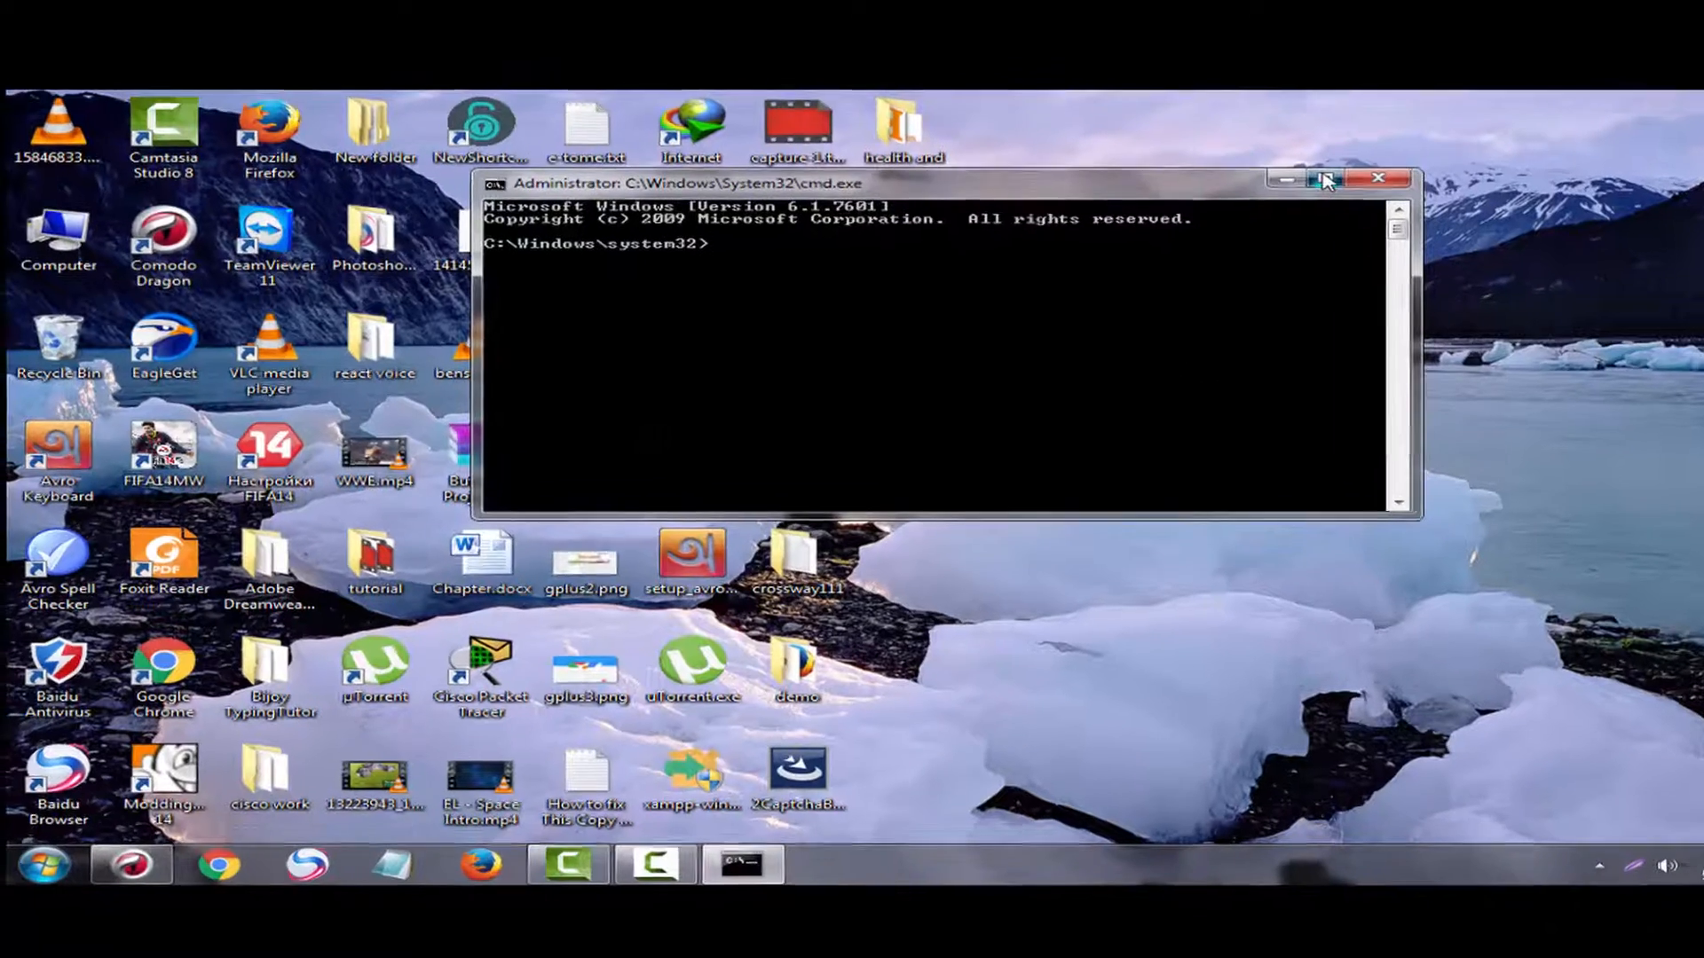
# Change directory from system32 to the C:\ root with cd/.
pyautogui.click(1326, 180)
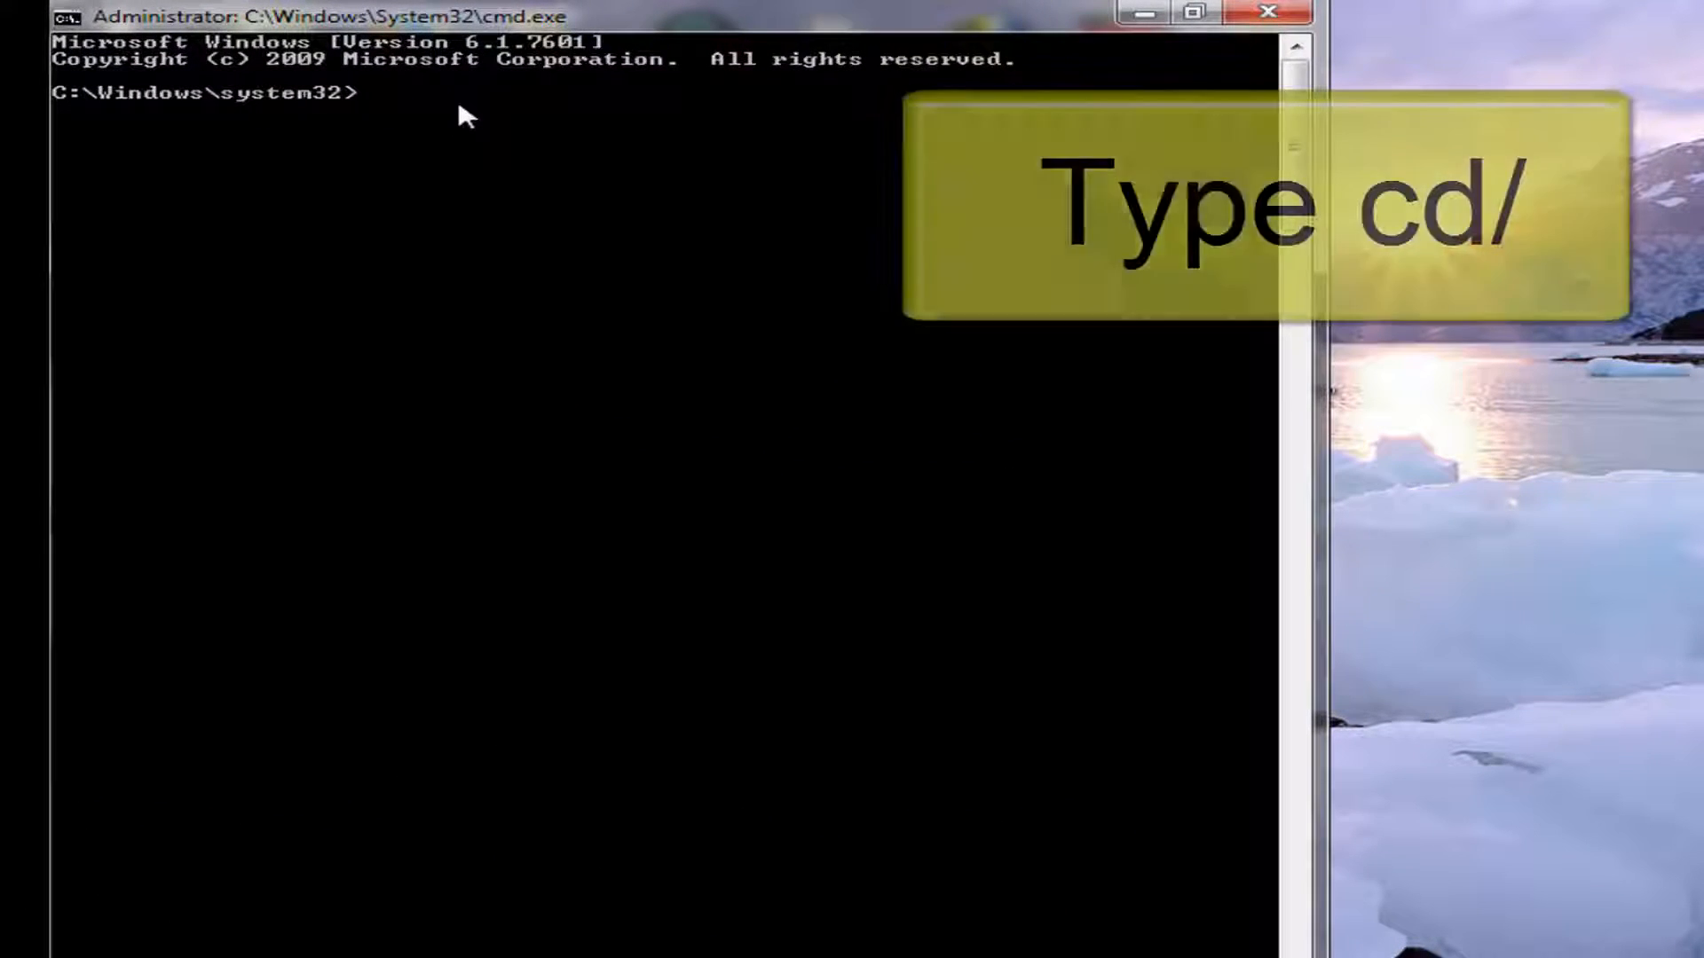
pyautogui.write('cd/')
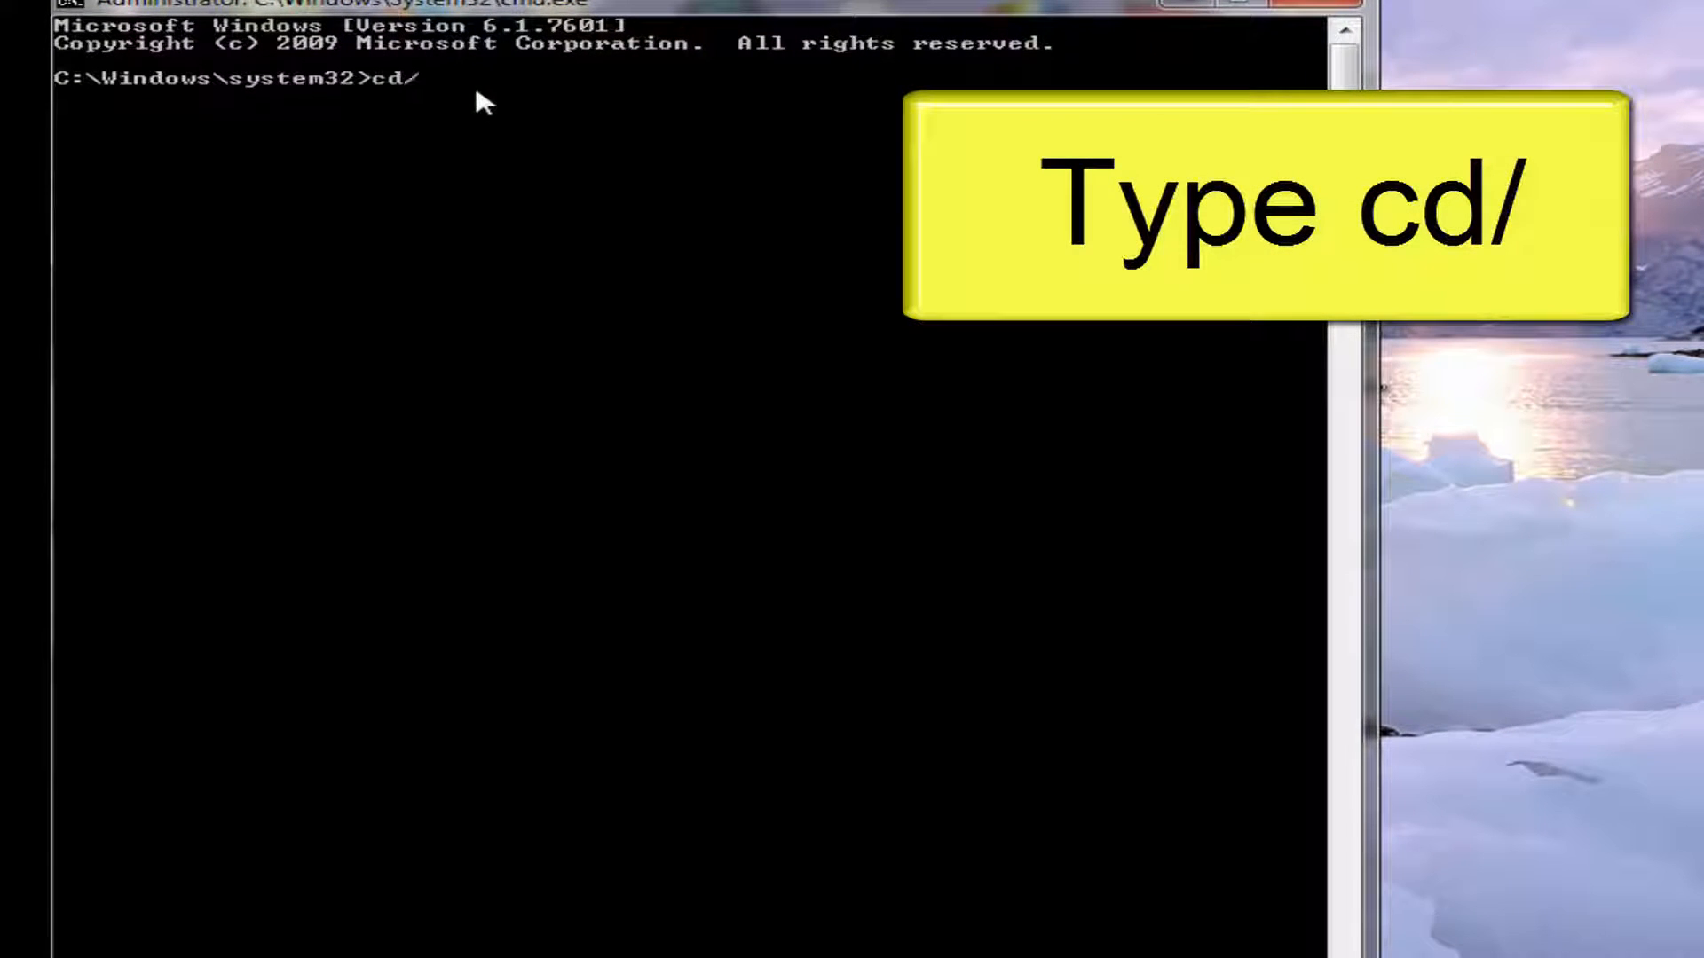
pyautogui.press('Enter')
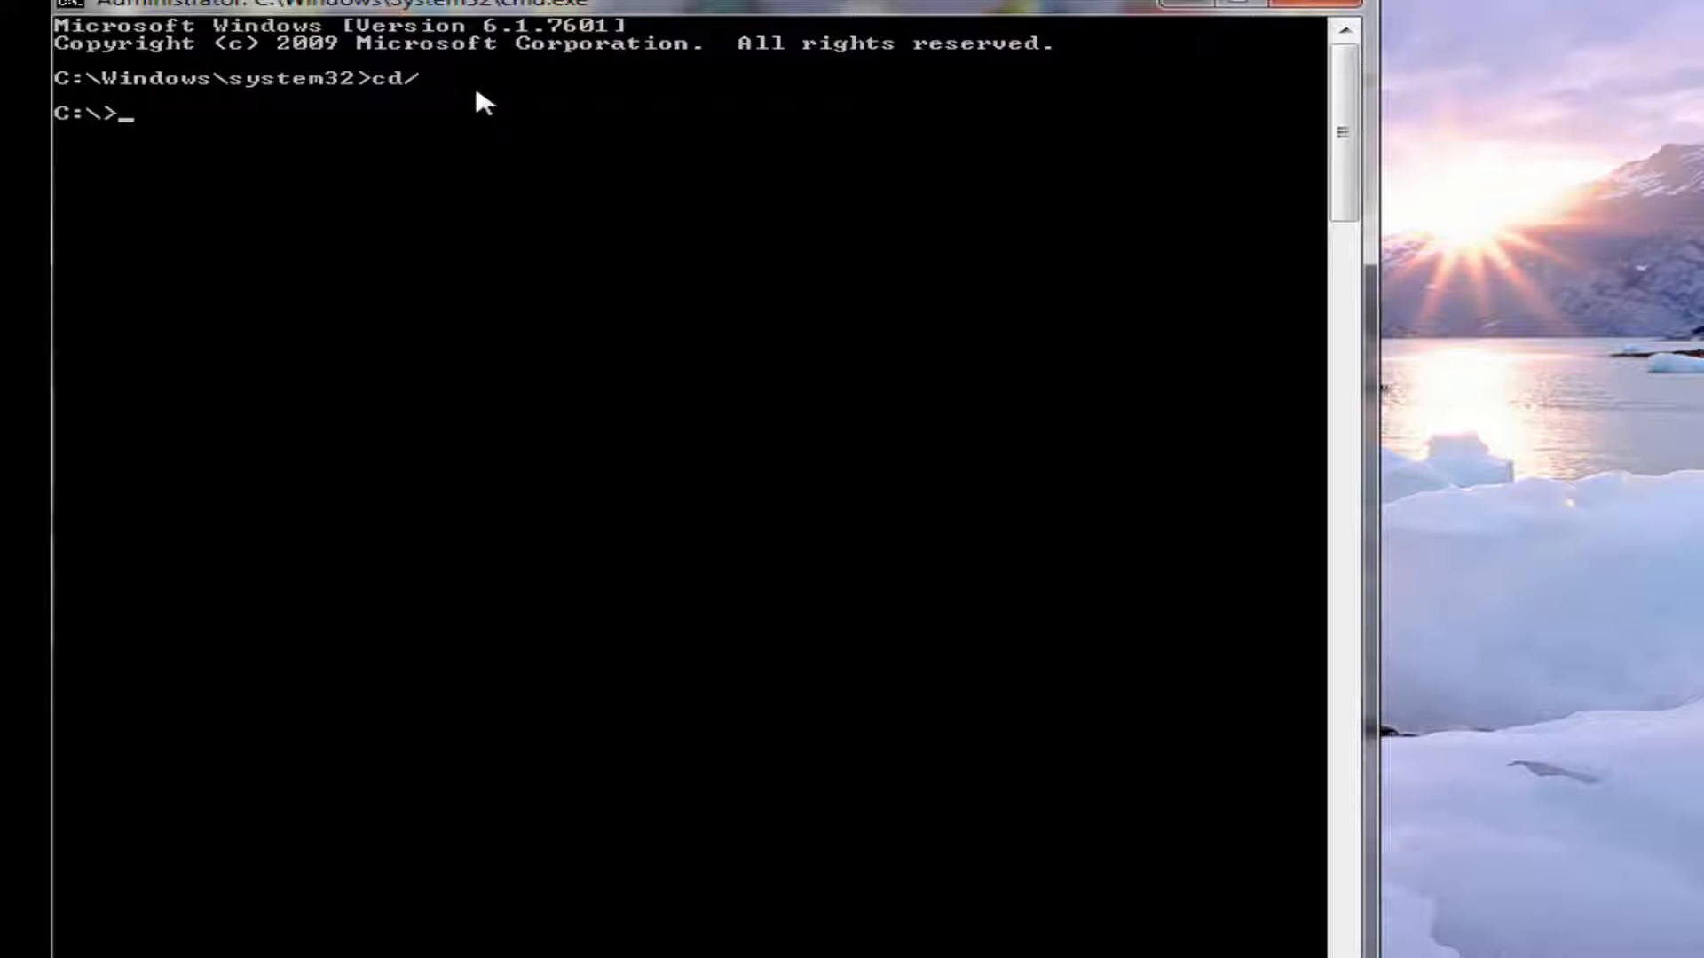
# Run 'netsh int tcp show global' to list chimney, auto-tuning and congestion settings.
pyautogui.write('n')
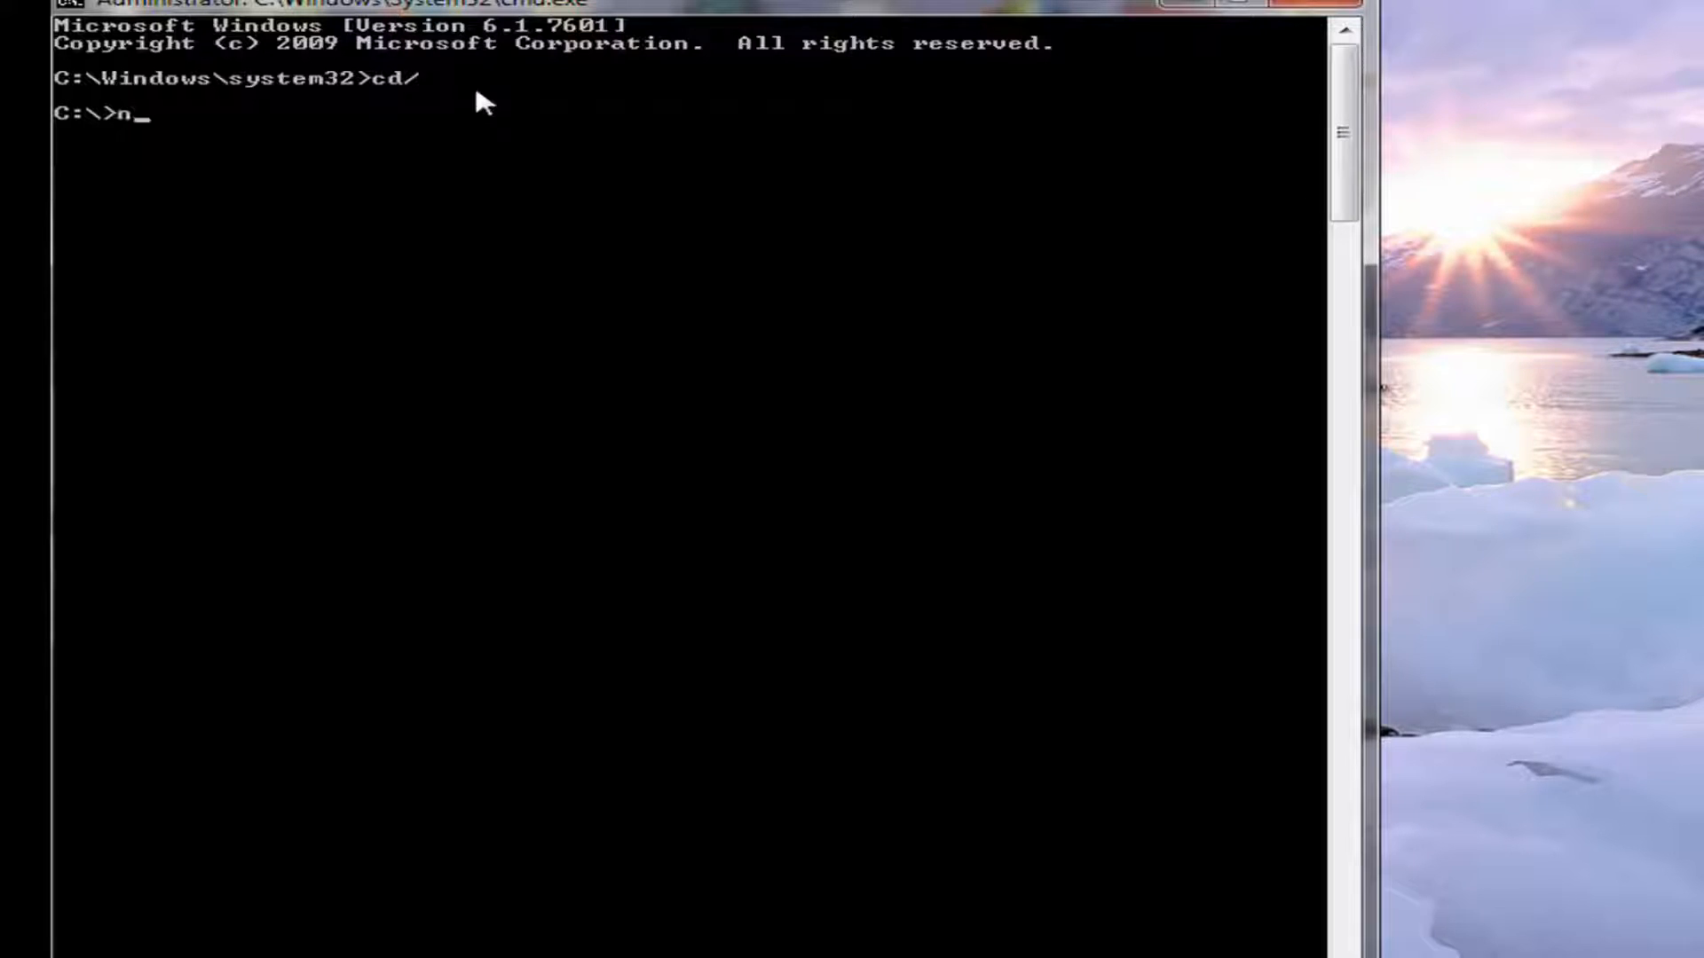
pyautogui.write('etsh')
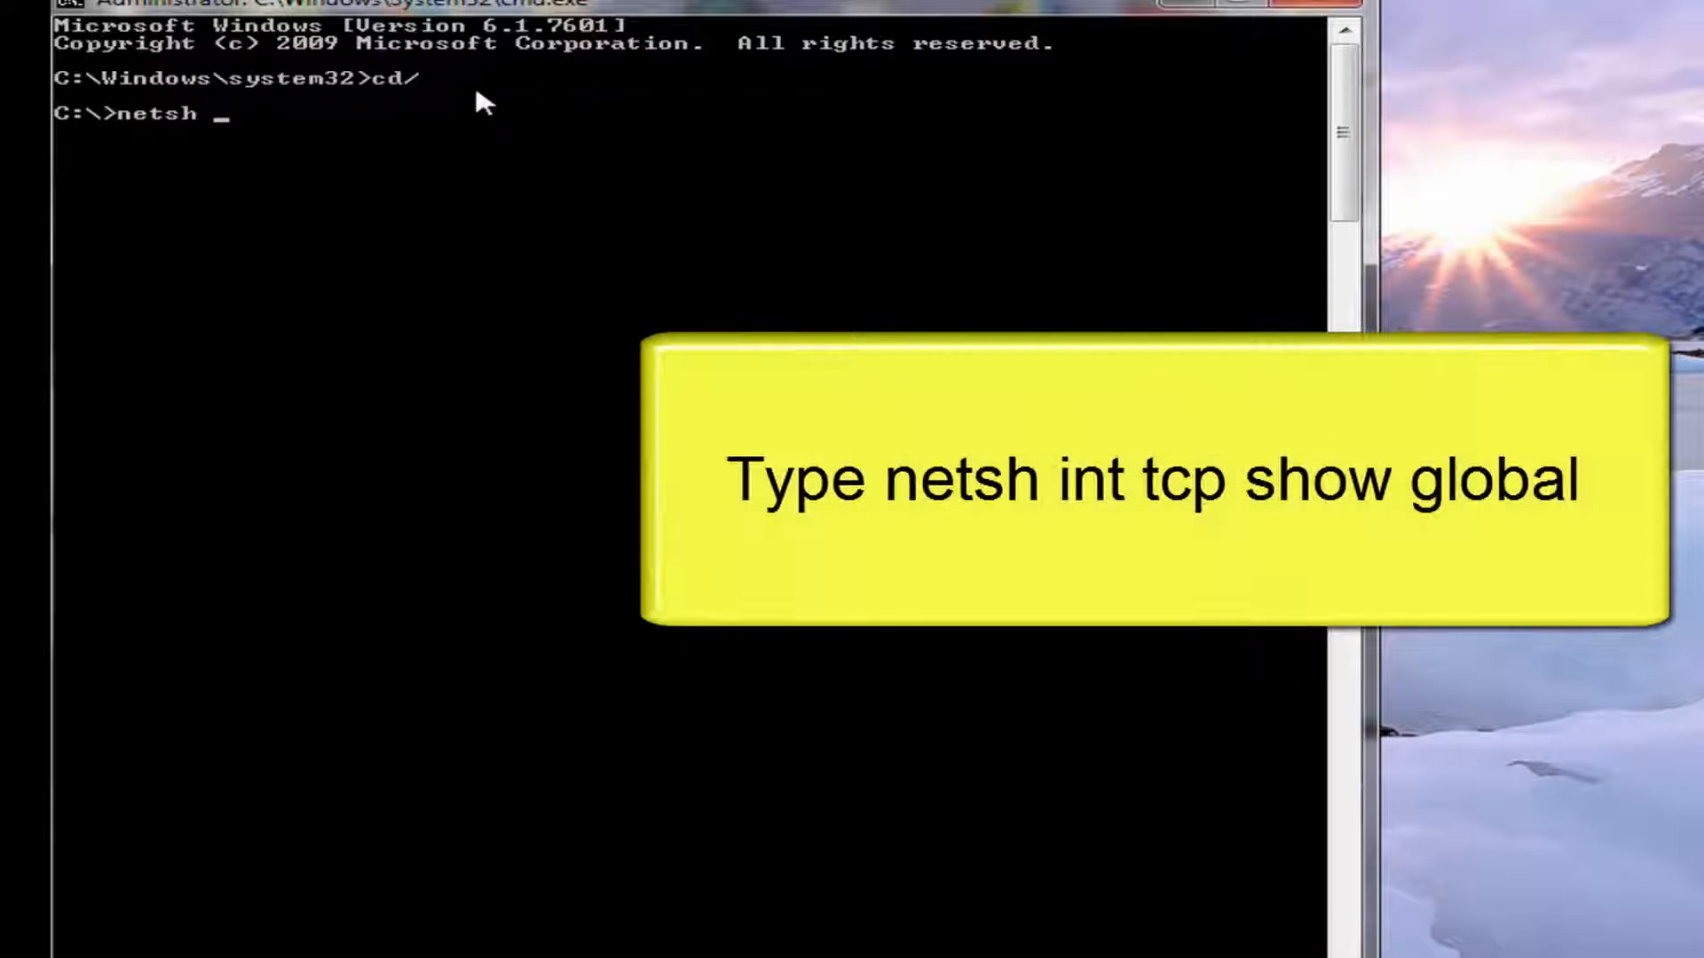
pyautogui.write('int')
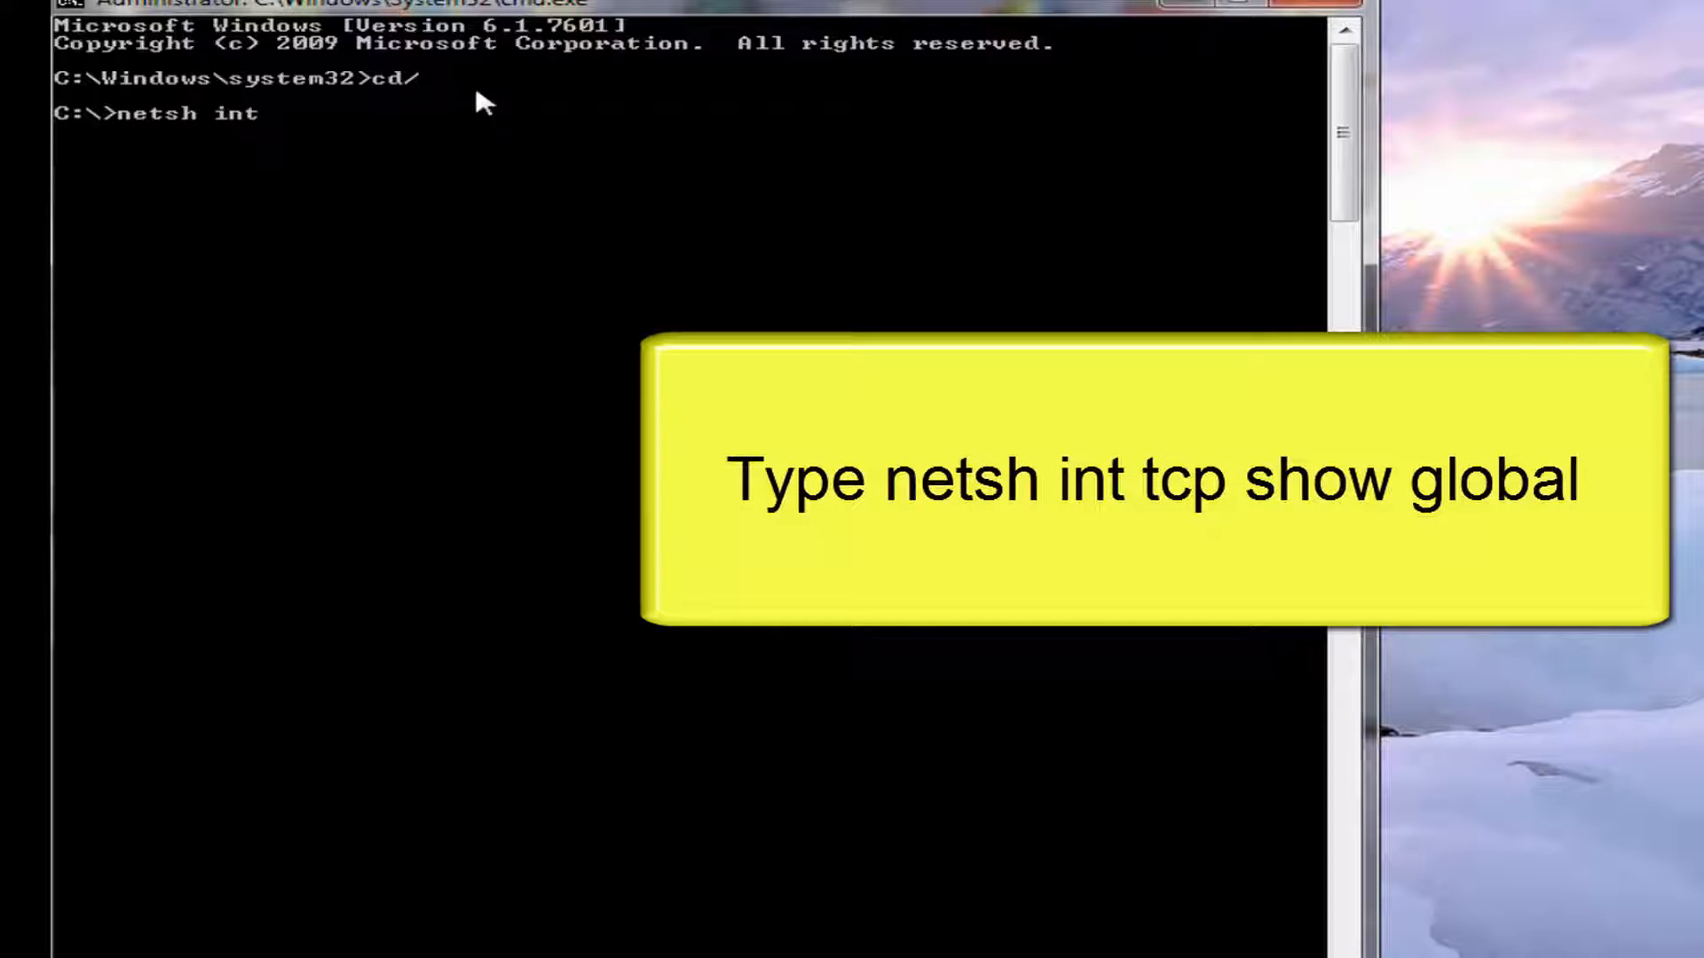
pyautogui.write('tcp')
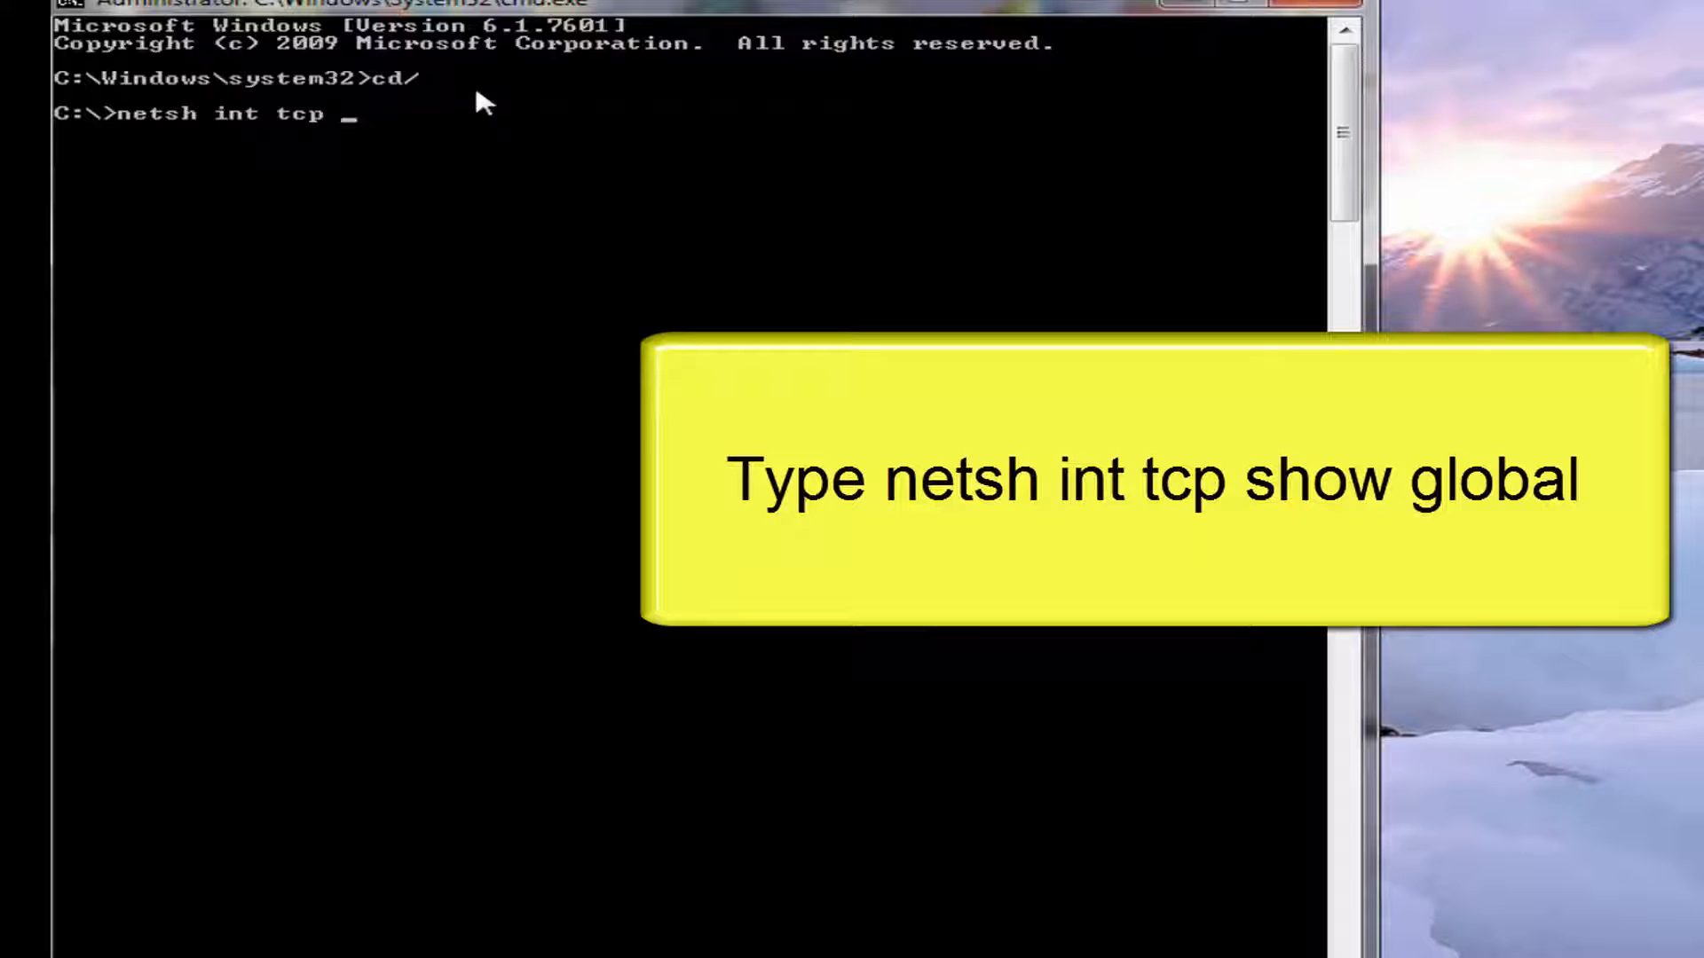
pyautogui.write('show')
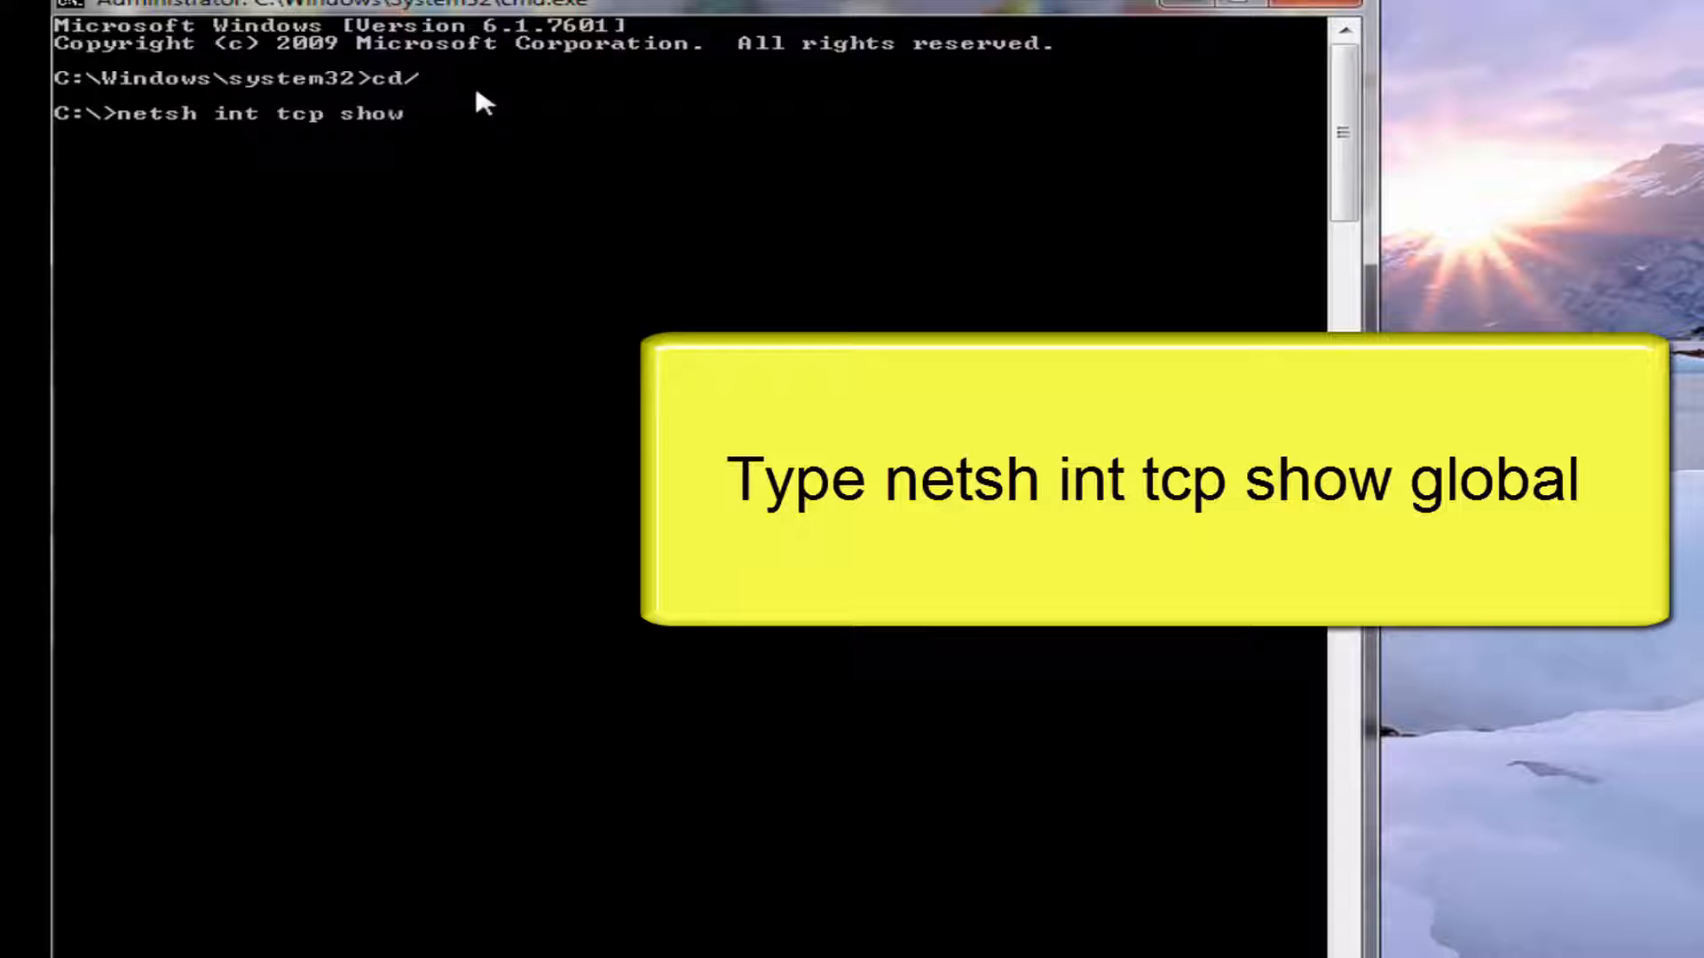
pyautogui.write('gl')
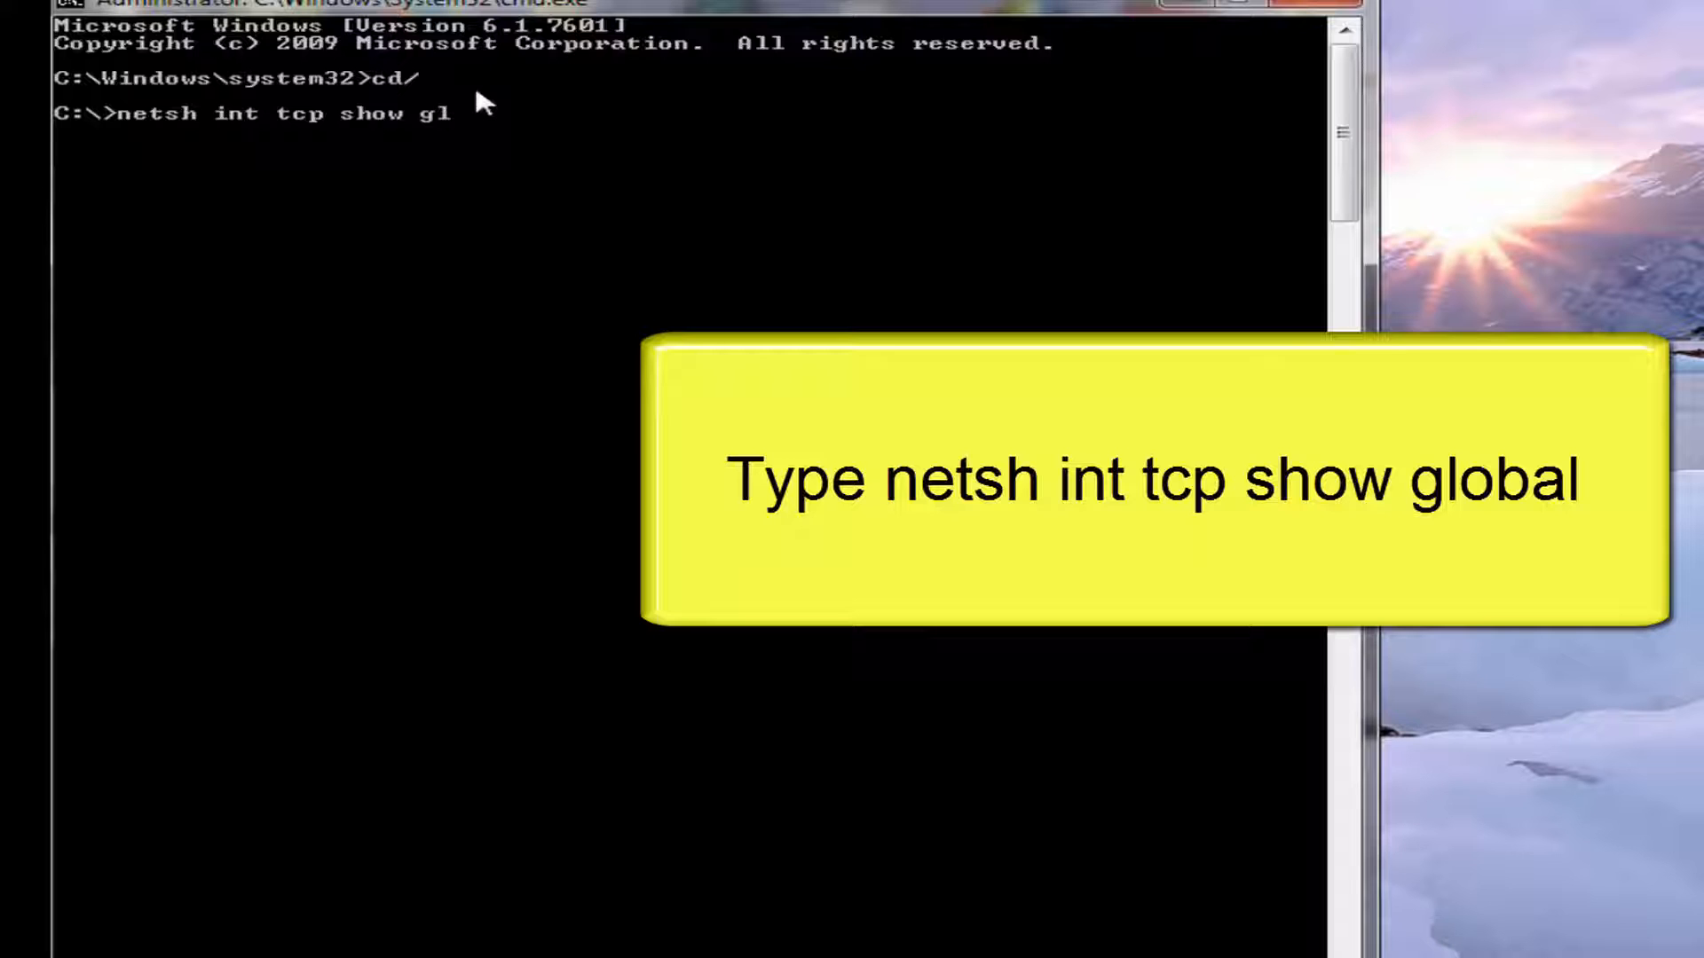
pyautogui.press('backspace')
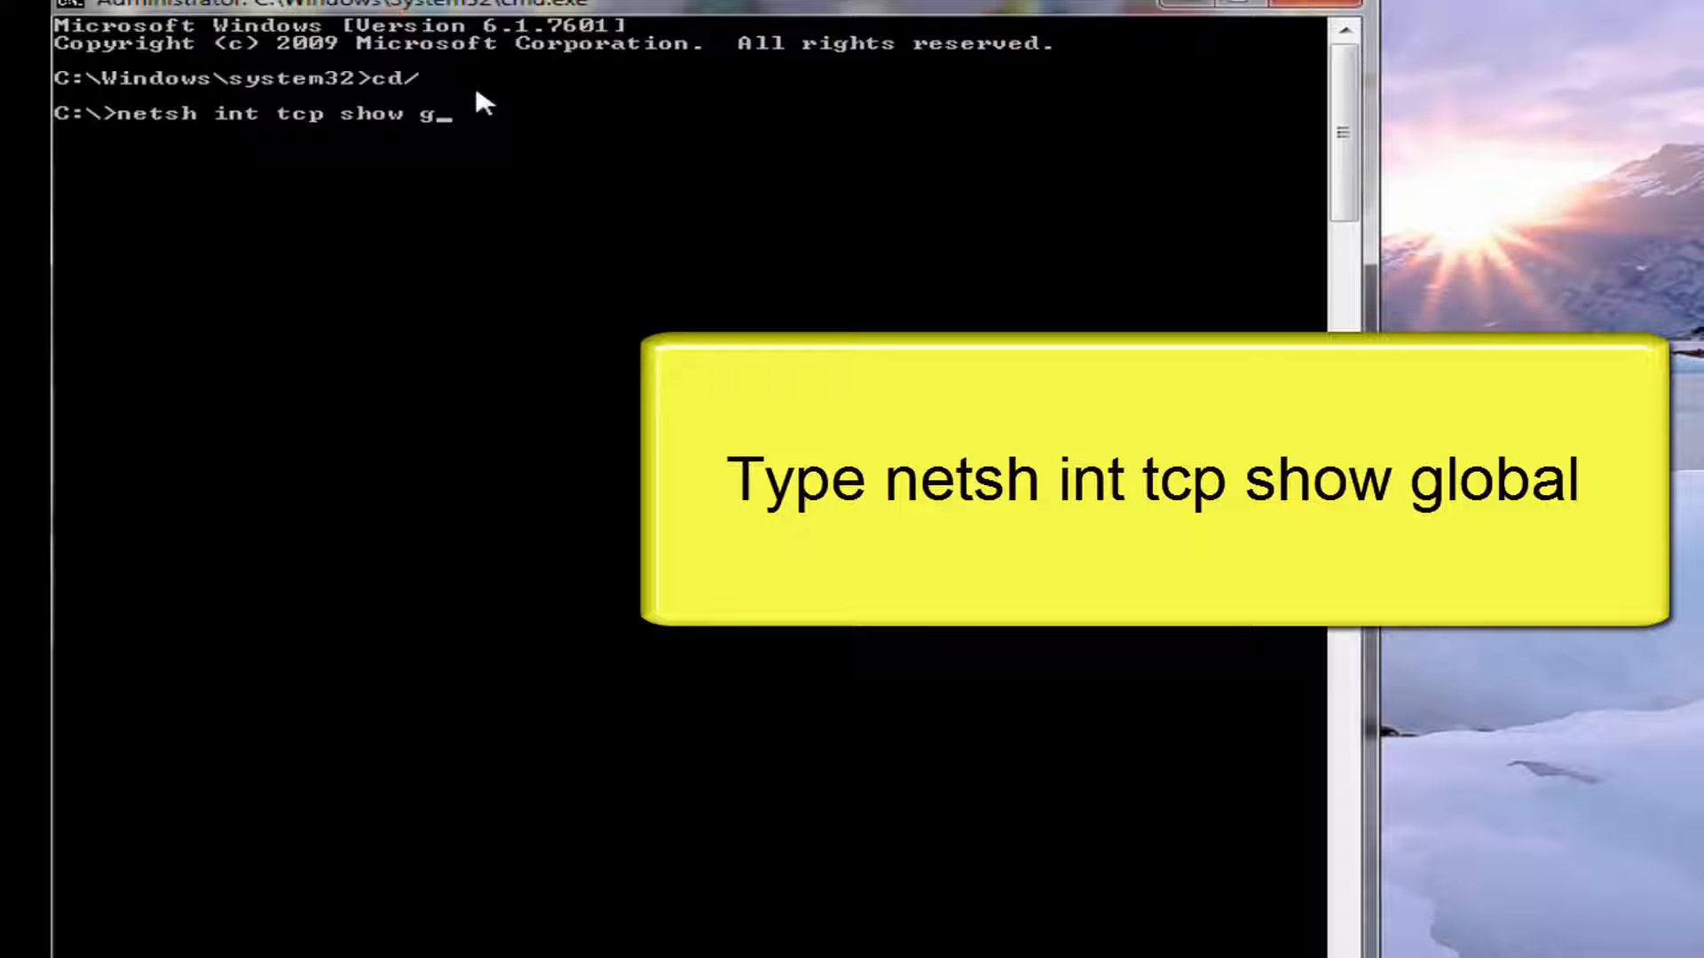
pyautogui.write('lobal')
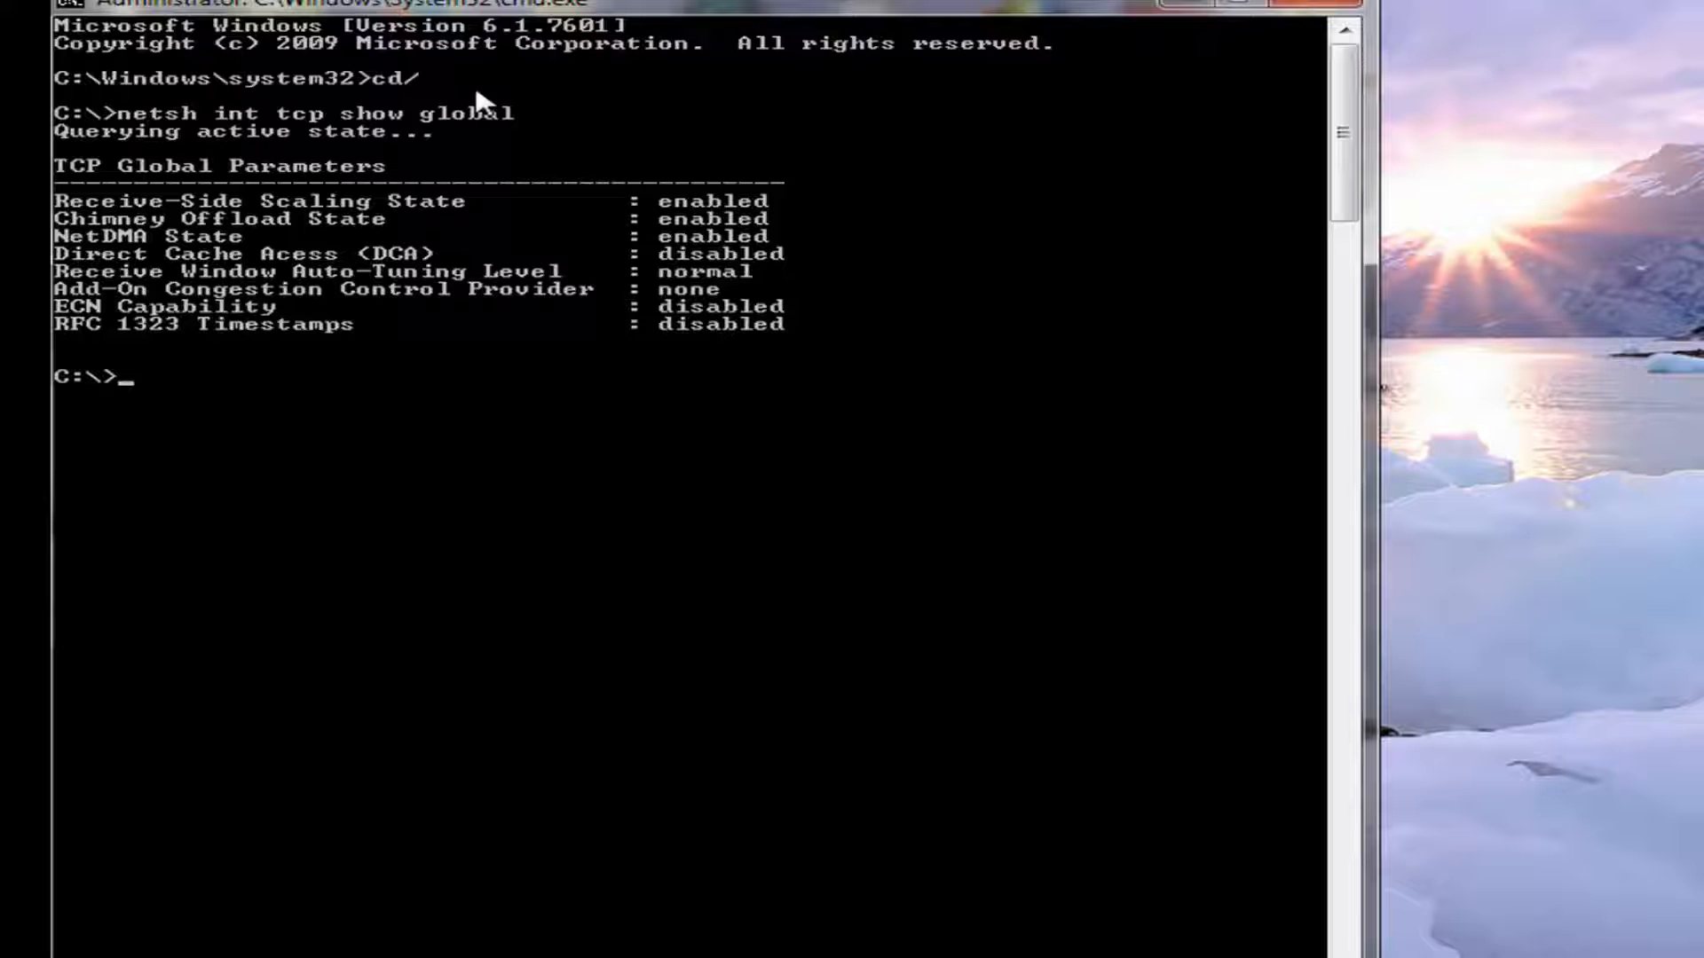
# Run 'netsh int tcp set global chimney=enabled' and get the Ok reply.
pyautogui.write('netsh')
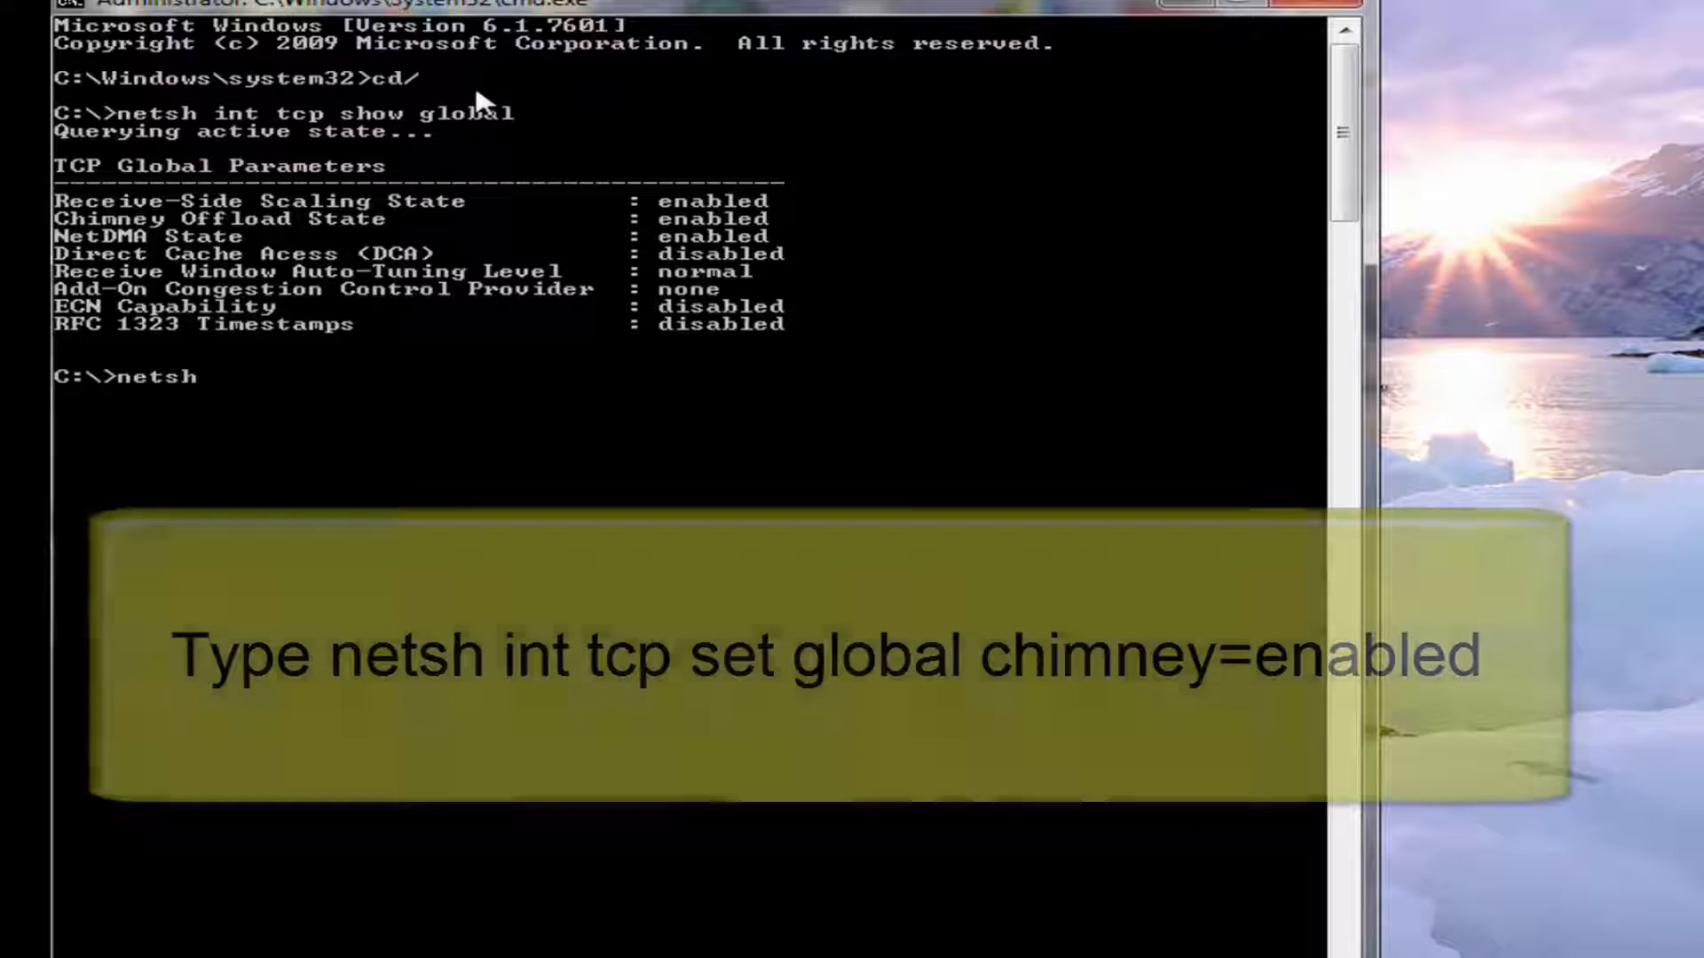
pyautogui.write('int tcp set global')
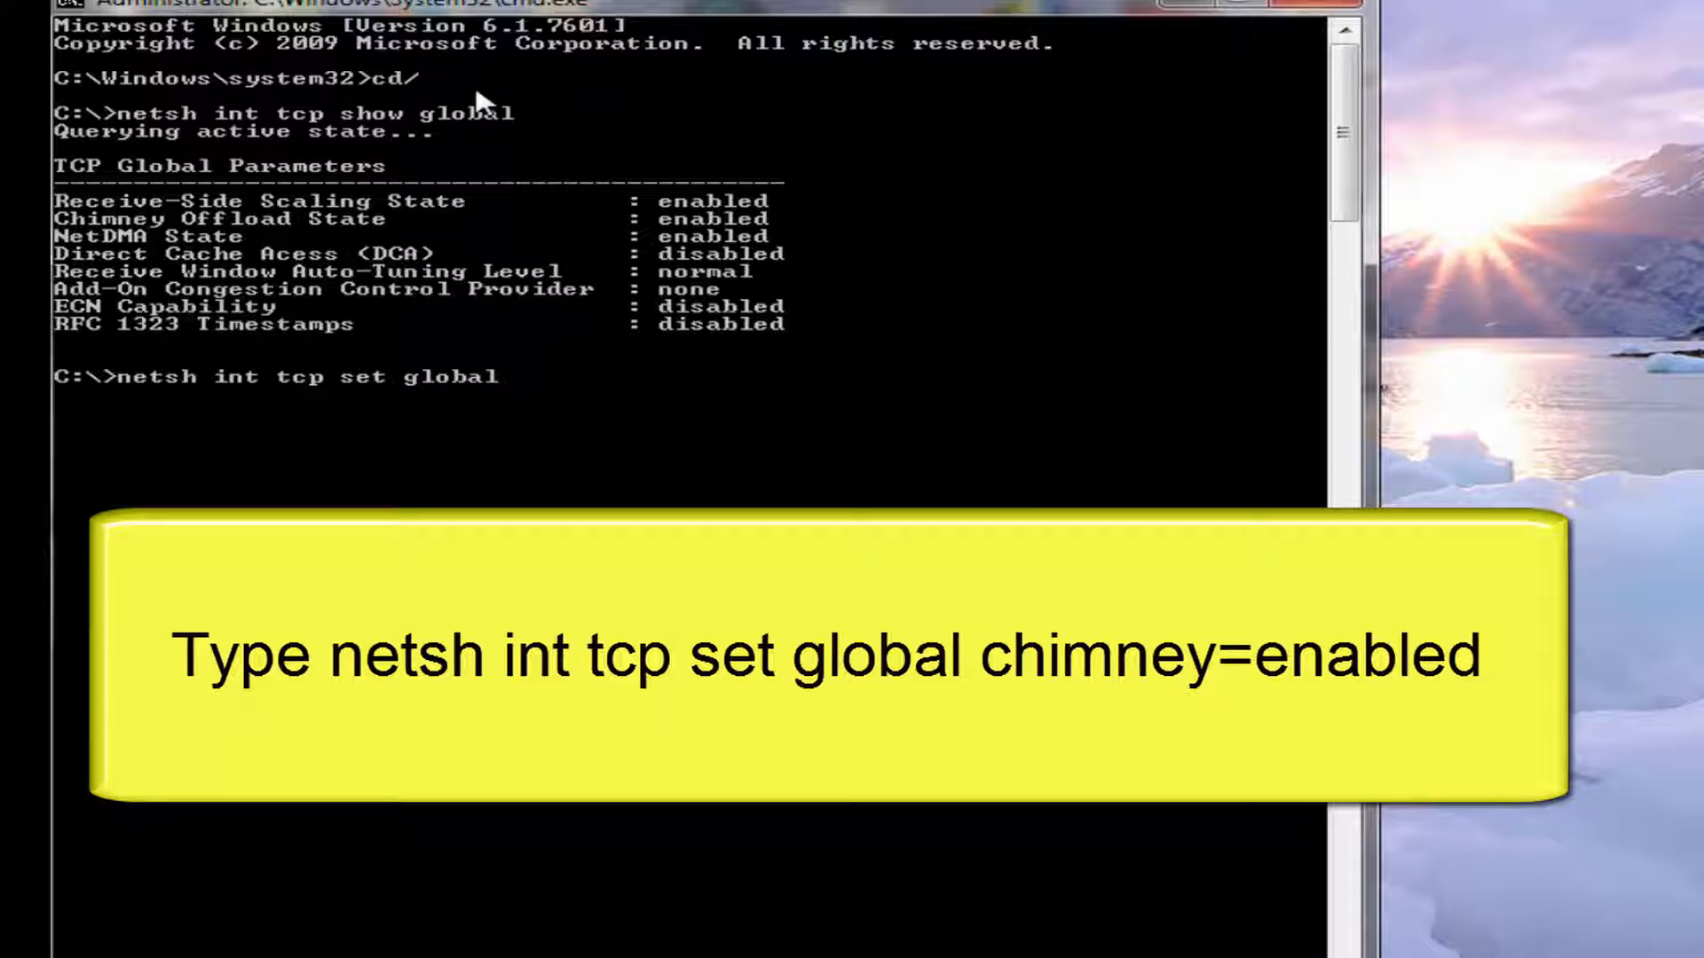
pyautogui.write('chim')
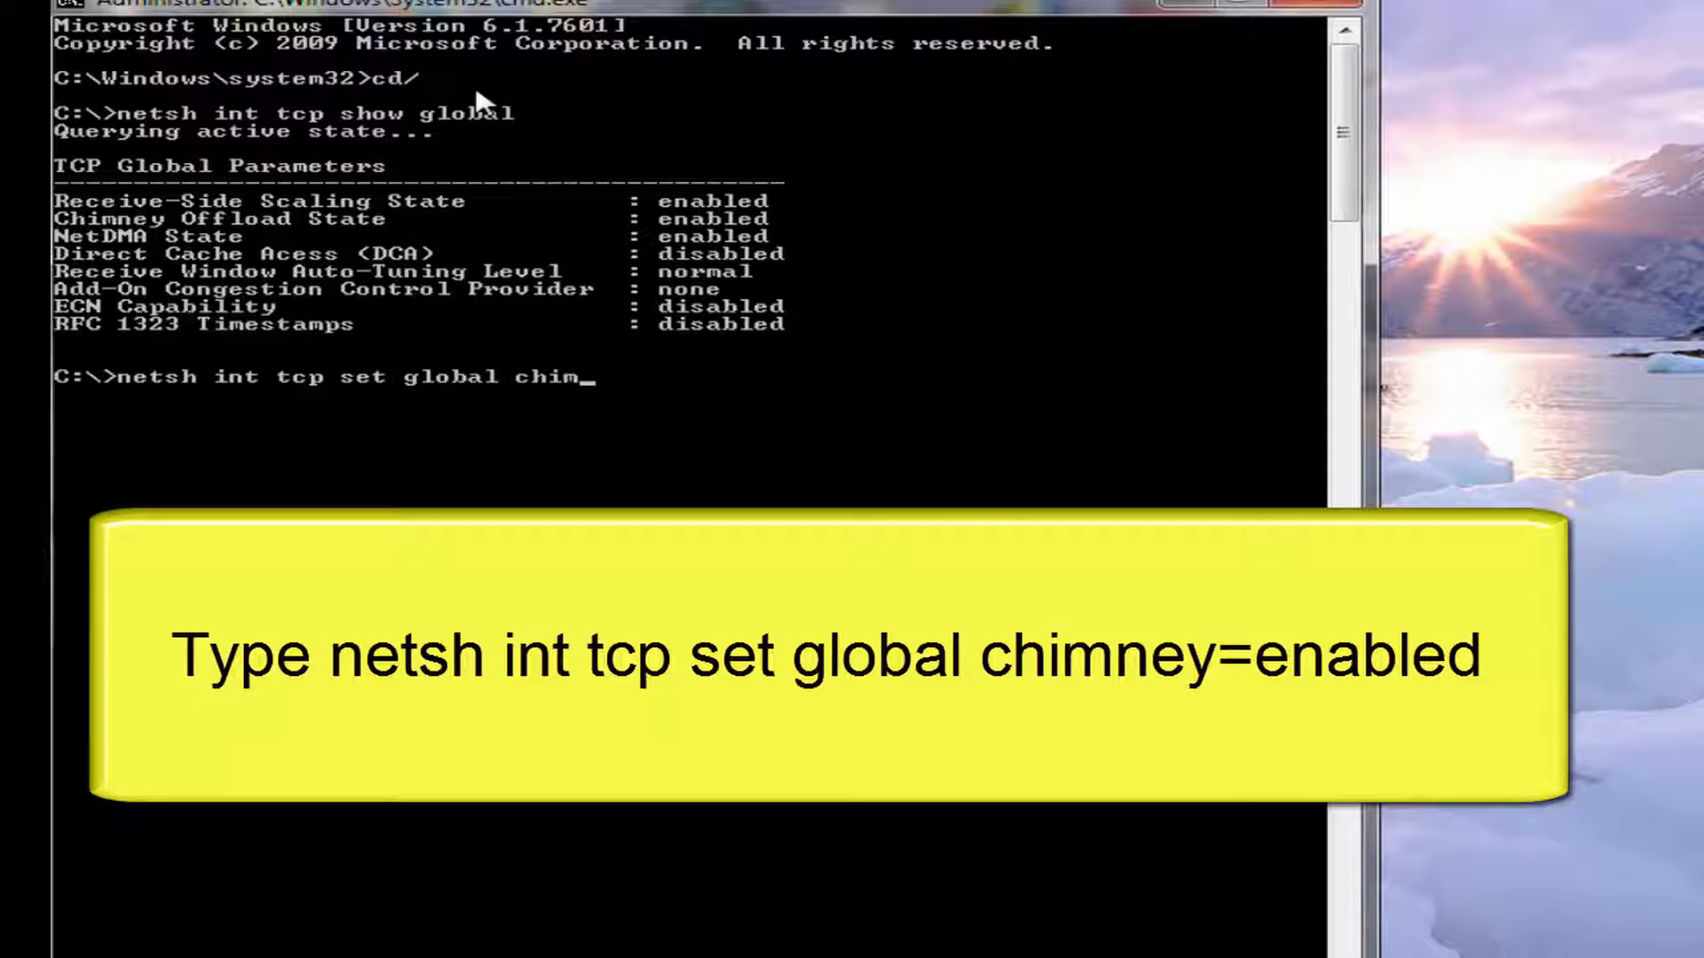
pyautogui.write('ney')
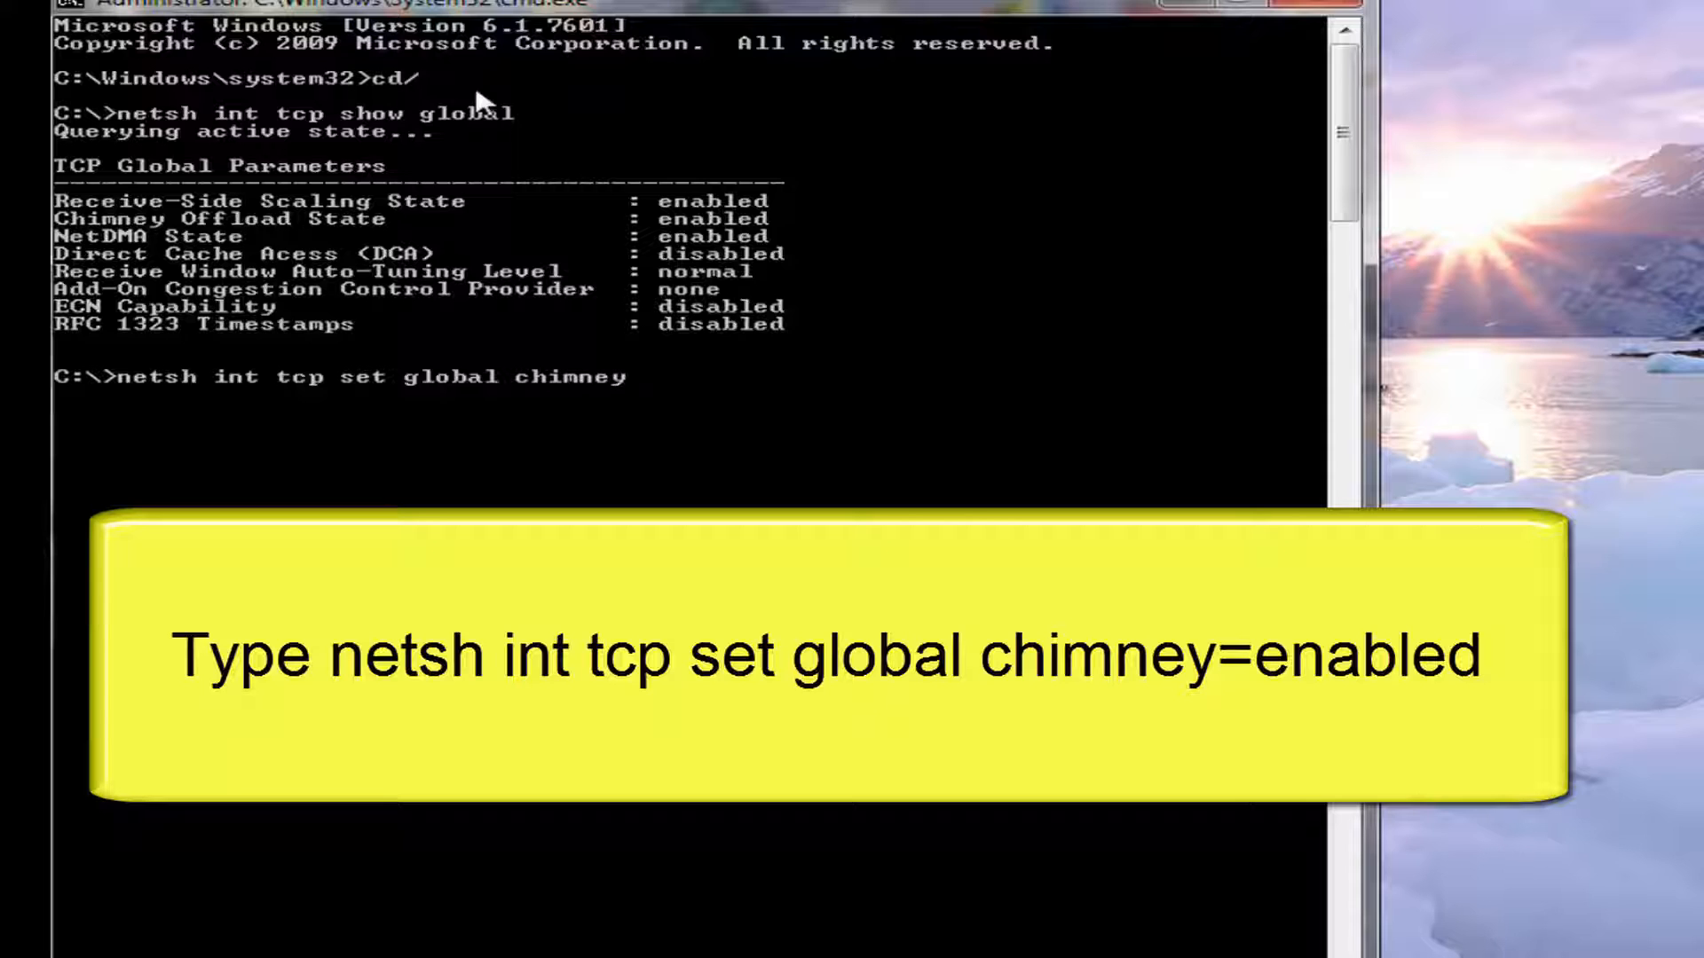
pyautogui.write('=enabl')
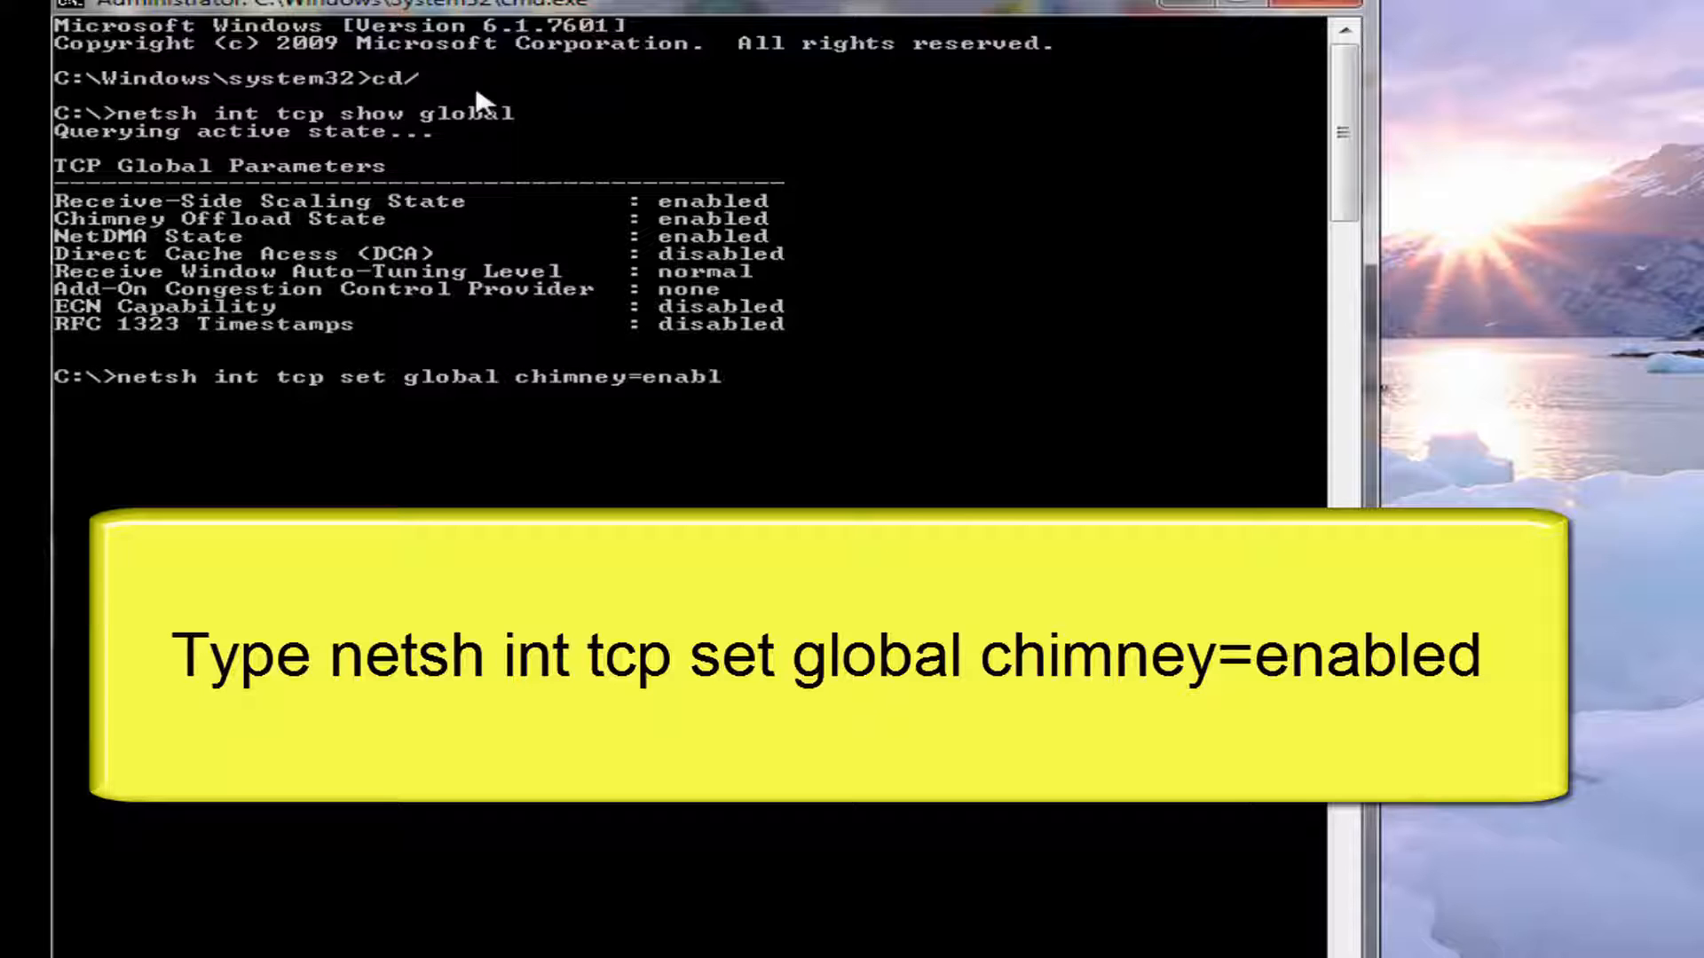
pyautogui.write('ed')
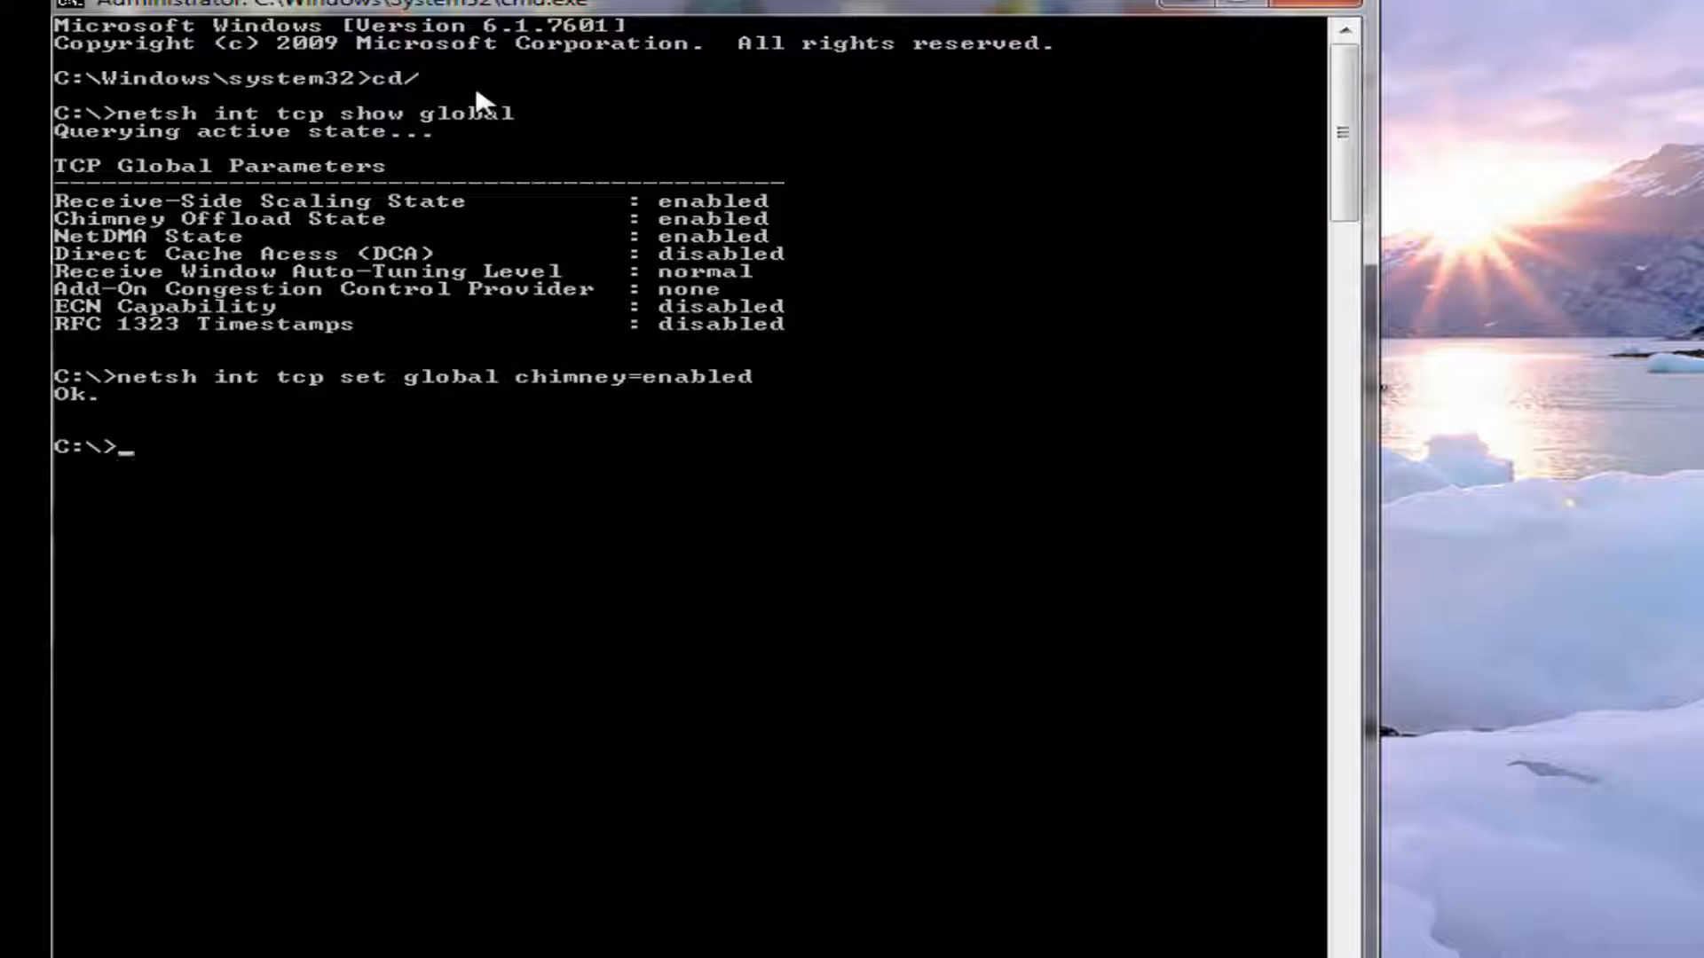
# Enter the netsh set global autotuning level=normal command, which prints usage help.
pyautogui.write('n')
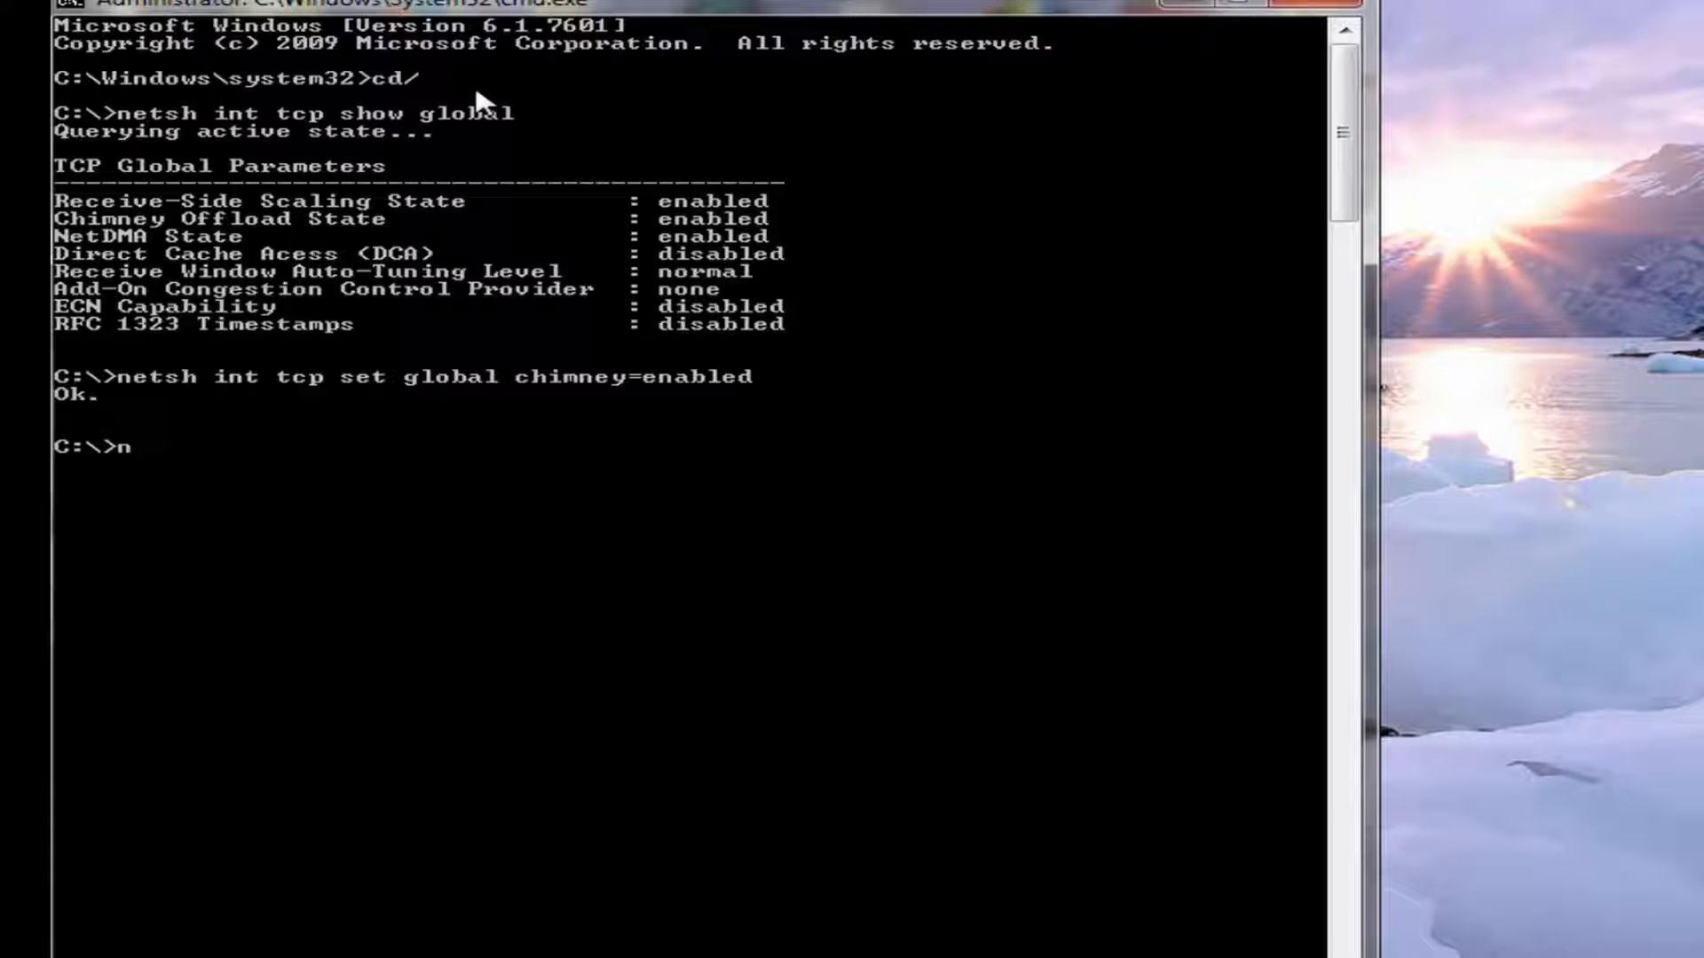
pyautogui.write('etsh int tcp set g')
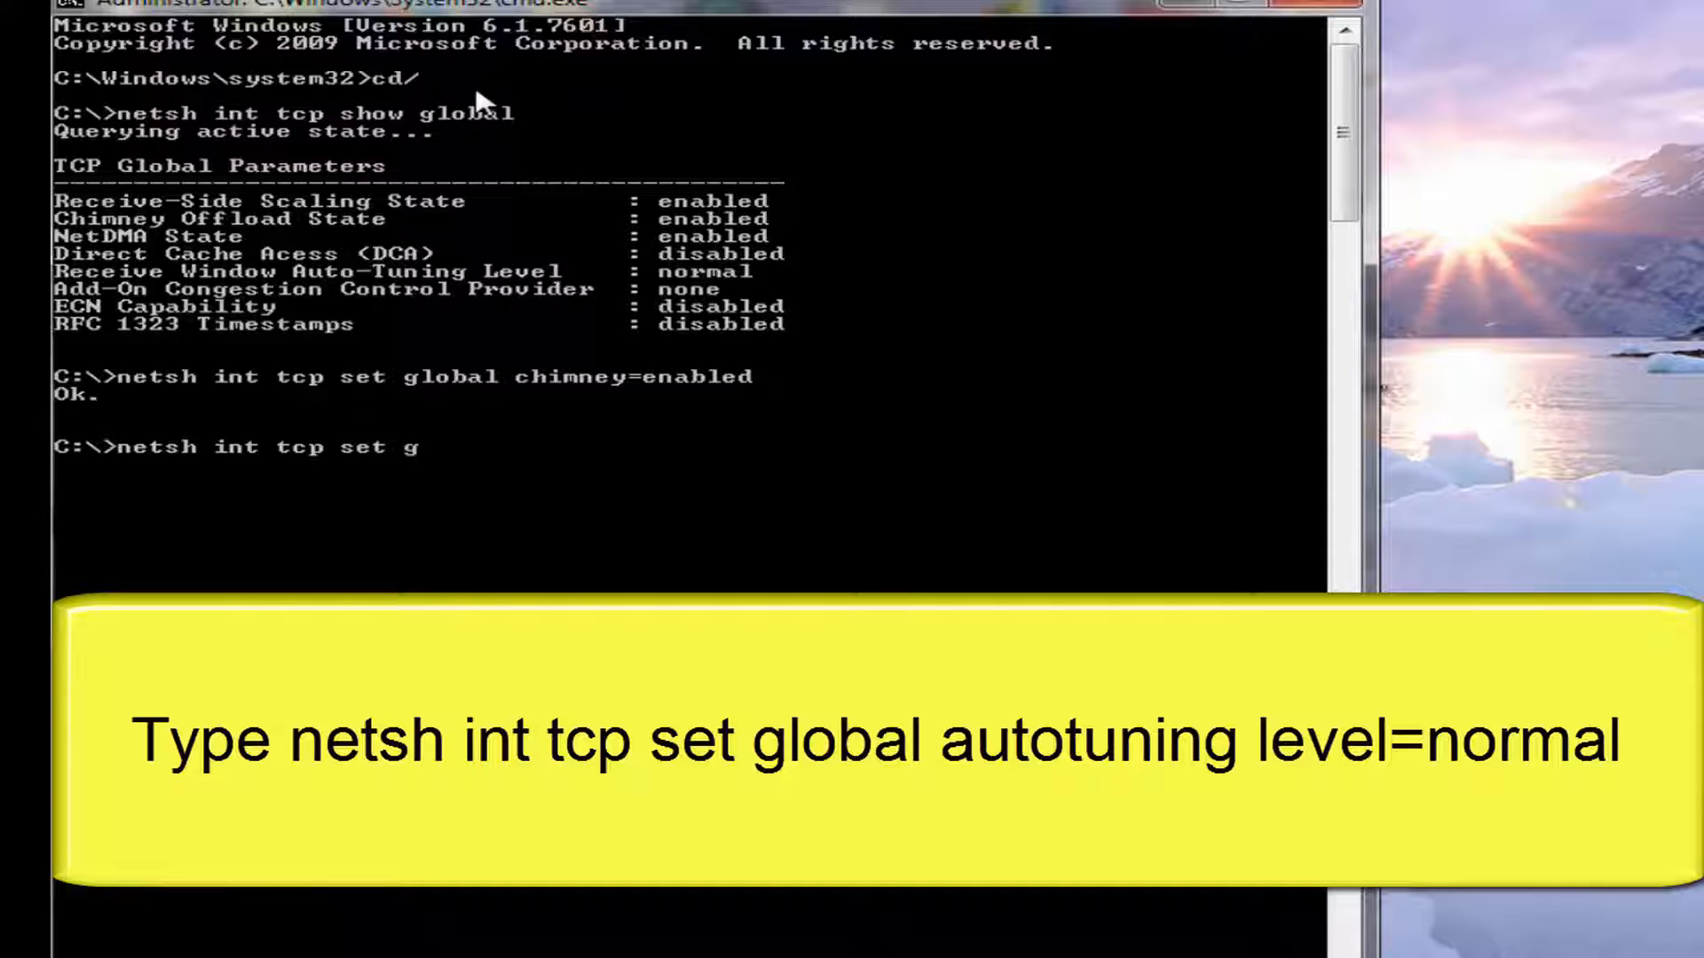
pyautogui.write('lobal')
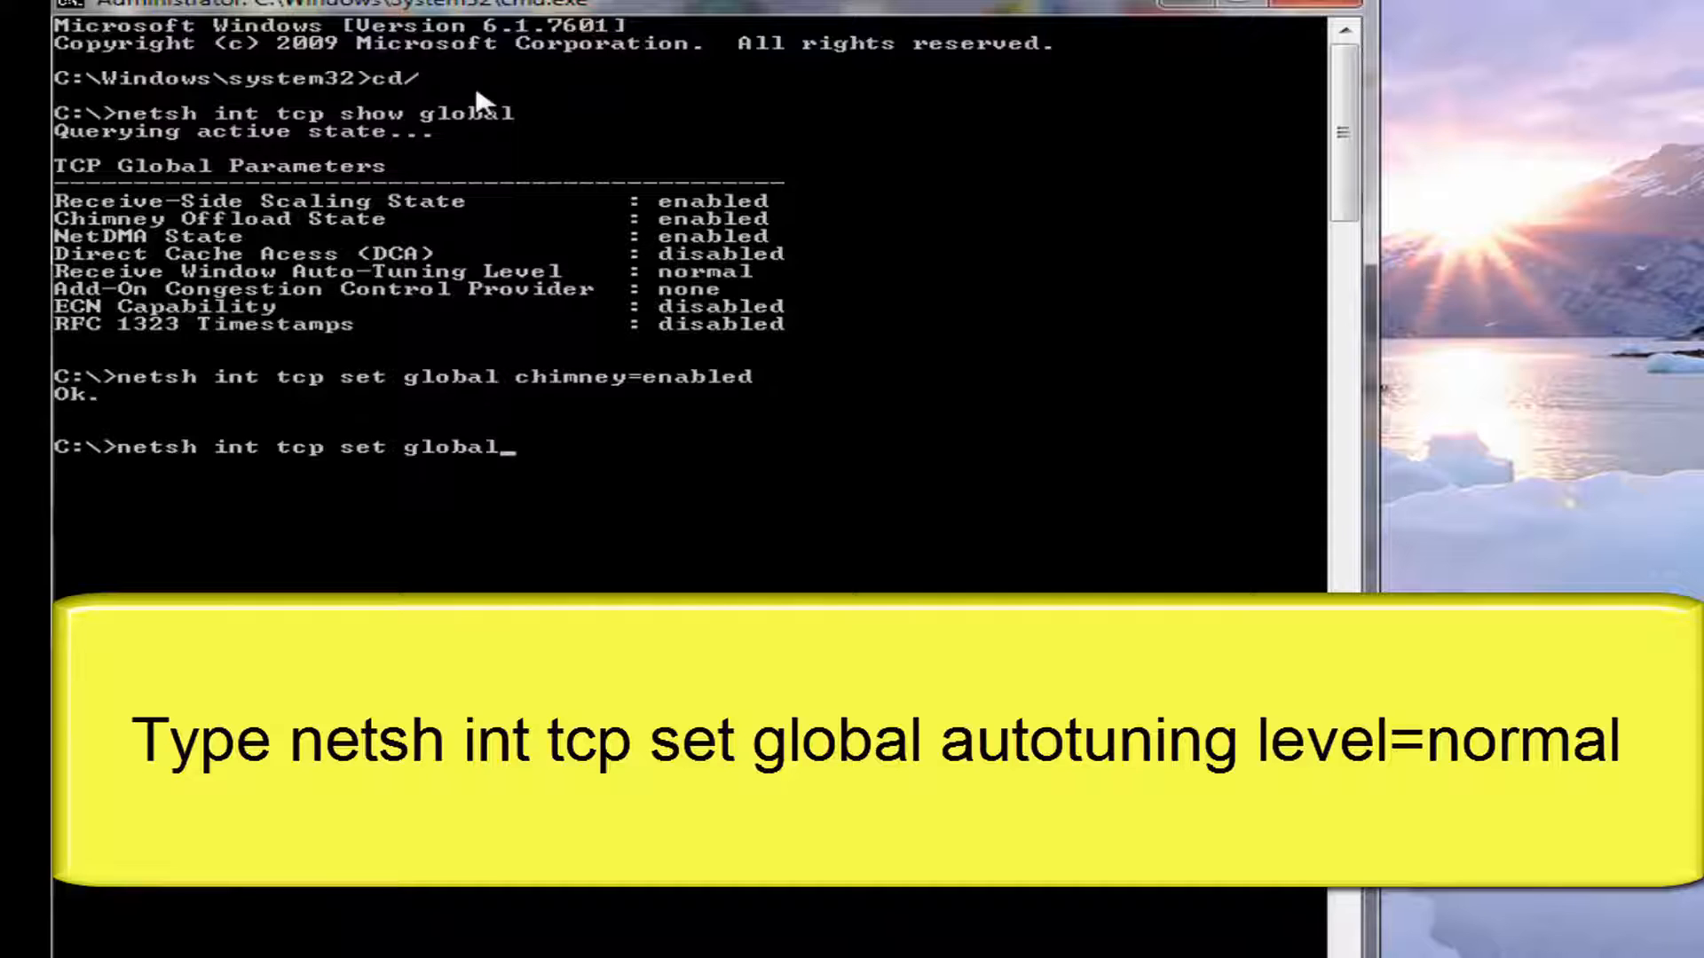
pyautogui.write('a')
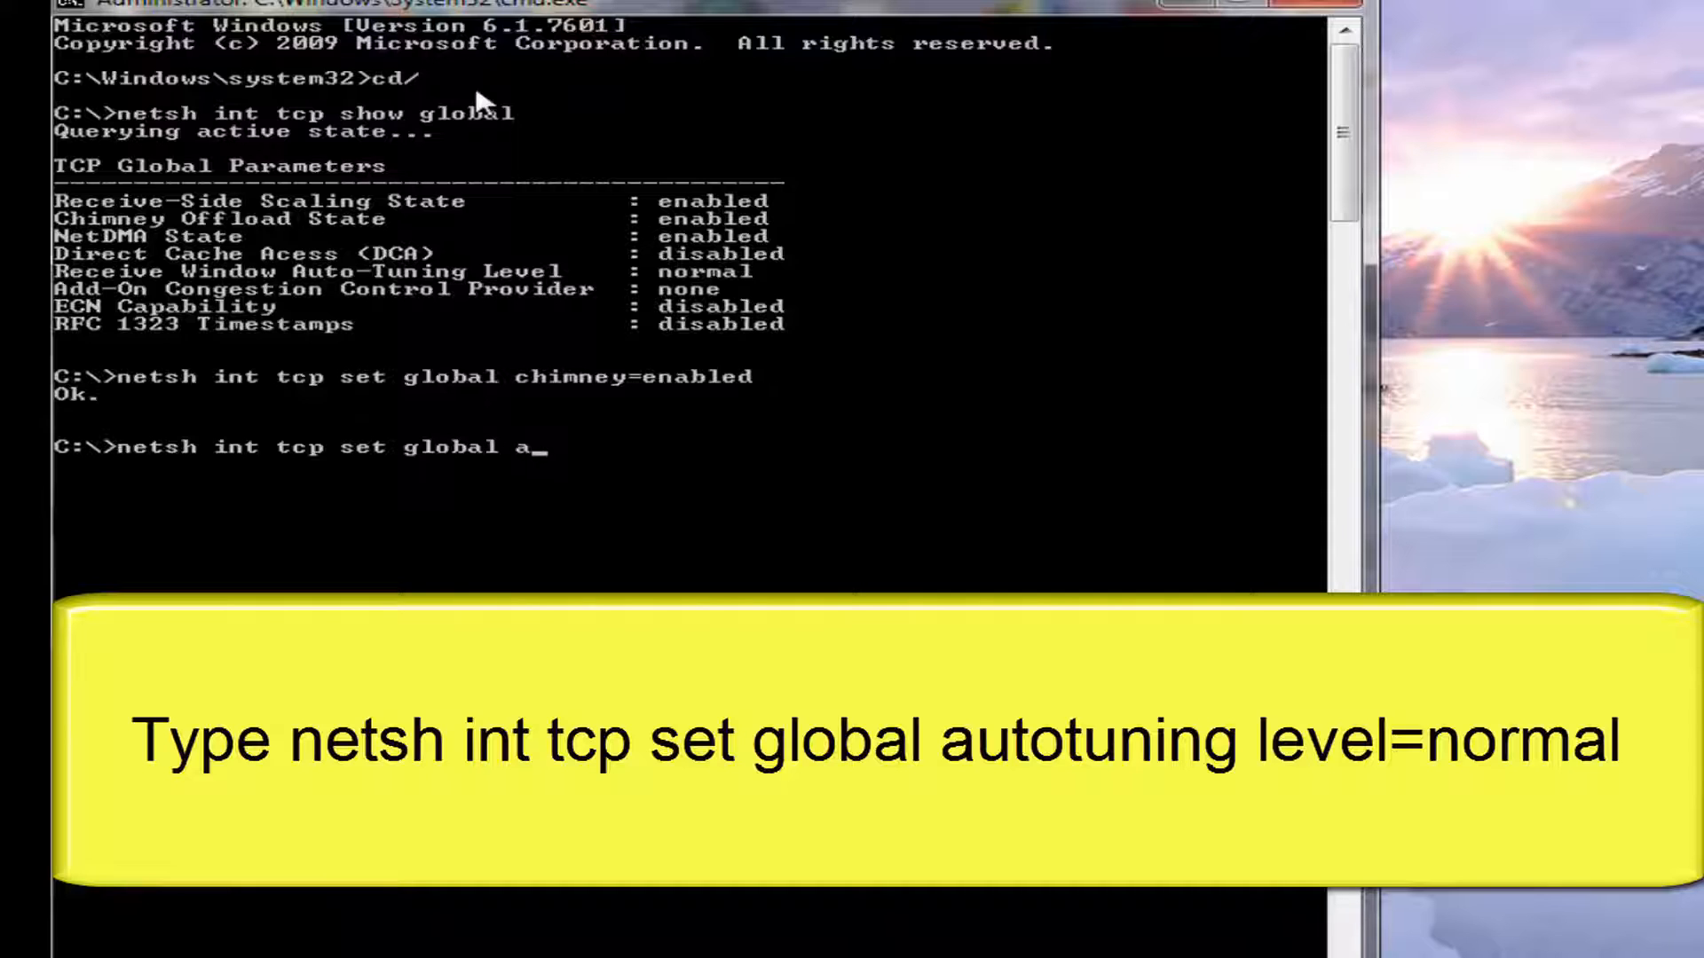
pyautogui.write('uto')
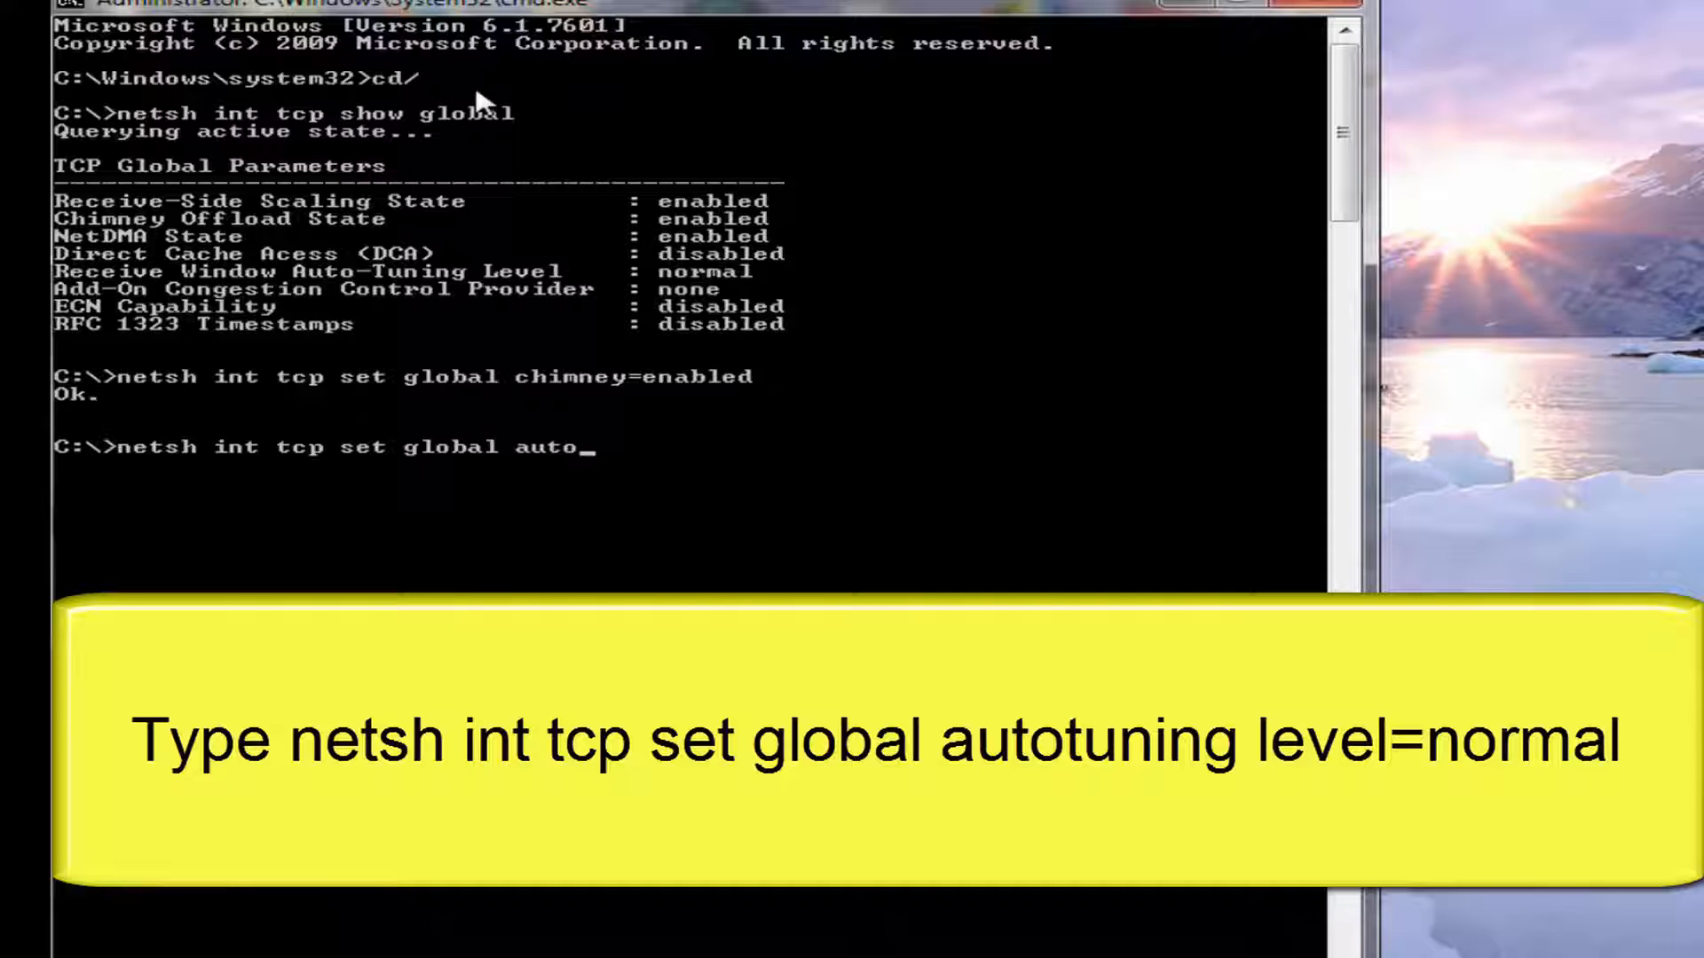
pyautogui.write('t')
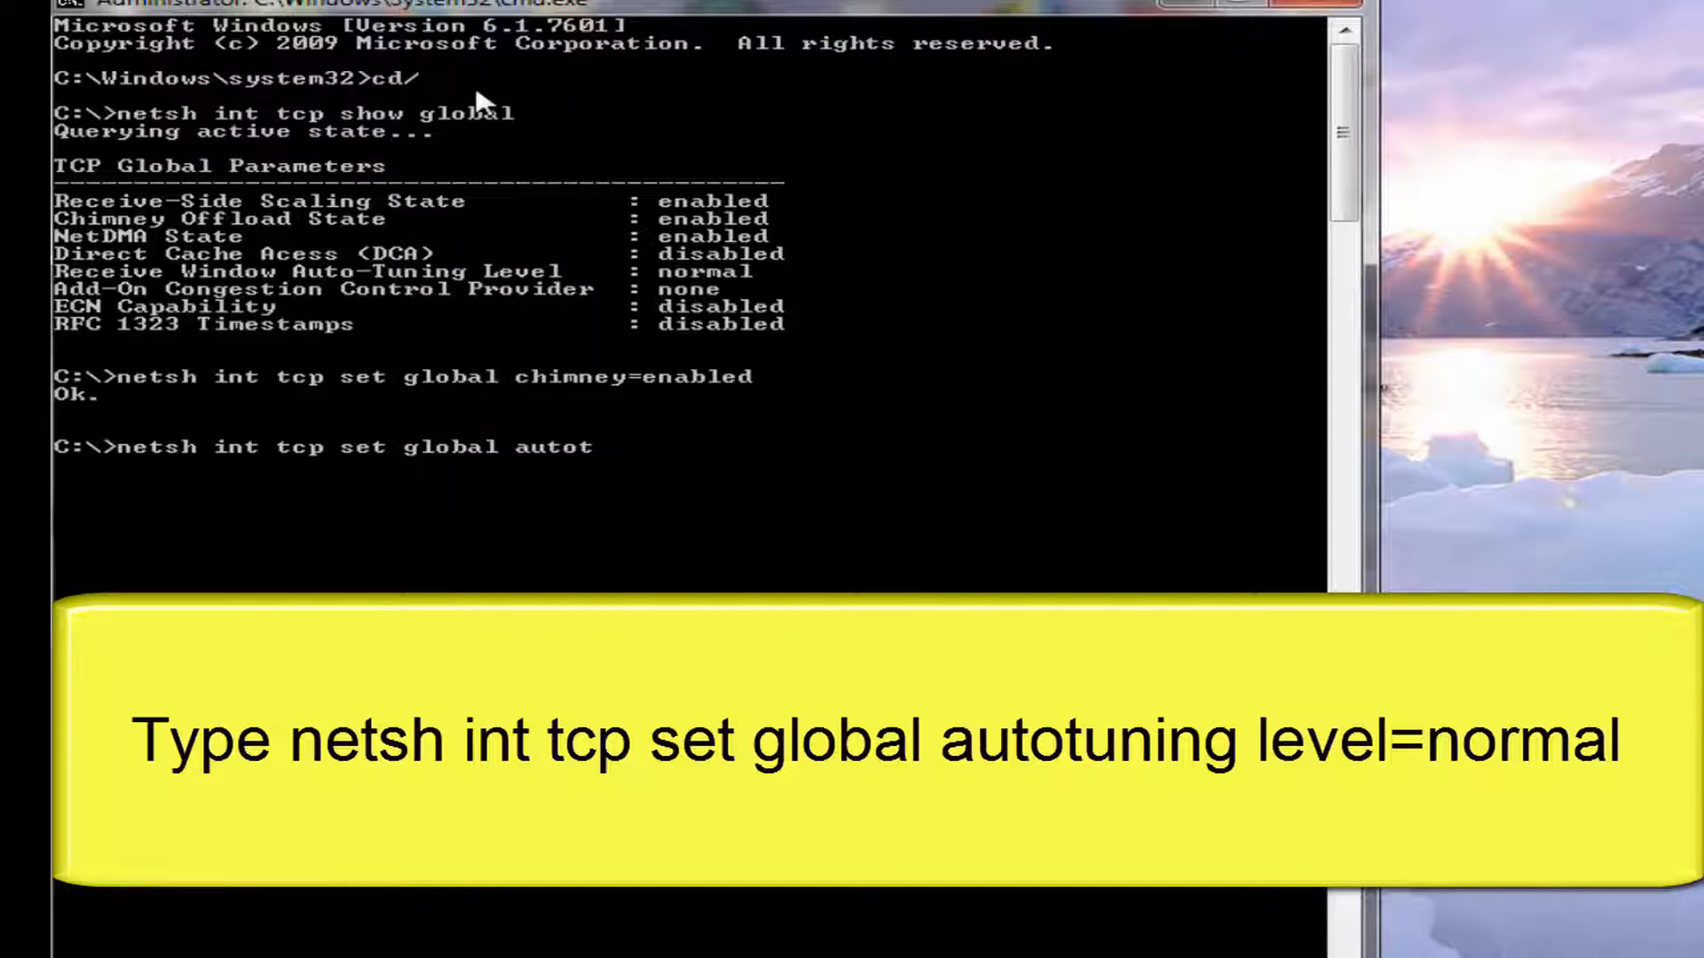
pyautogui.write('uning')
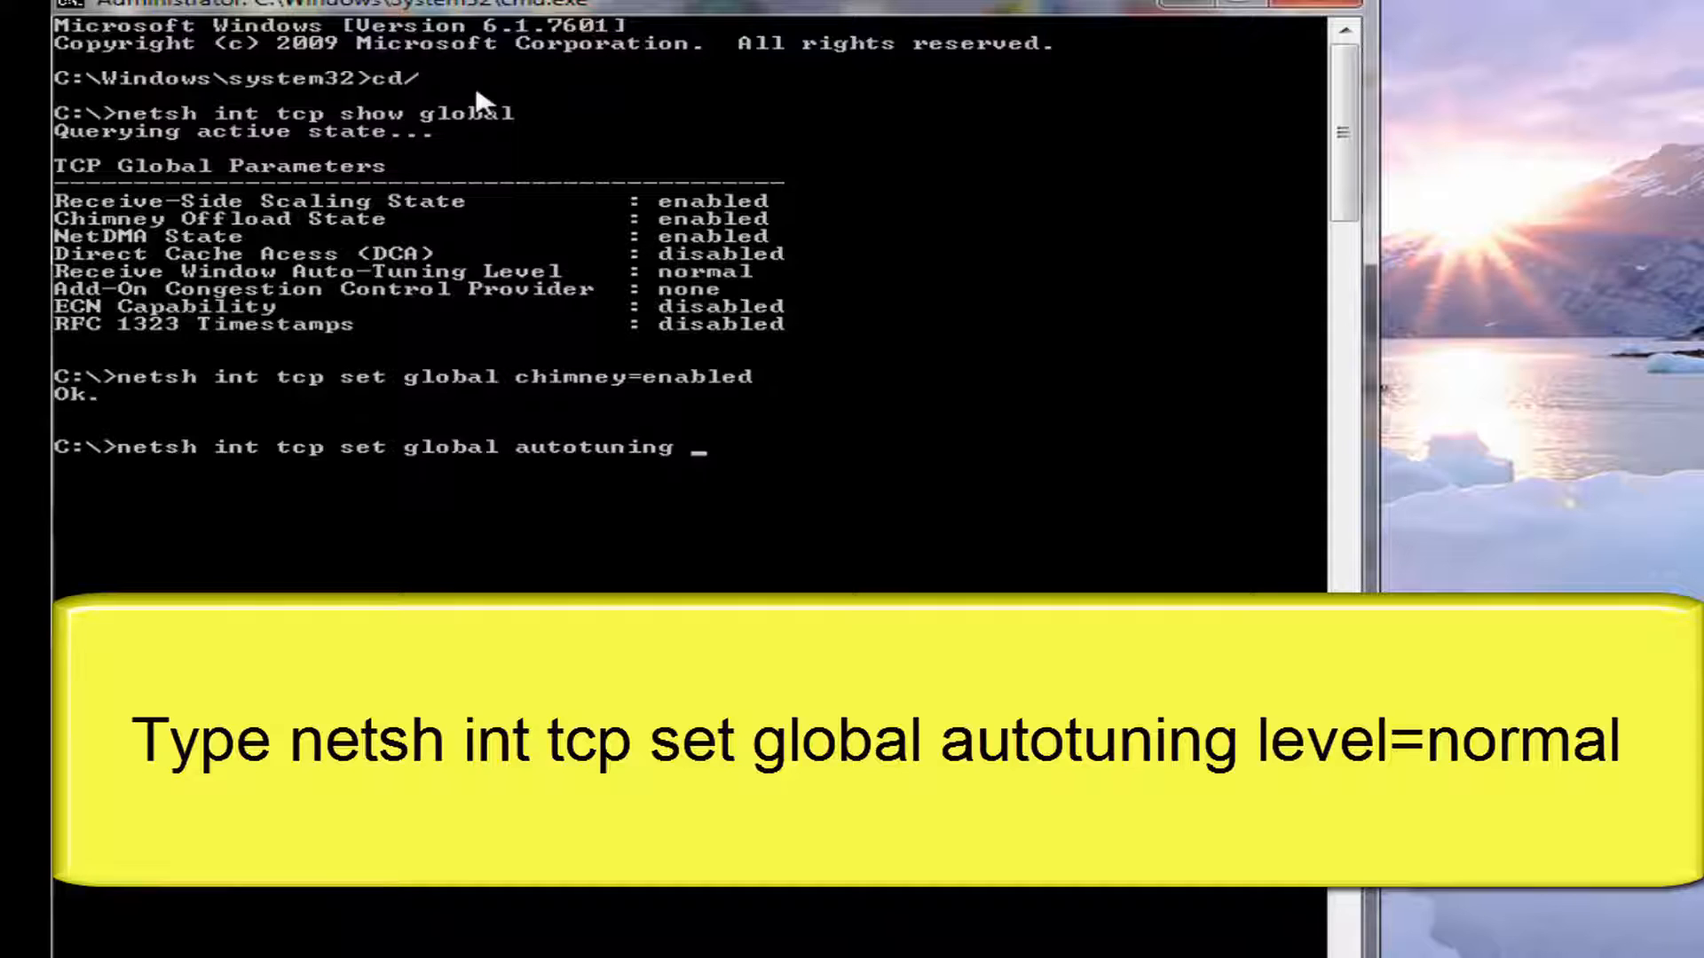
pyautogui.write('l')
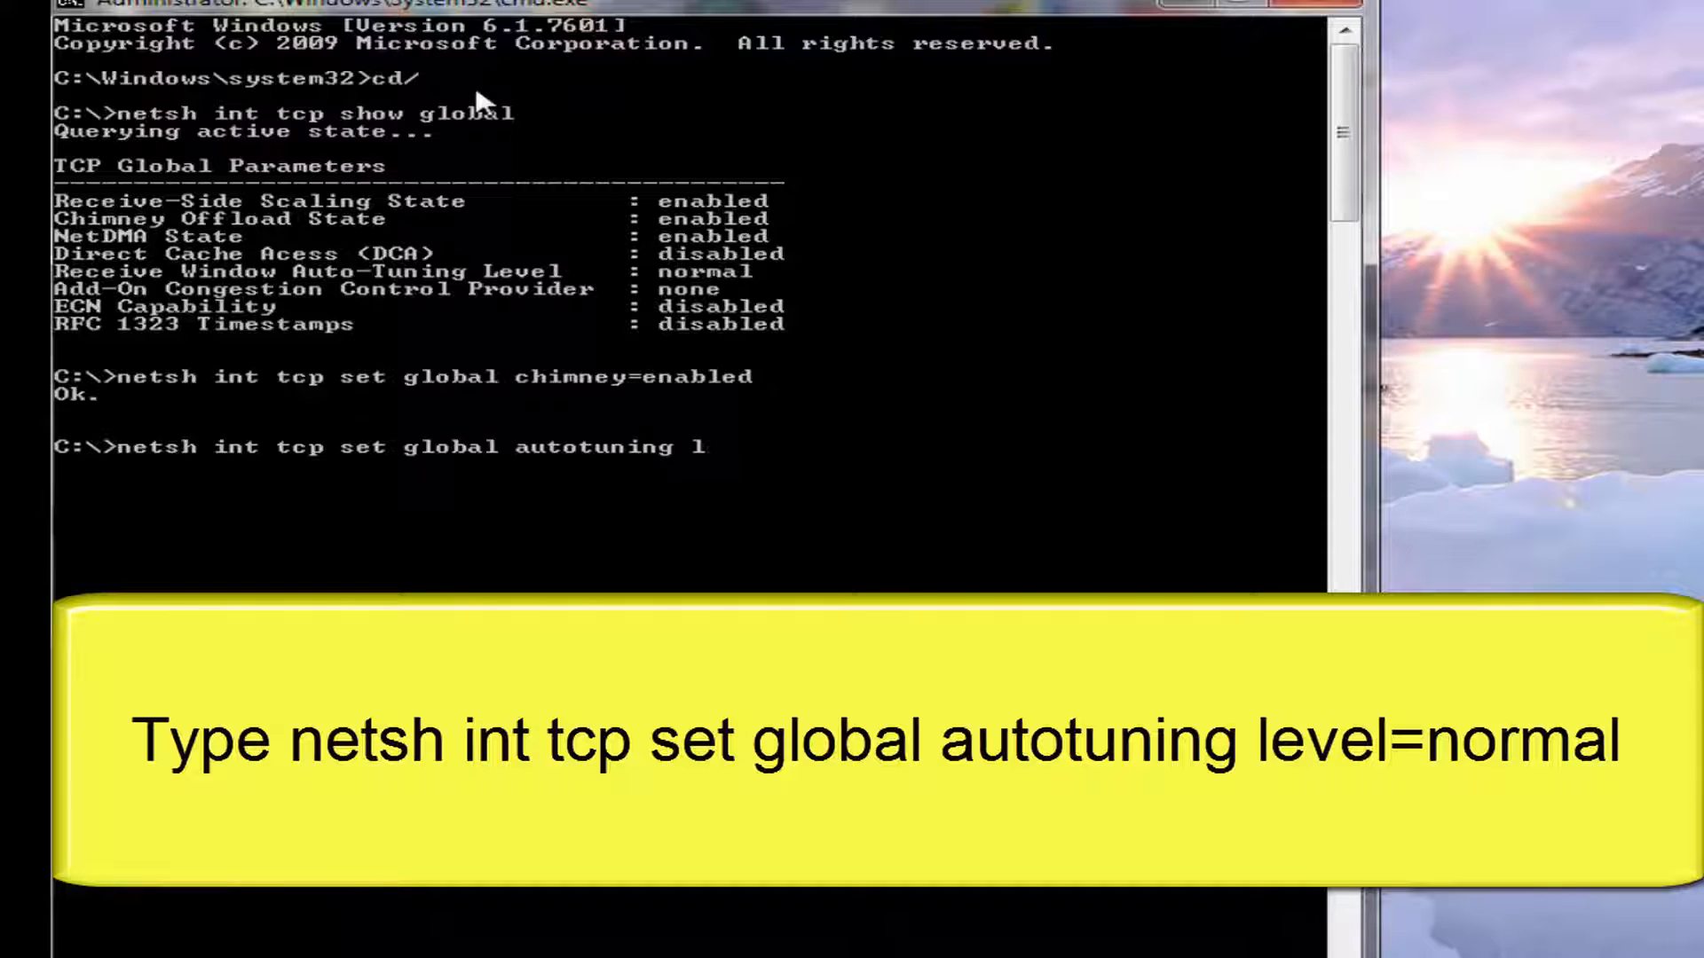
pyautogui.write('evel=')
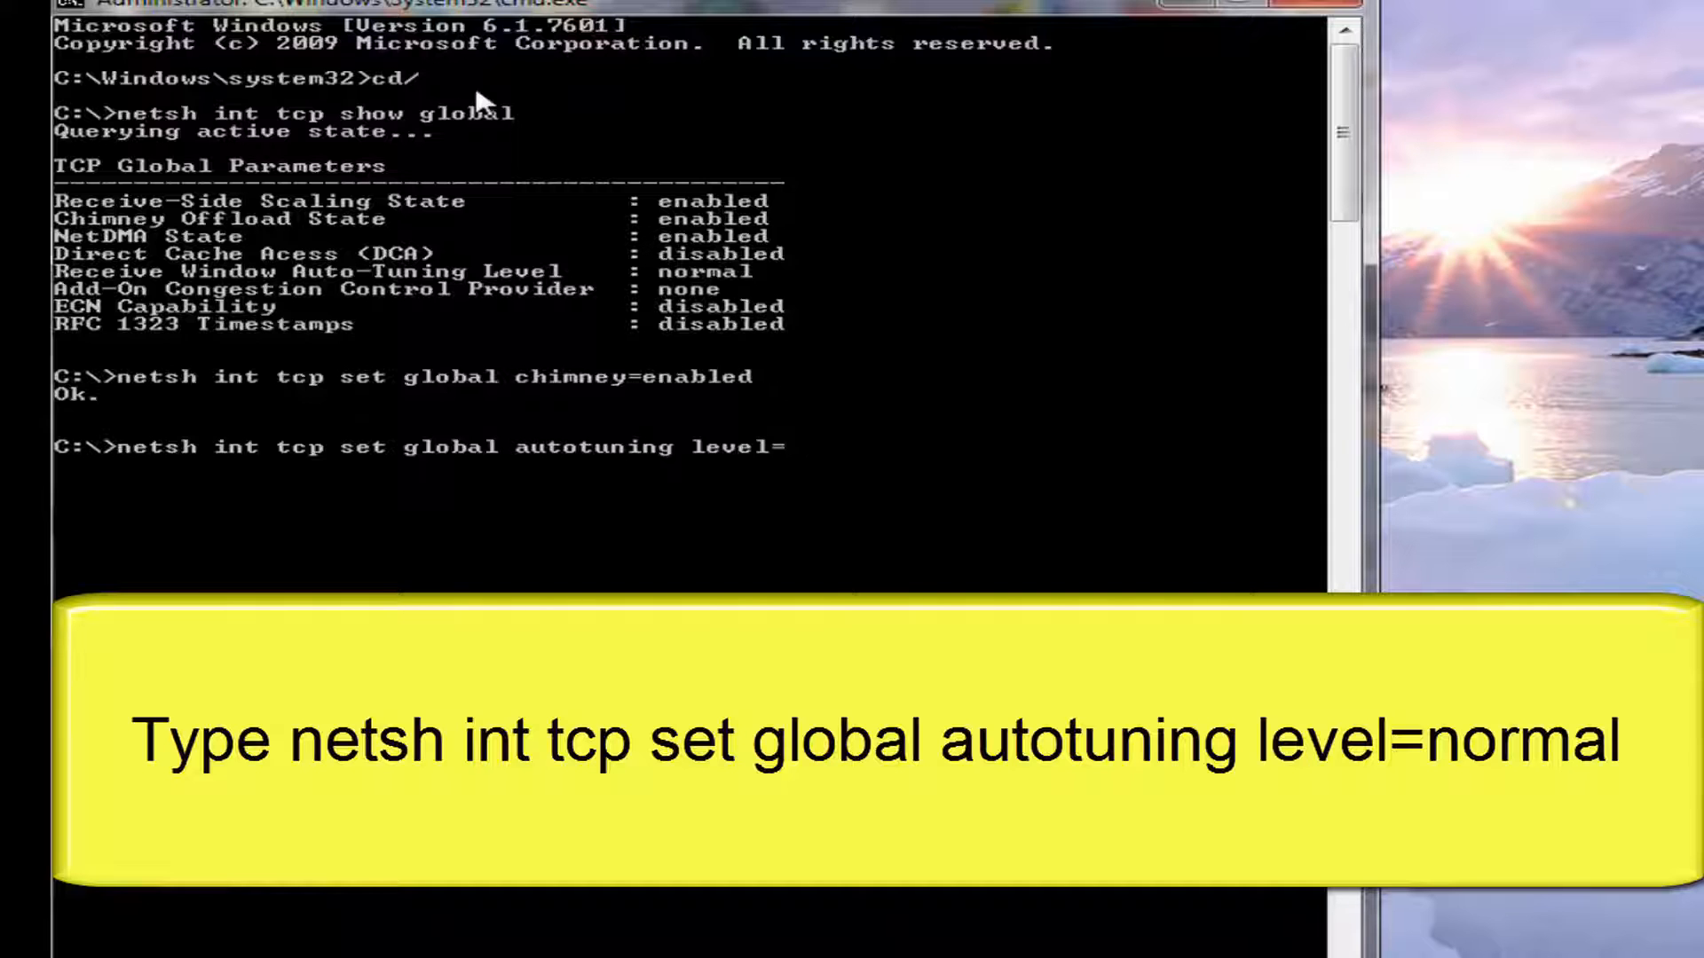
pyautogui.write('norma')
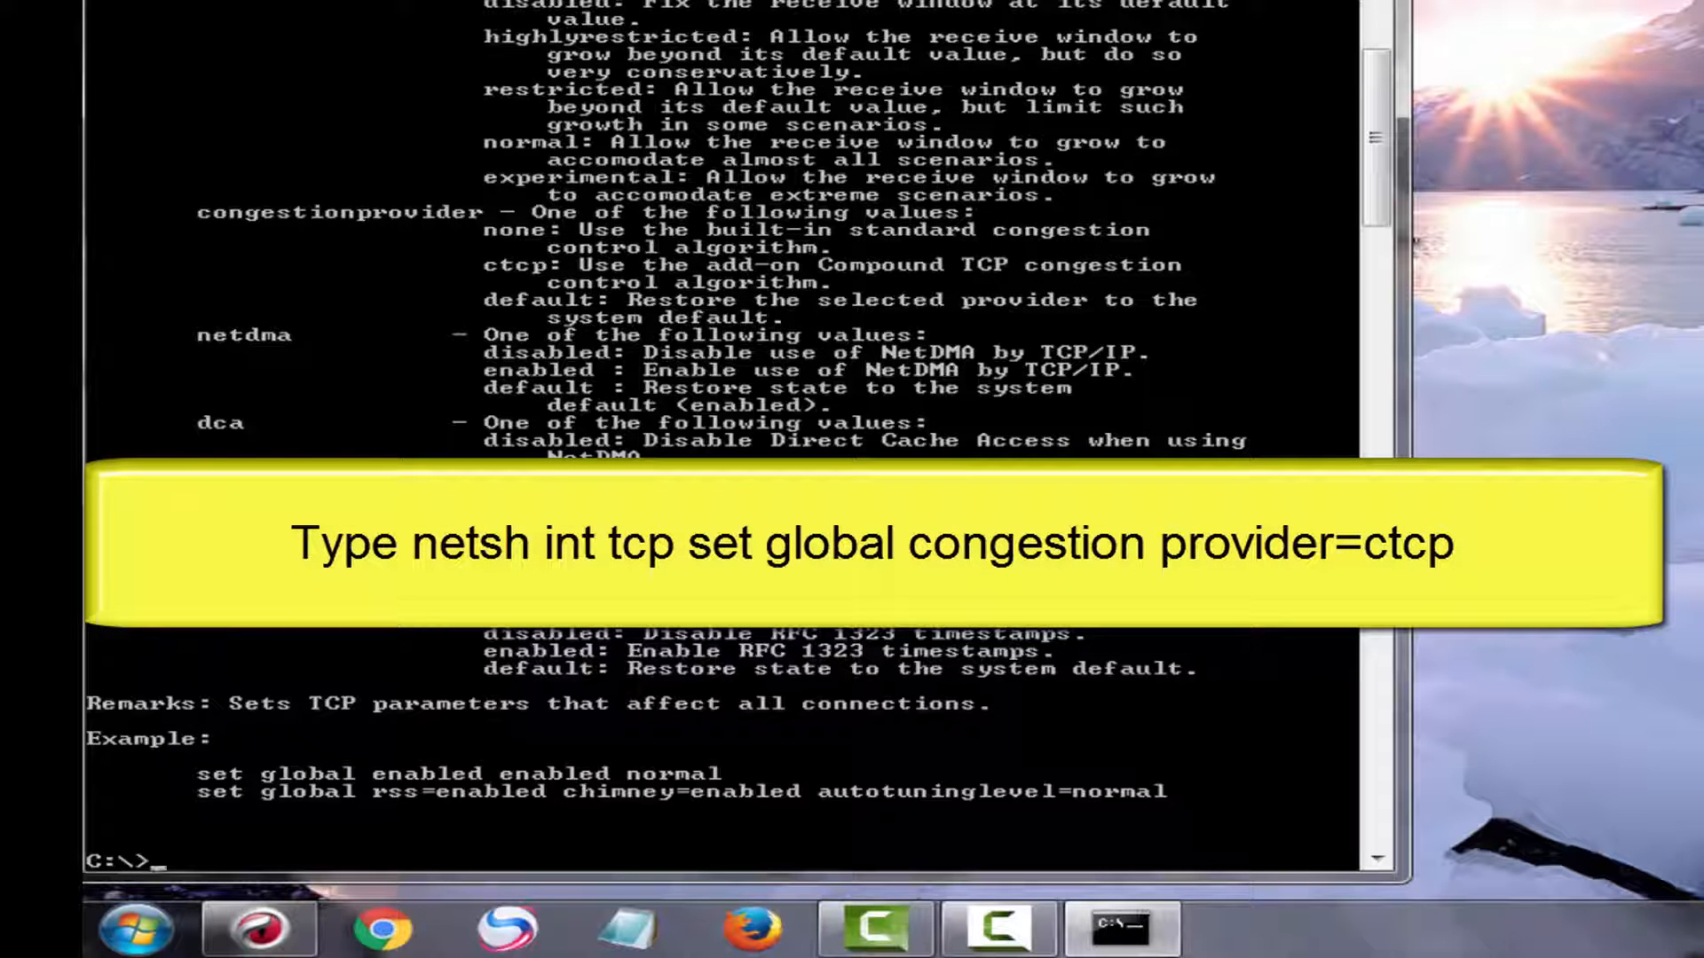
# Enter 'netsh int tcp set global congestionprovider=ctcp' for Compound TCP.
pyautogui.write('netsh')
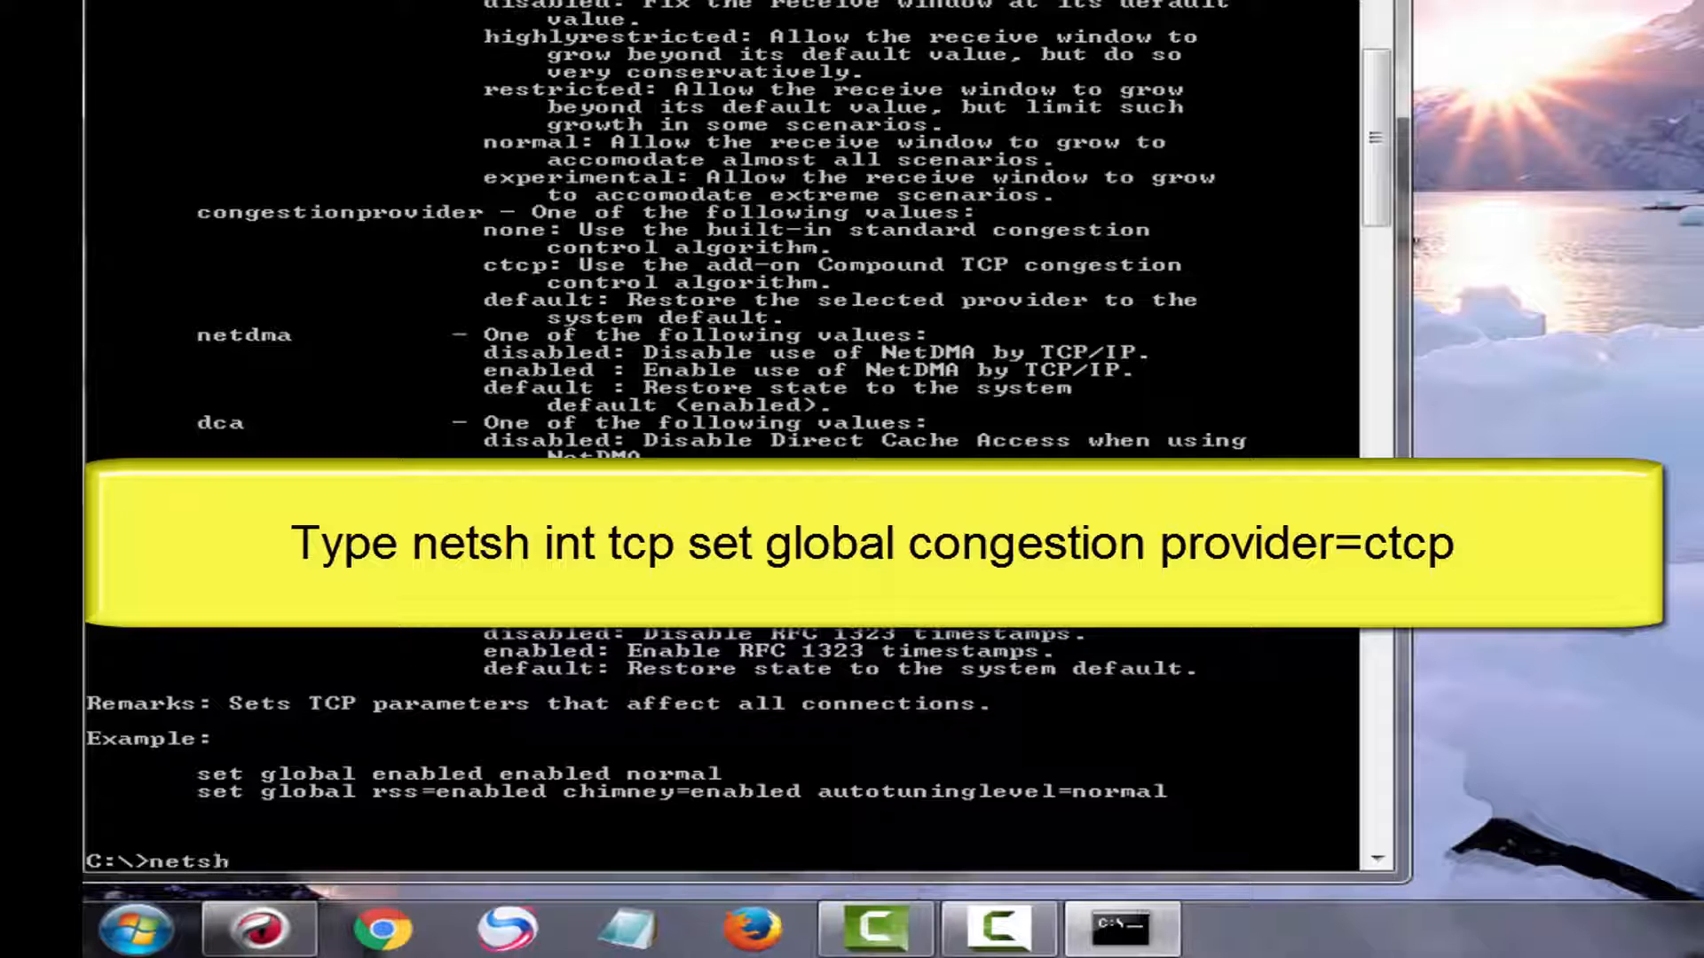
pyautogui.write('int')
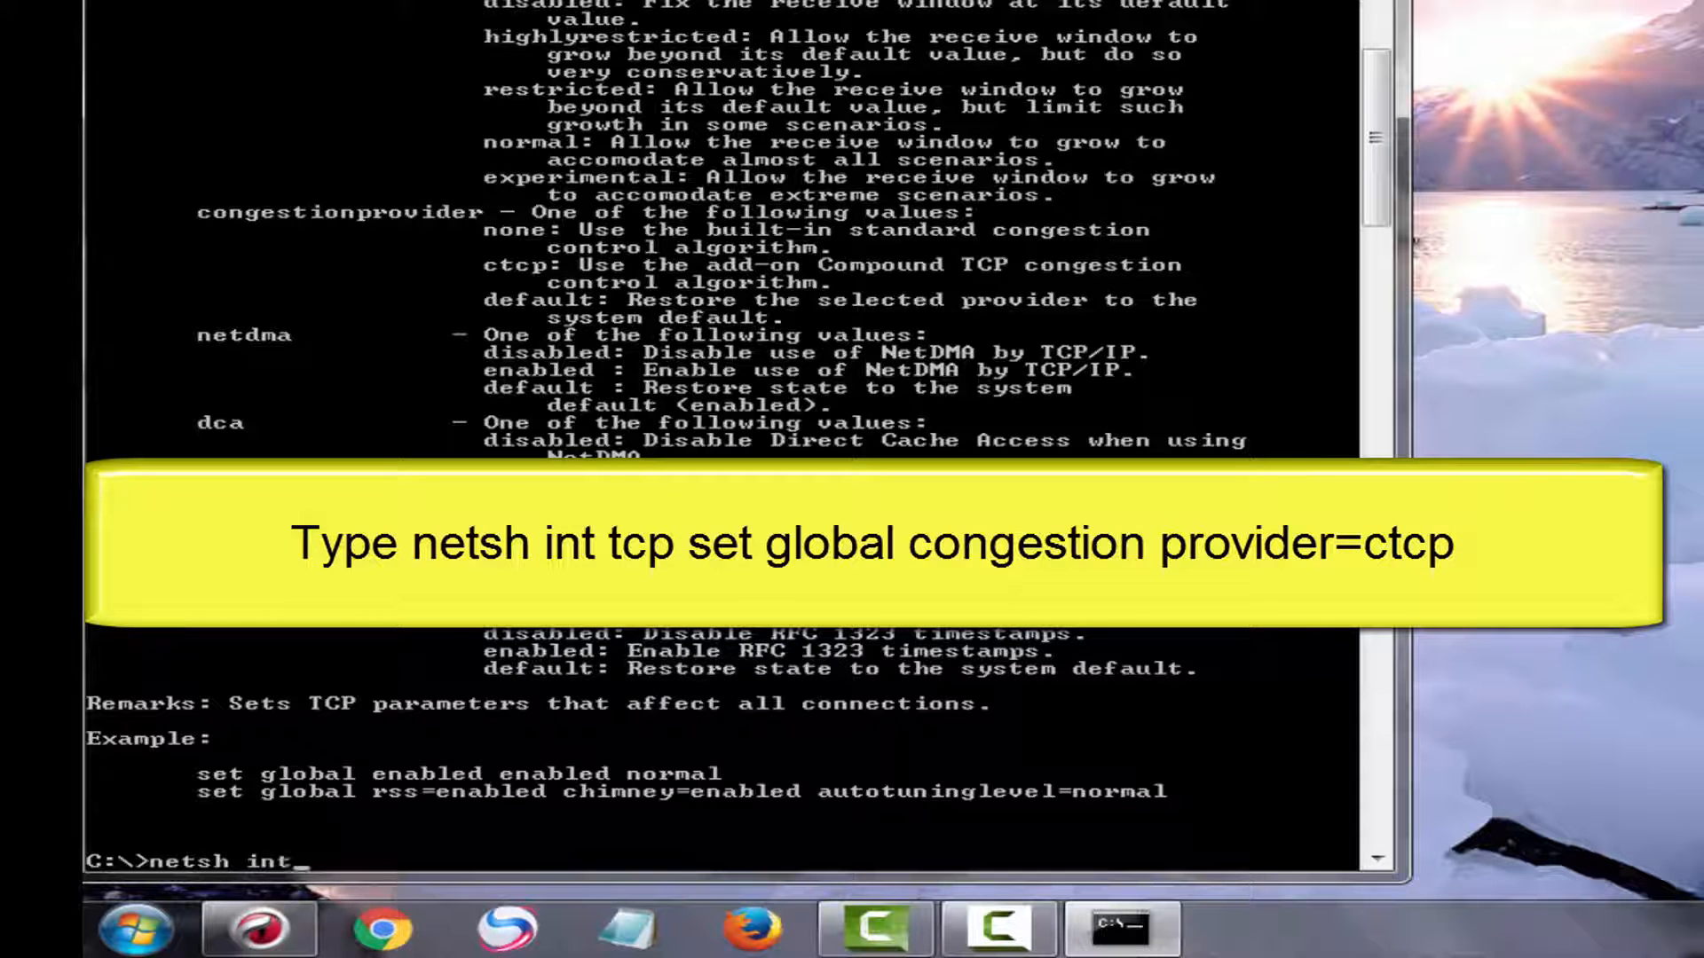
pyautogui.write('tcp')
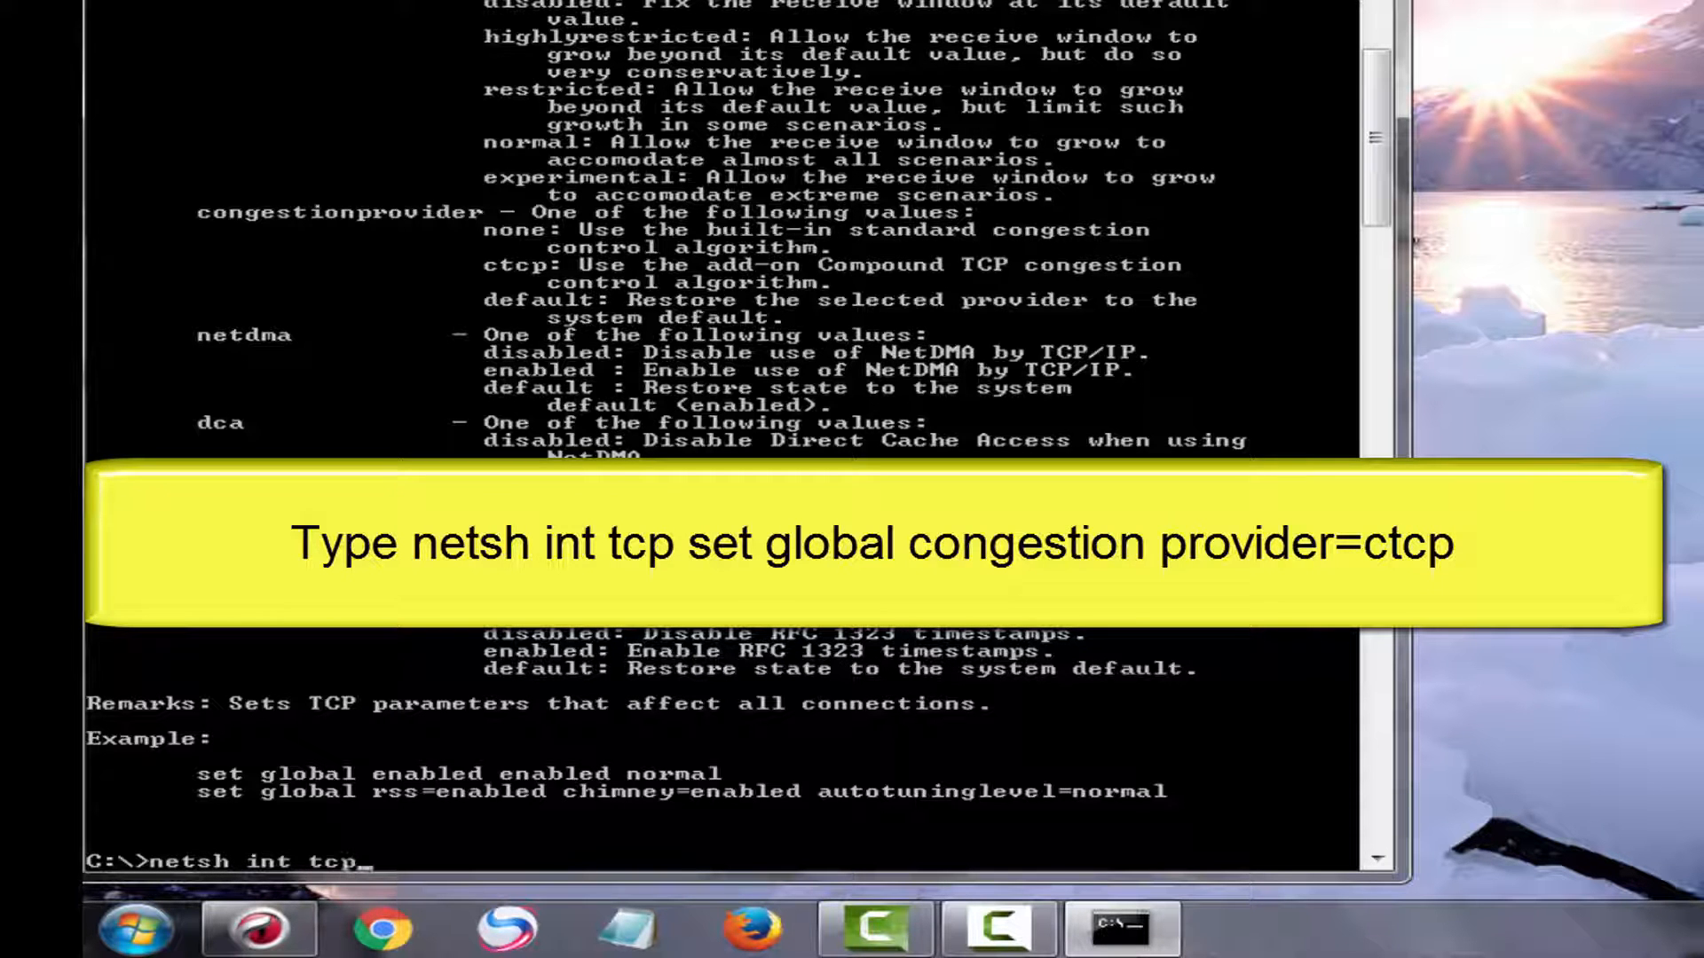
pyautogui.write('set glo')
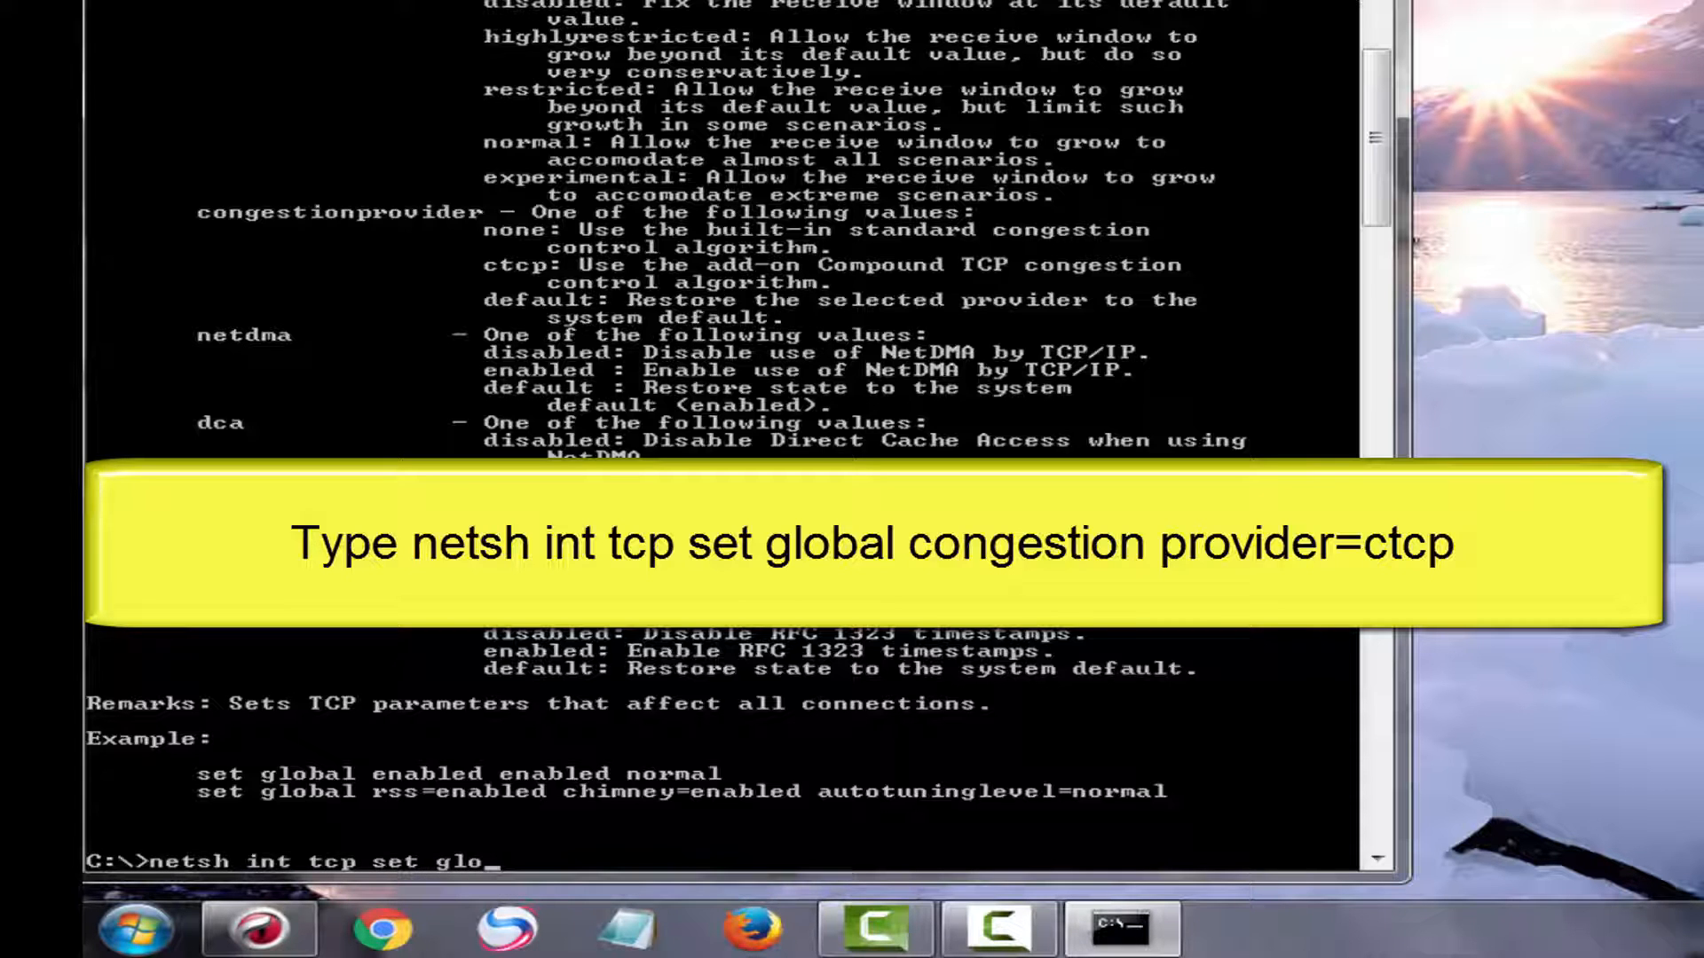
pyautogui.write('bal')
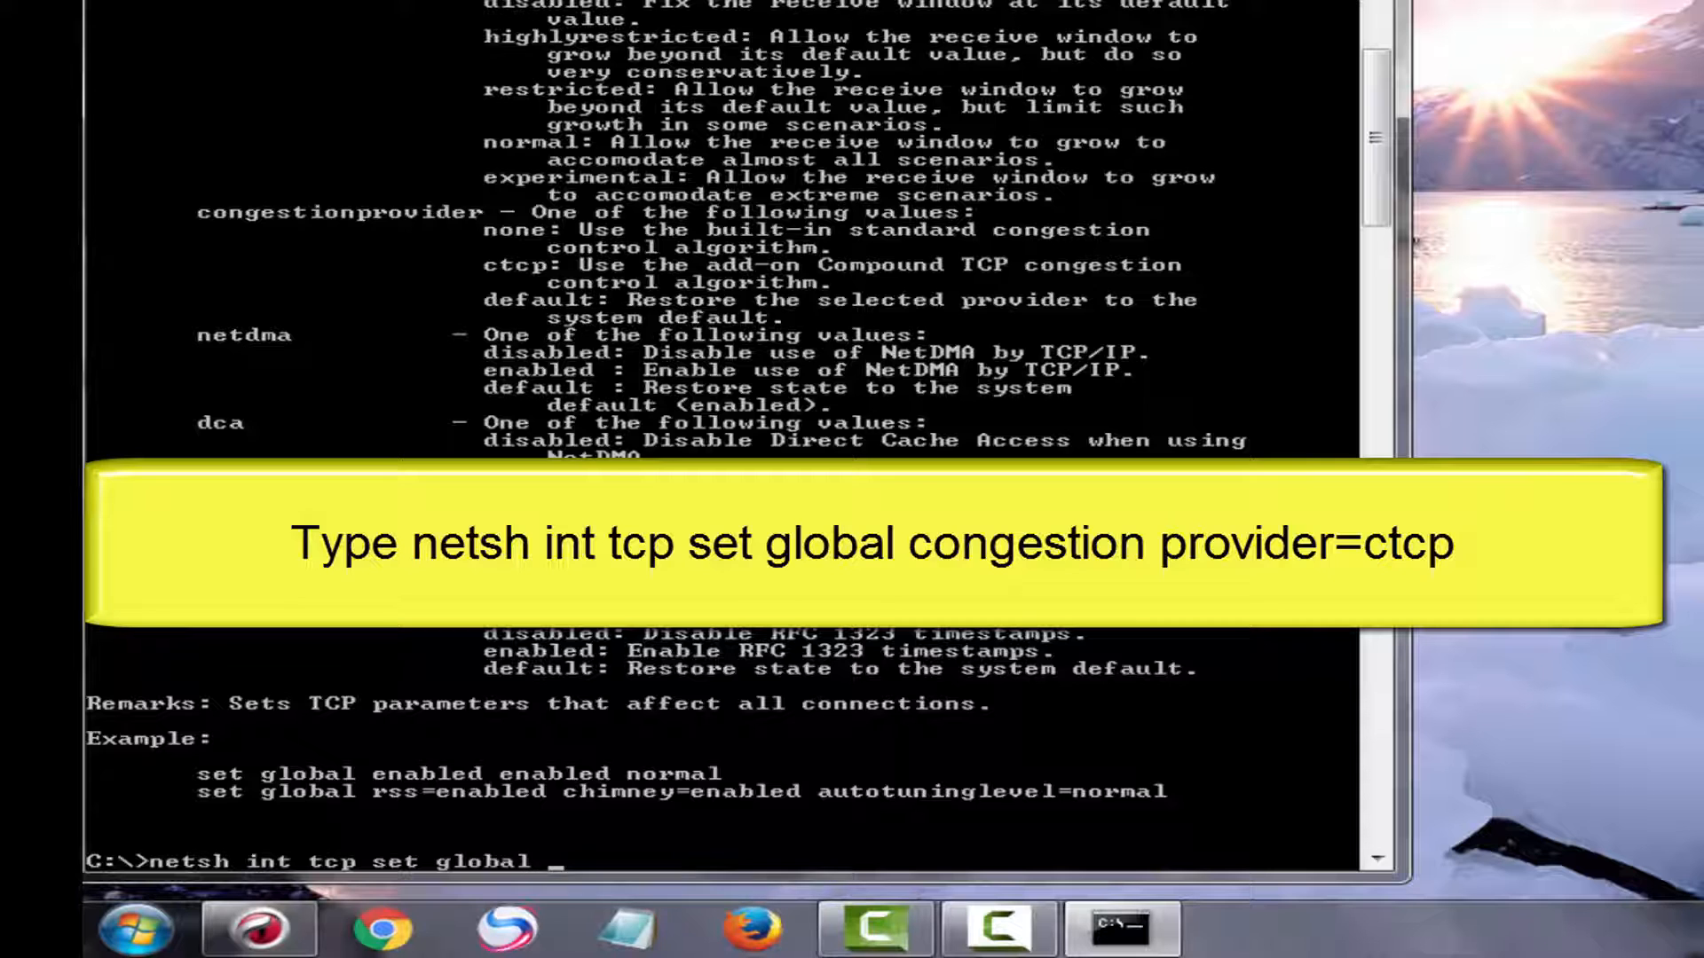
pyautogui.write('cong')
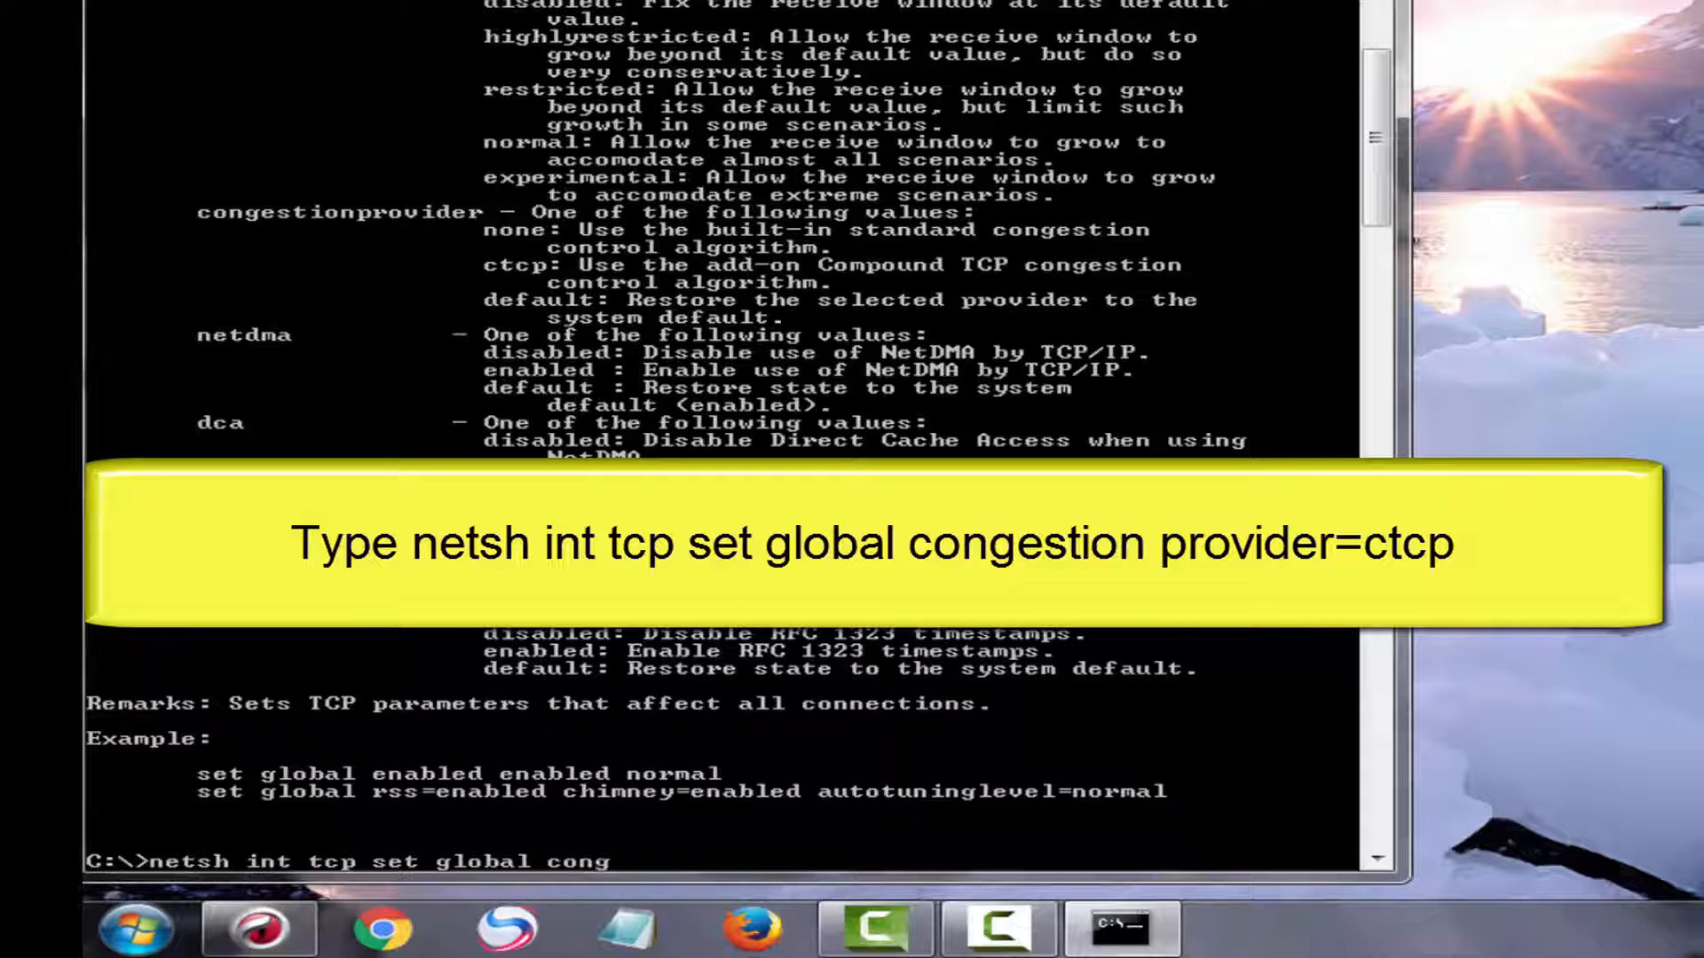
pyautogui.write('estion')
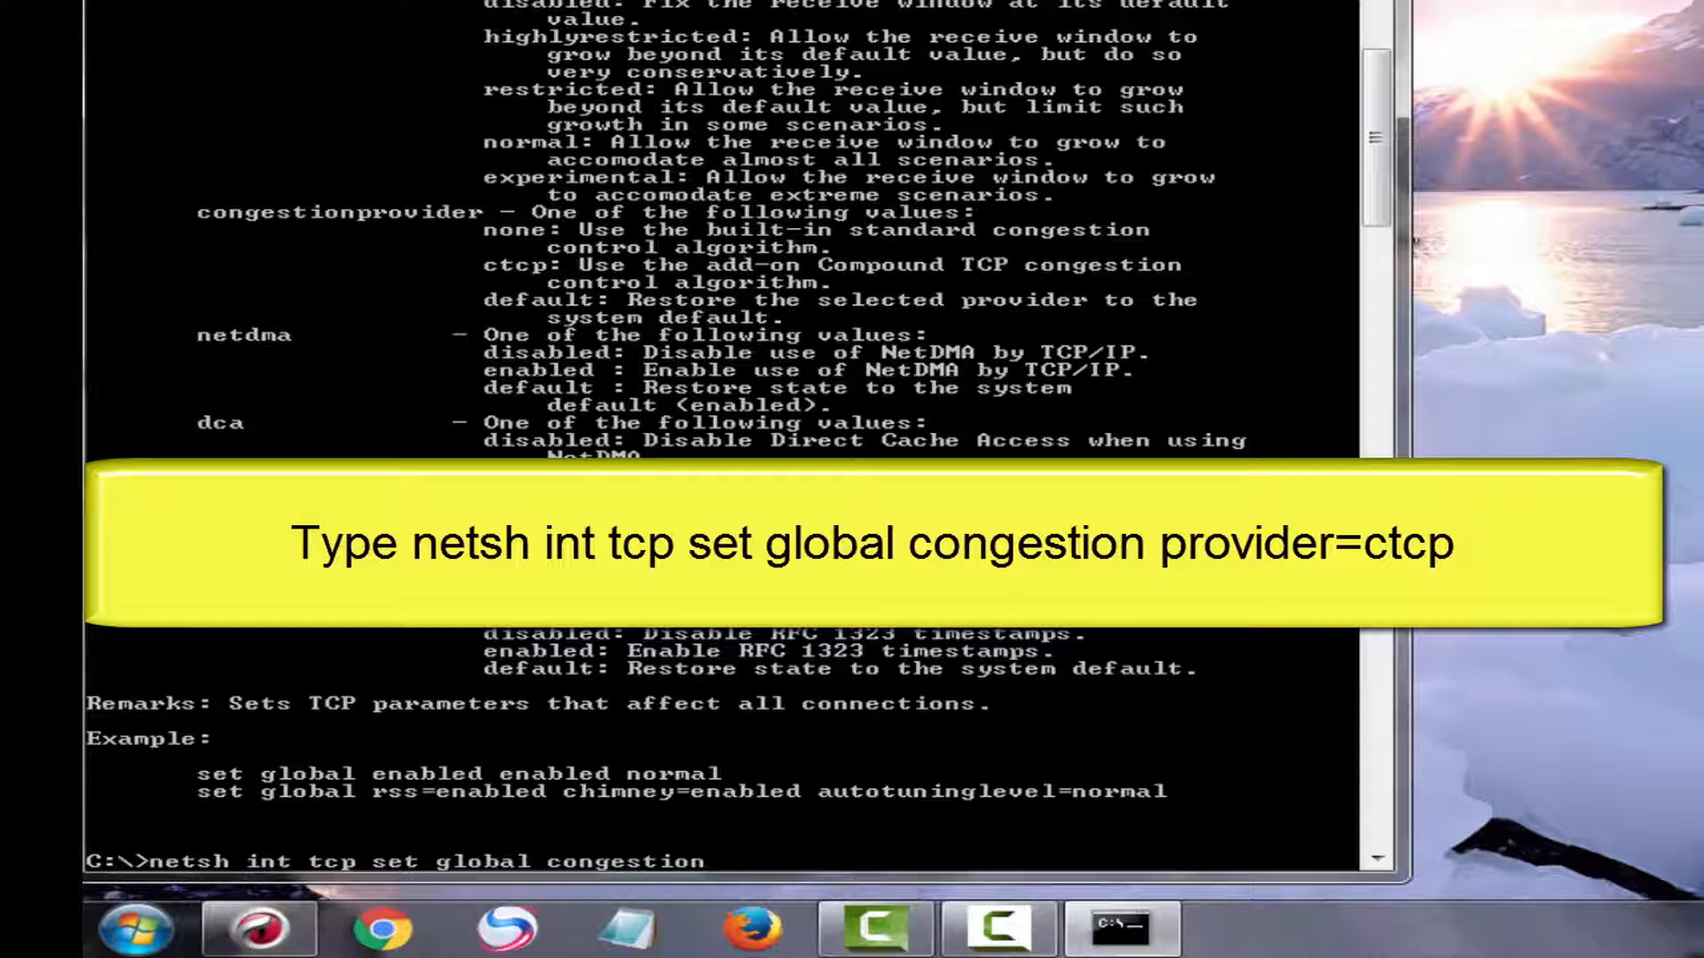
pyautogui.write('p')
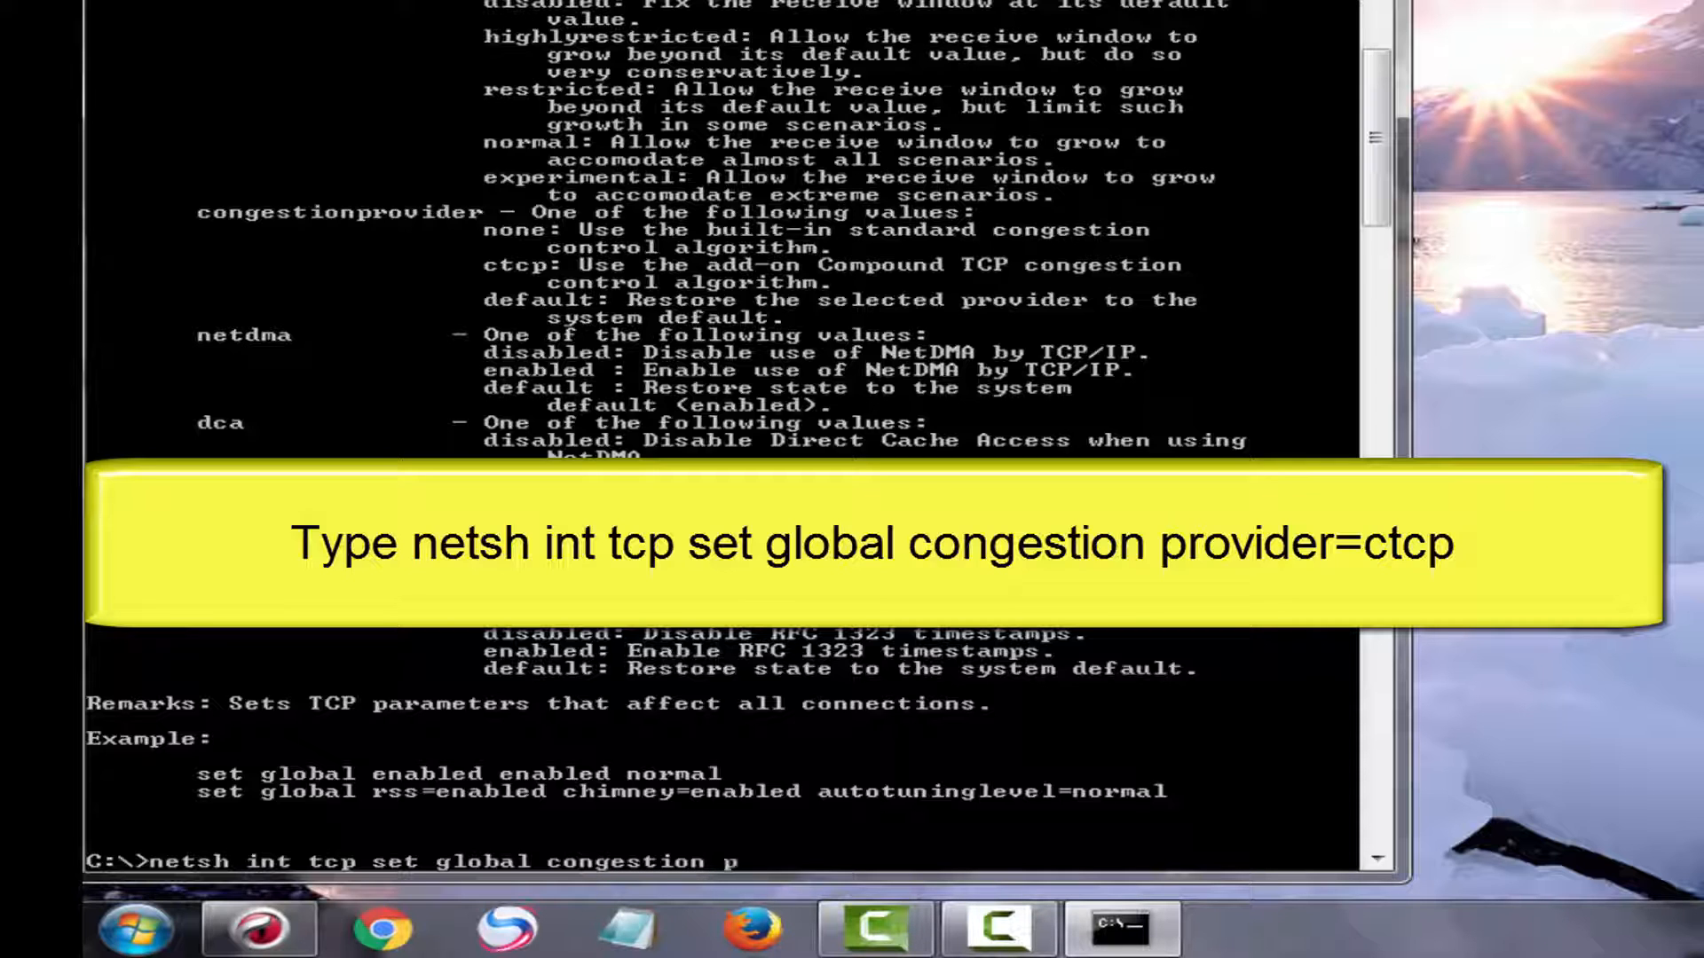
pyautogui.write('rovi')
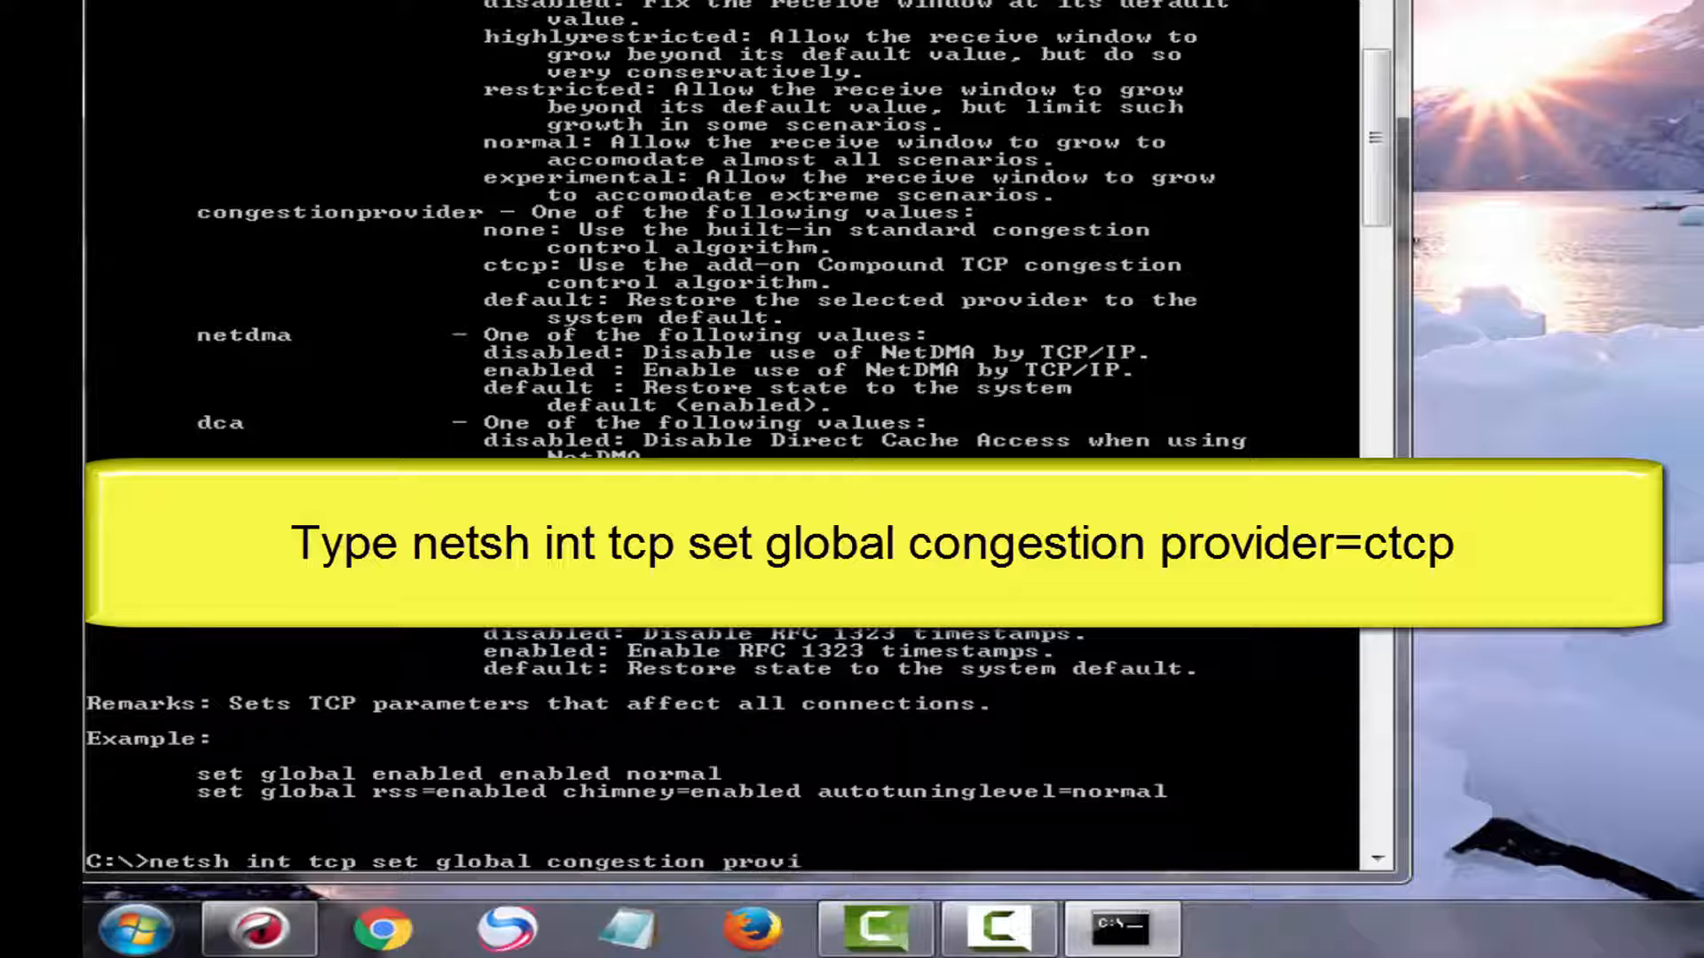
pyautogui.write('der')
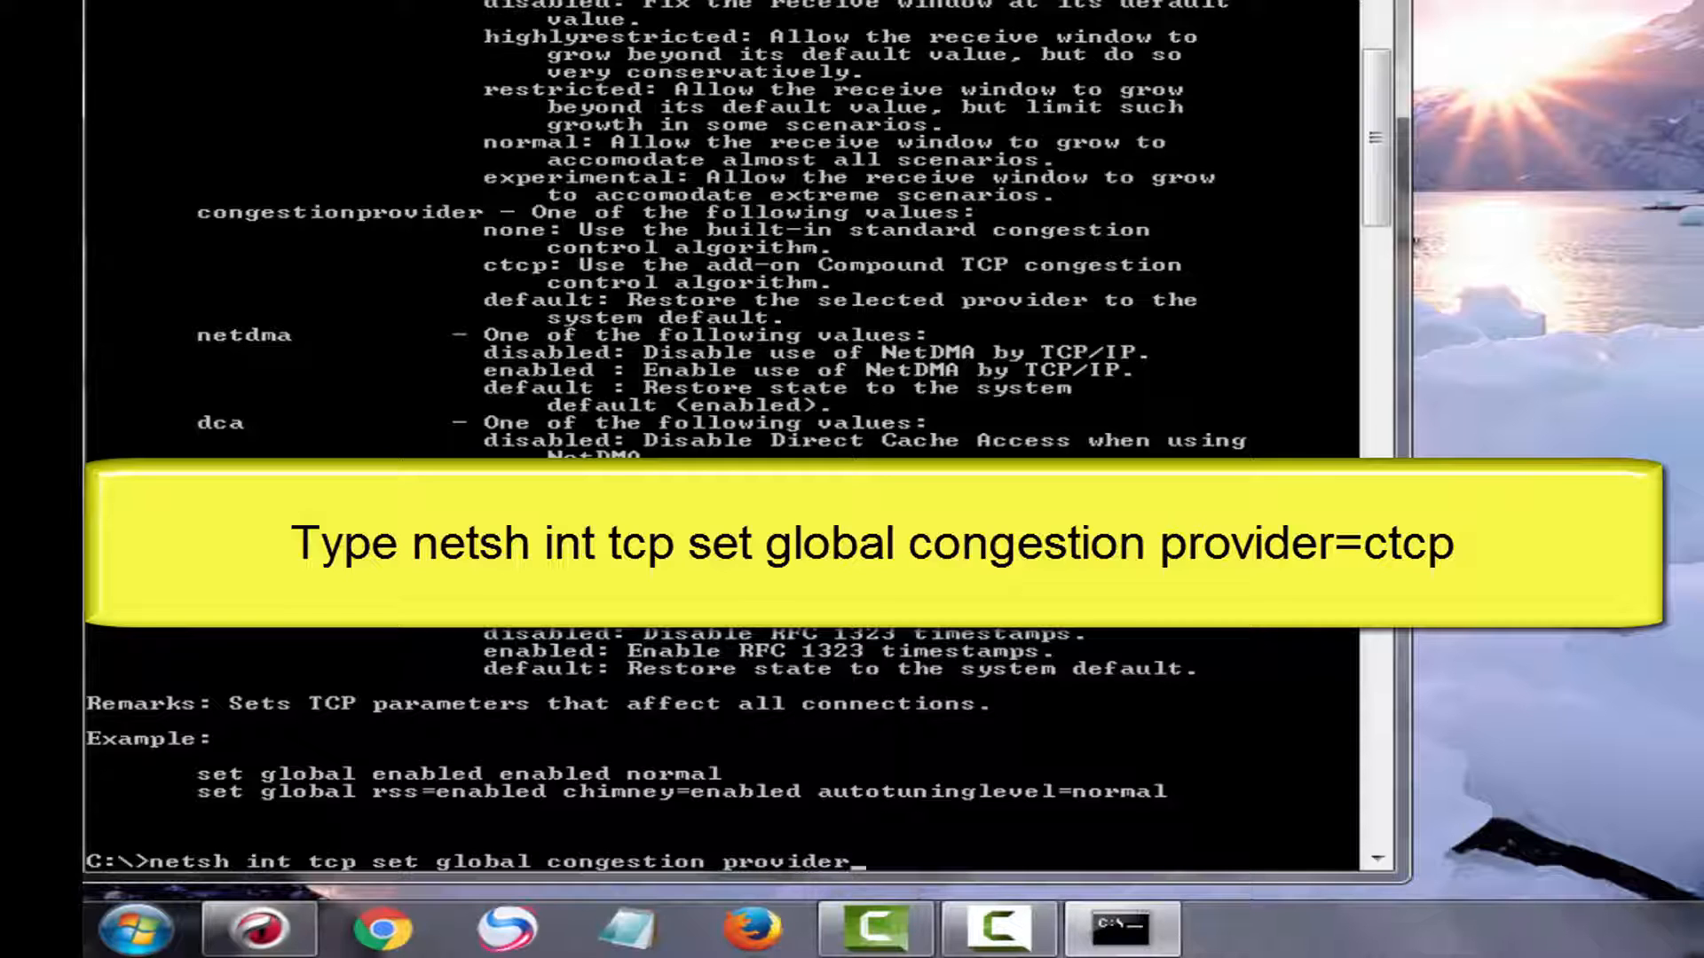
pyautogui.write('=')
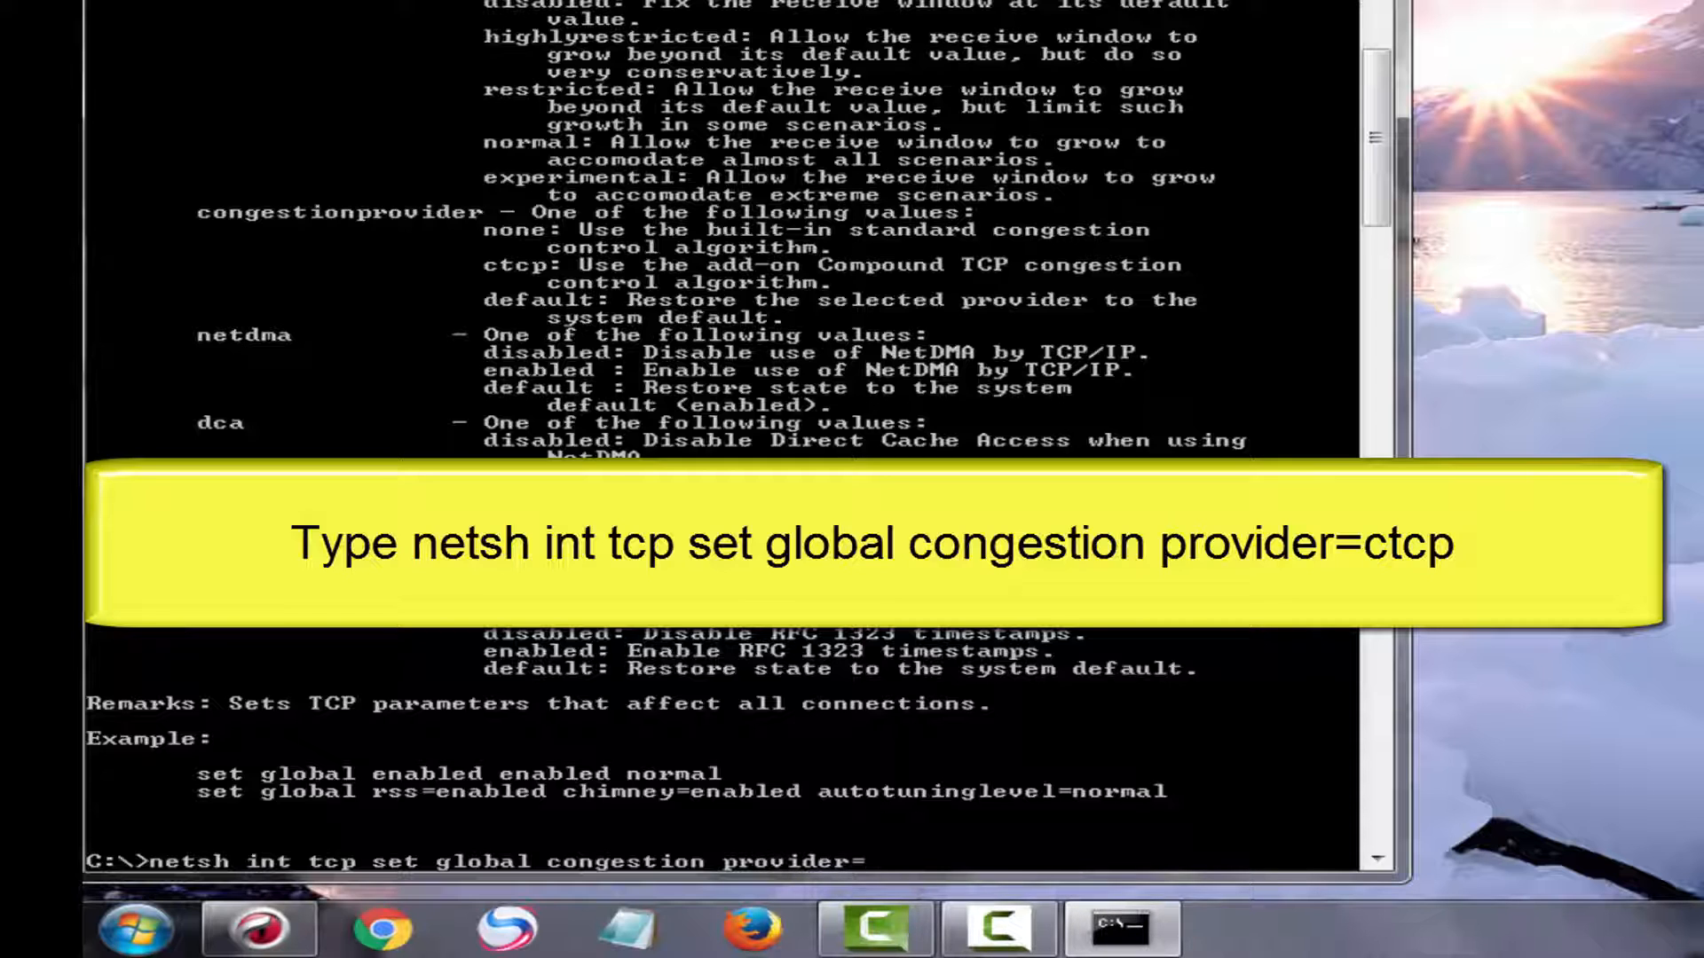
pyautogui.write('ctc')
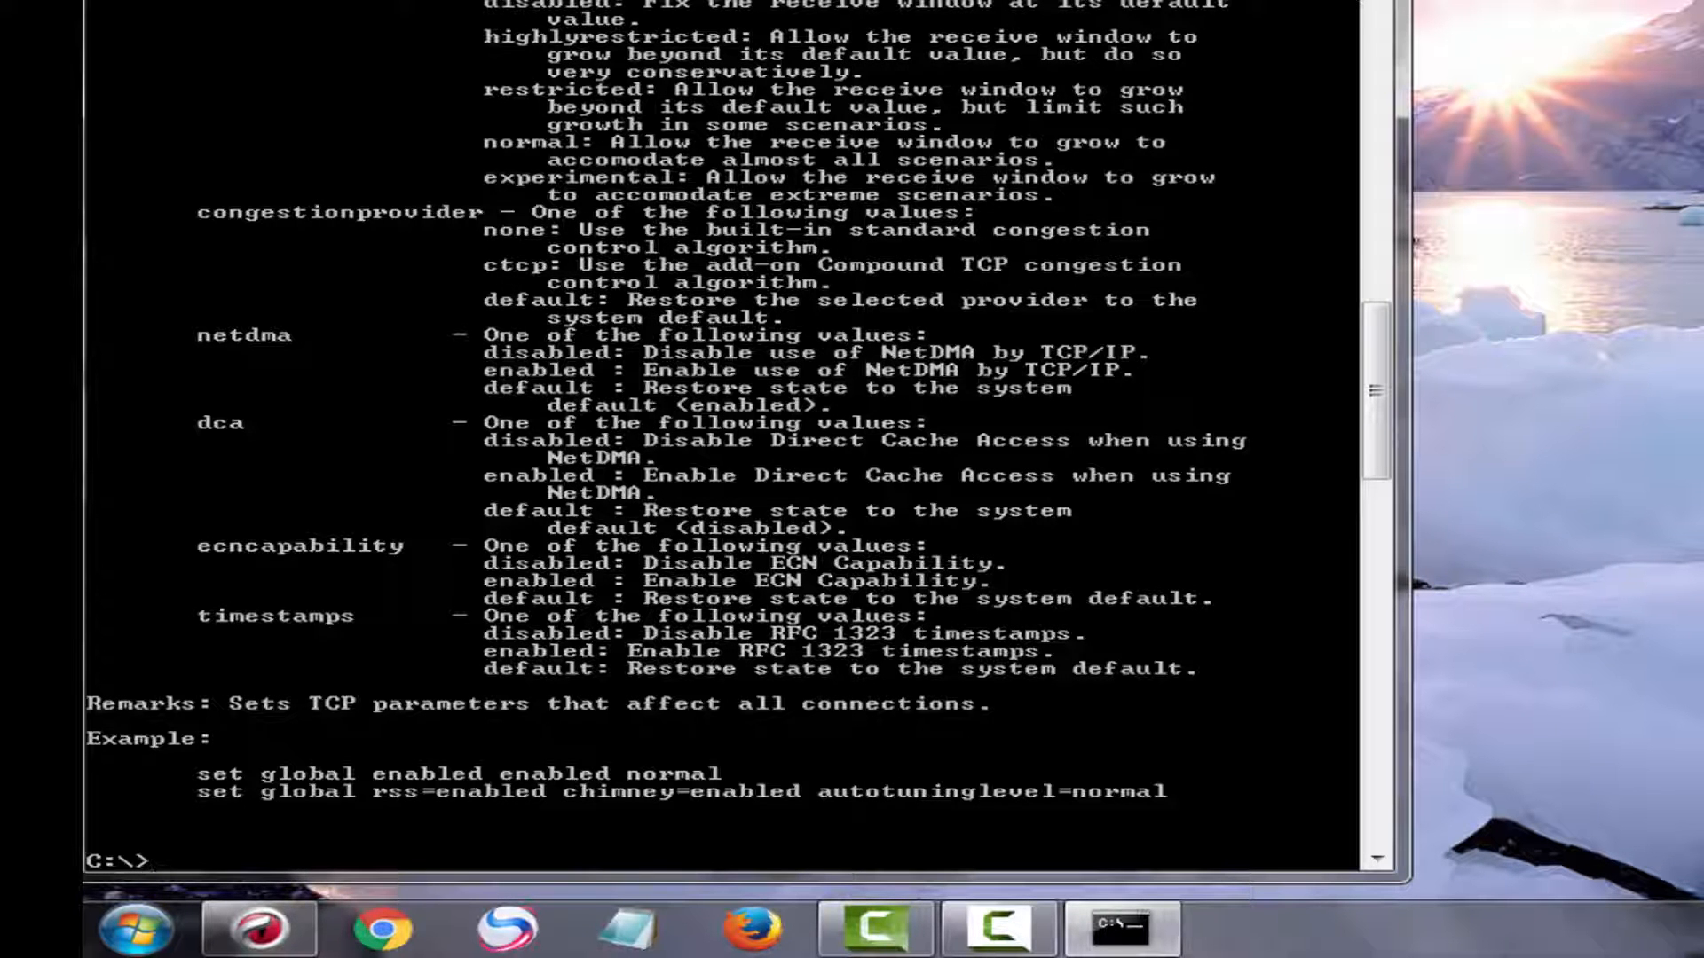
# Run 'netsh int tcp show global' to verify settings, then restart Windows from Start.
pyautogui.write('net')
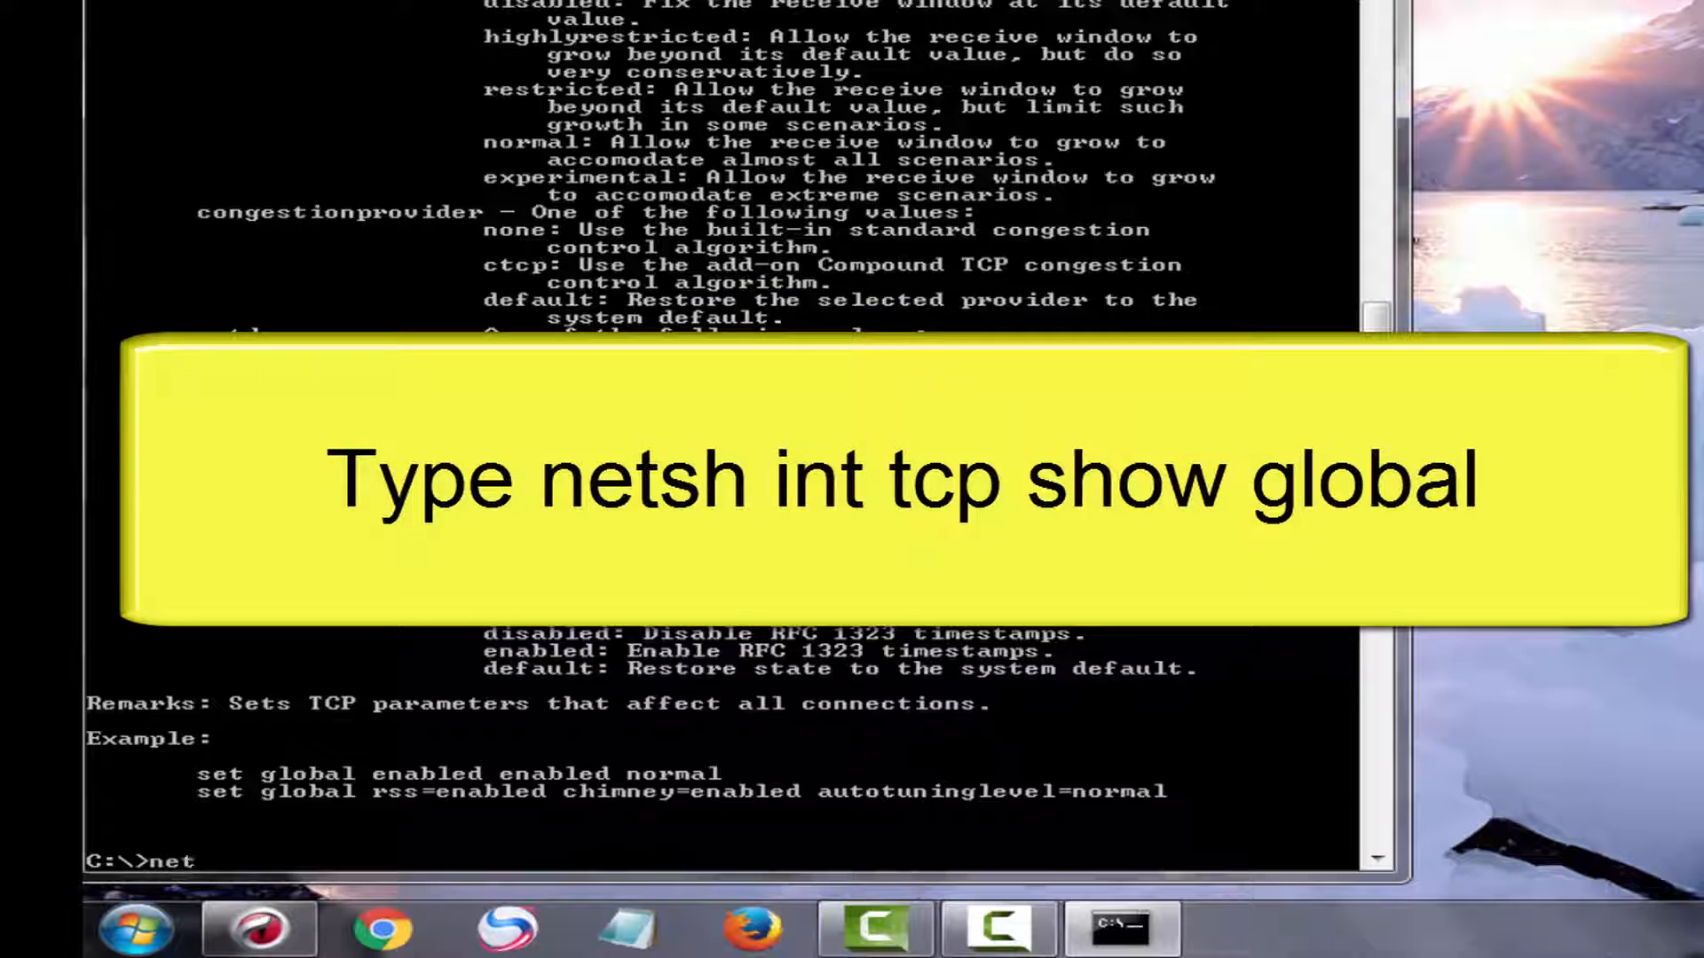
pyautogui.write('sh')
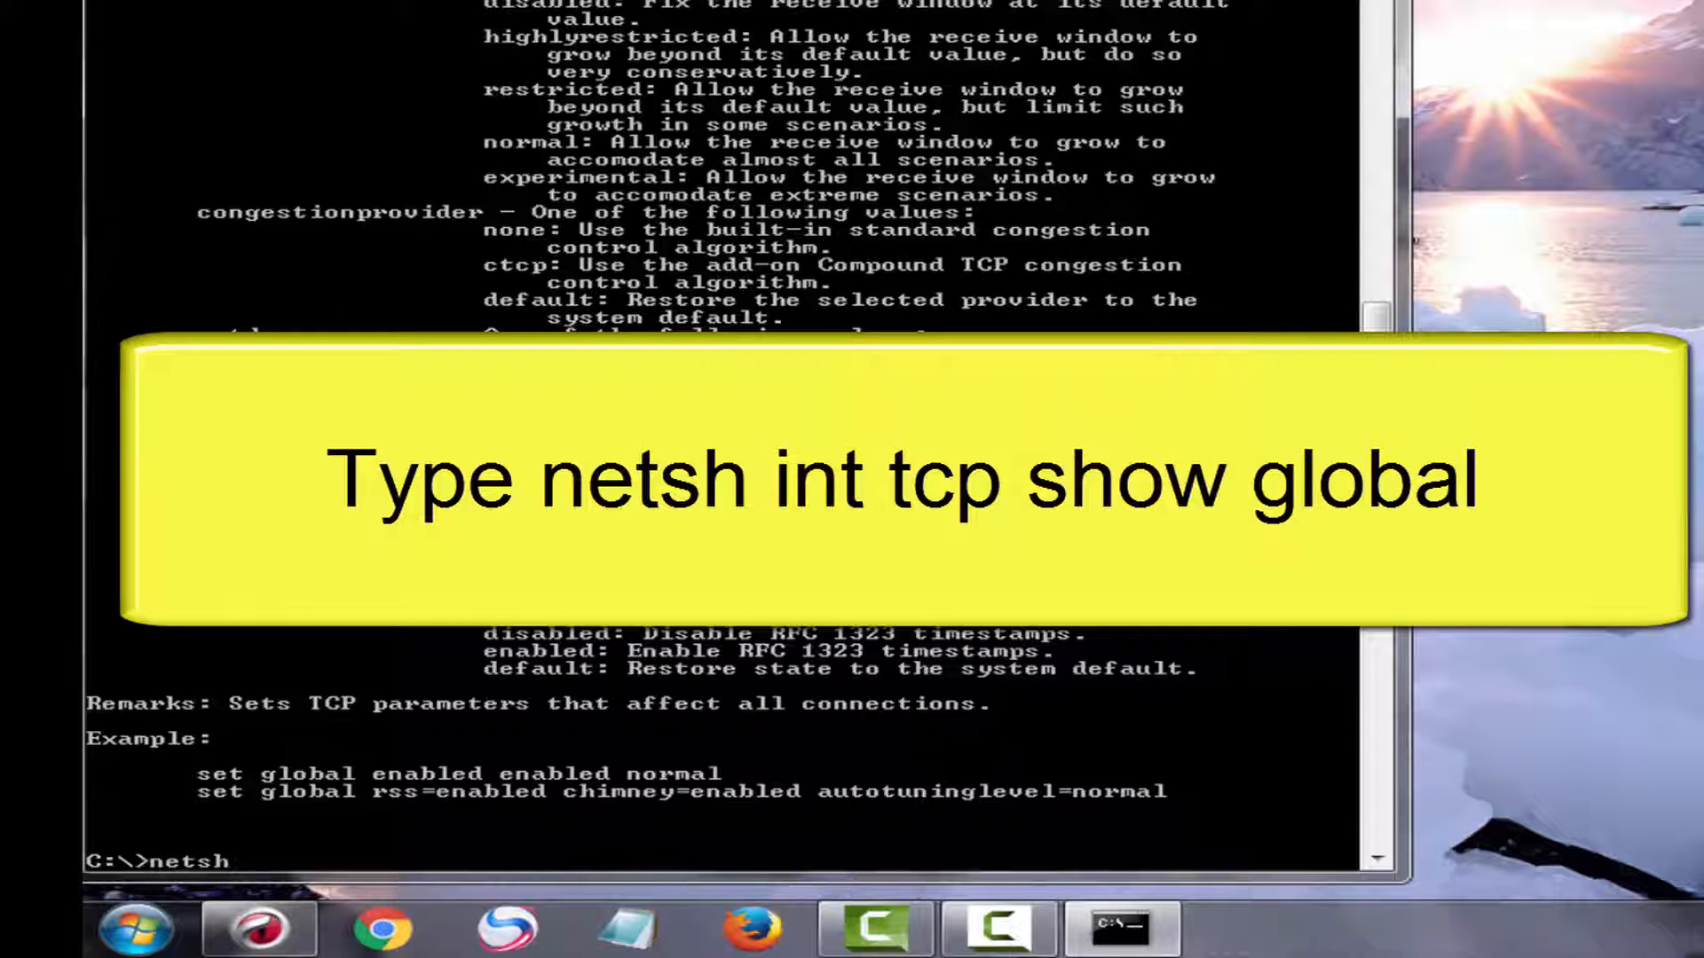
pyautogui.write('int')
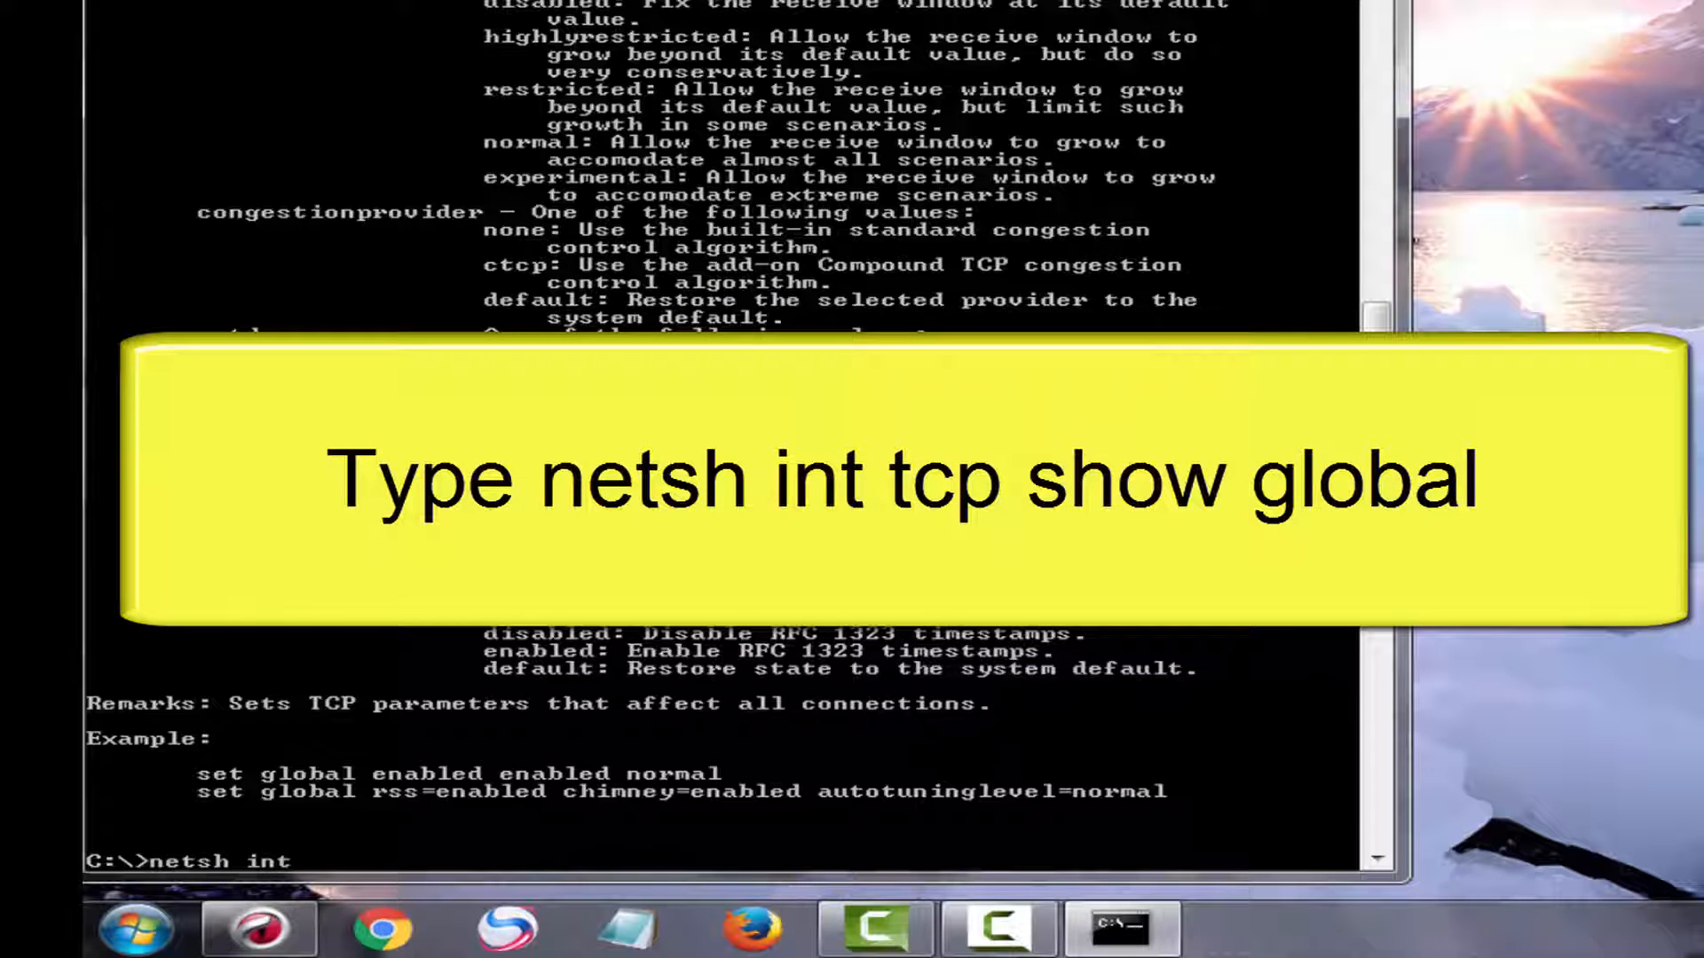
pyautogui.write('tcp')
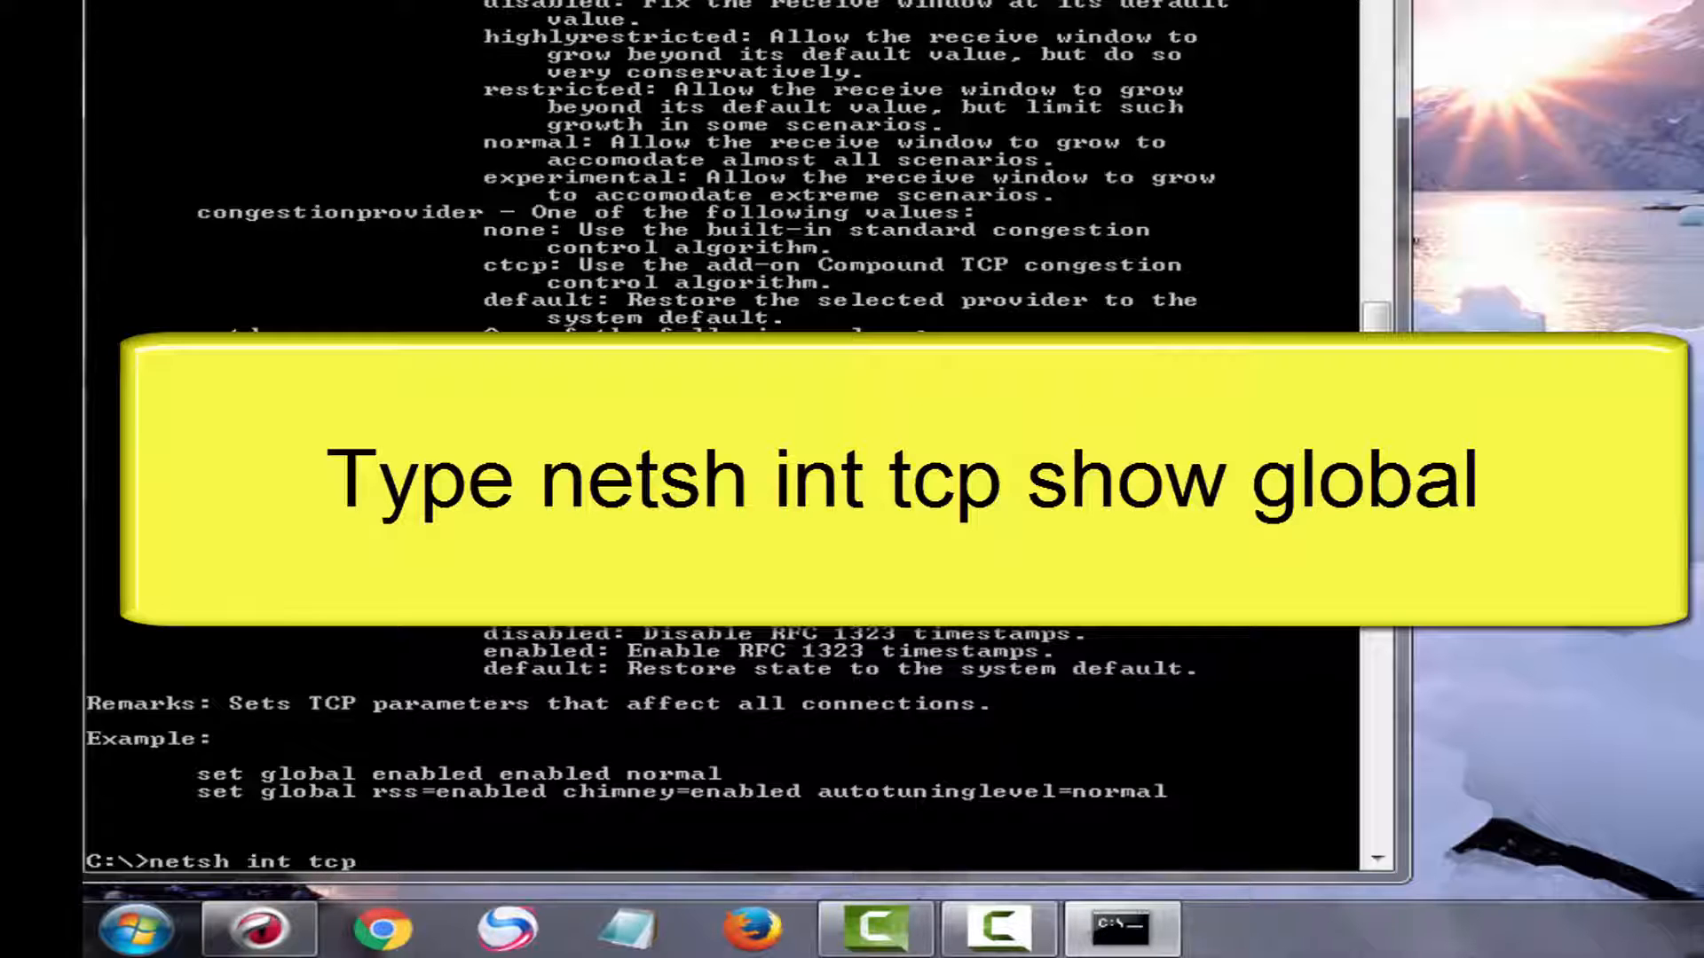
pyautogui.write('show')
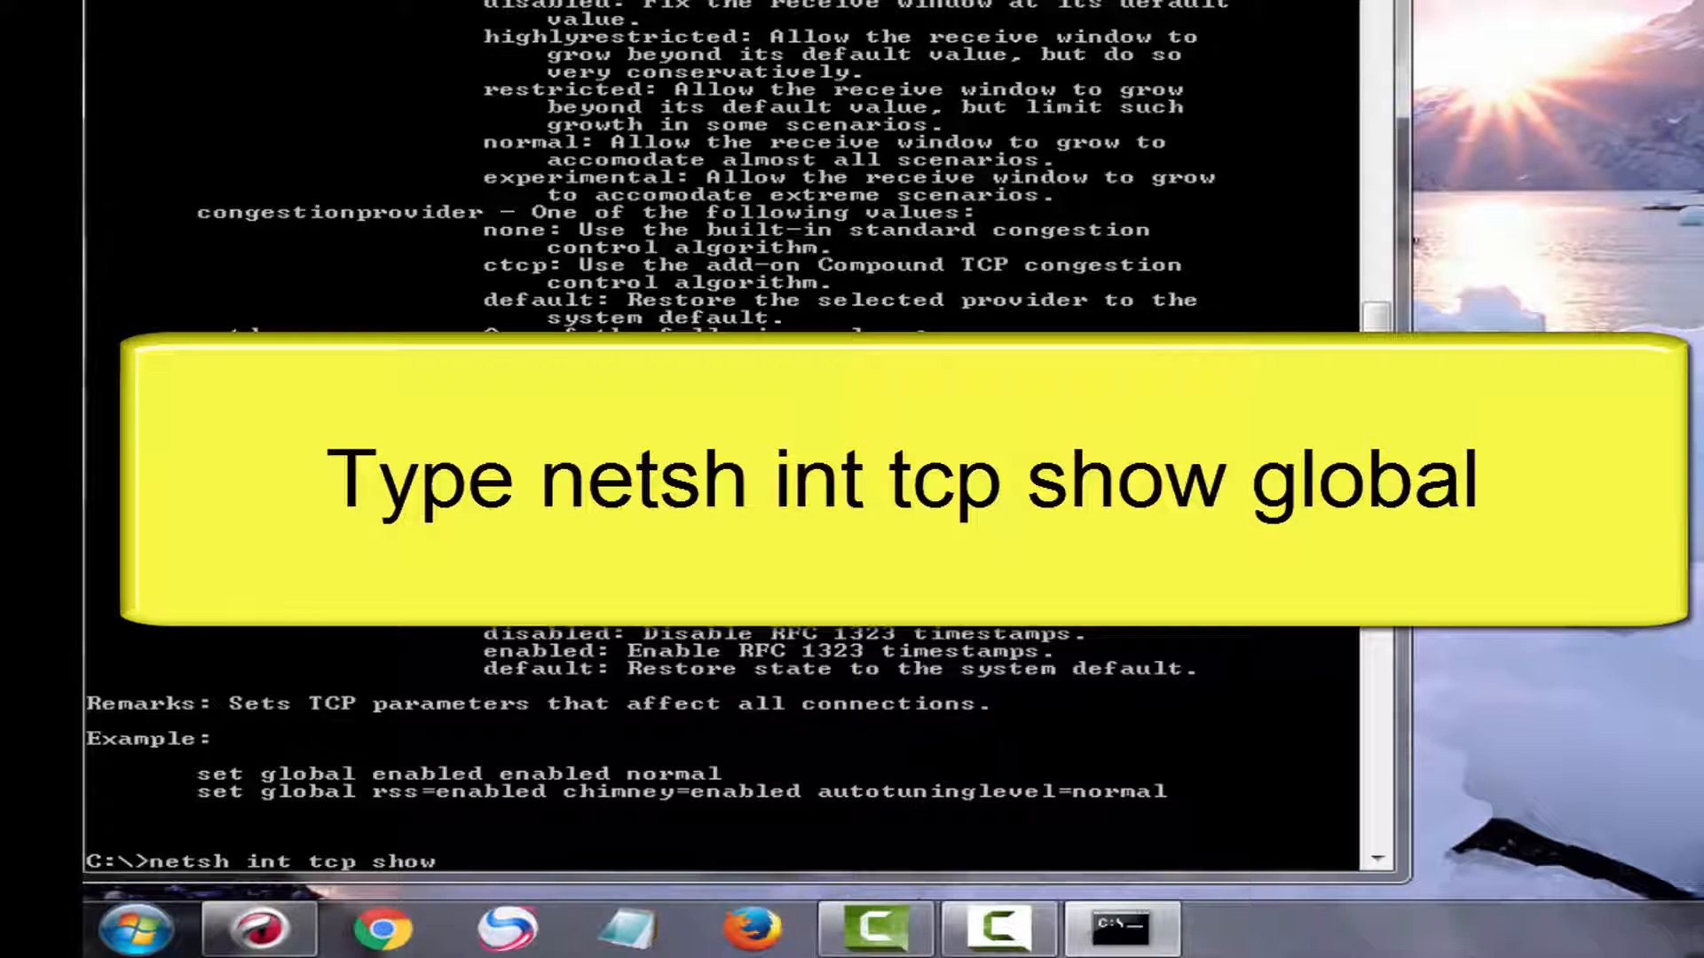
pyautogui.write('global')
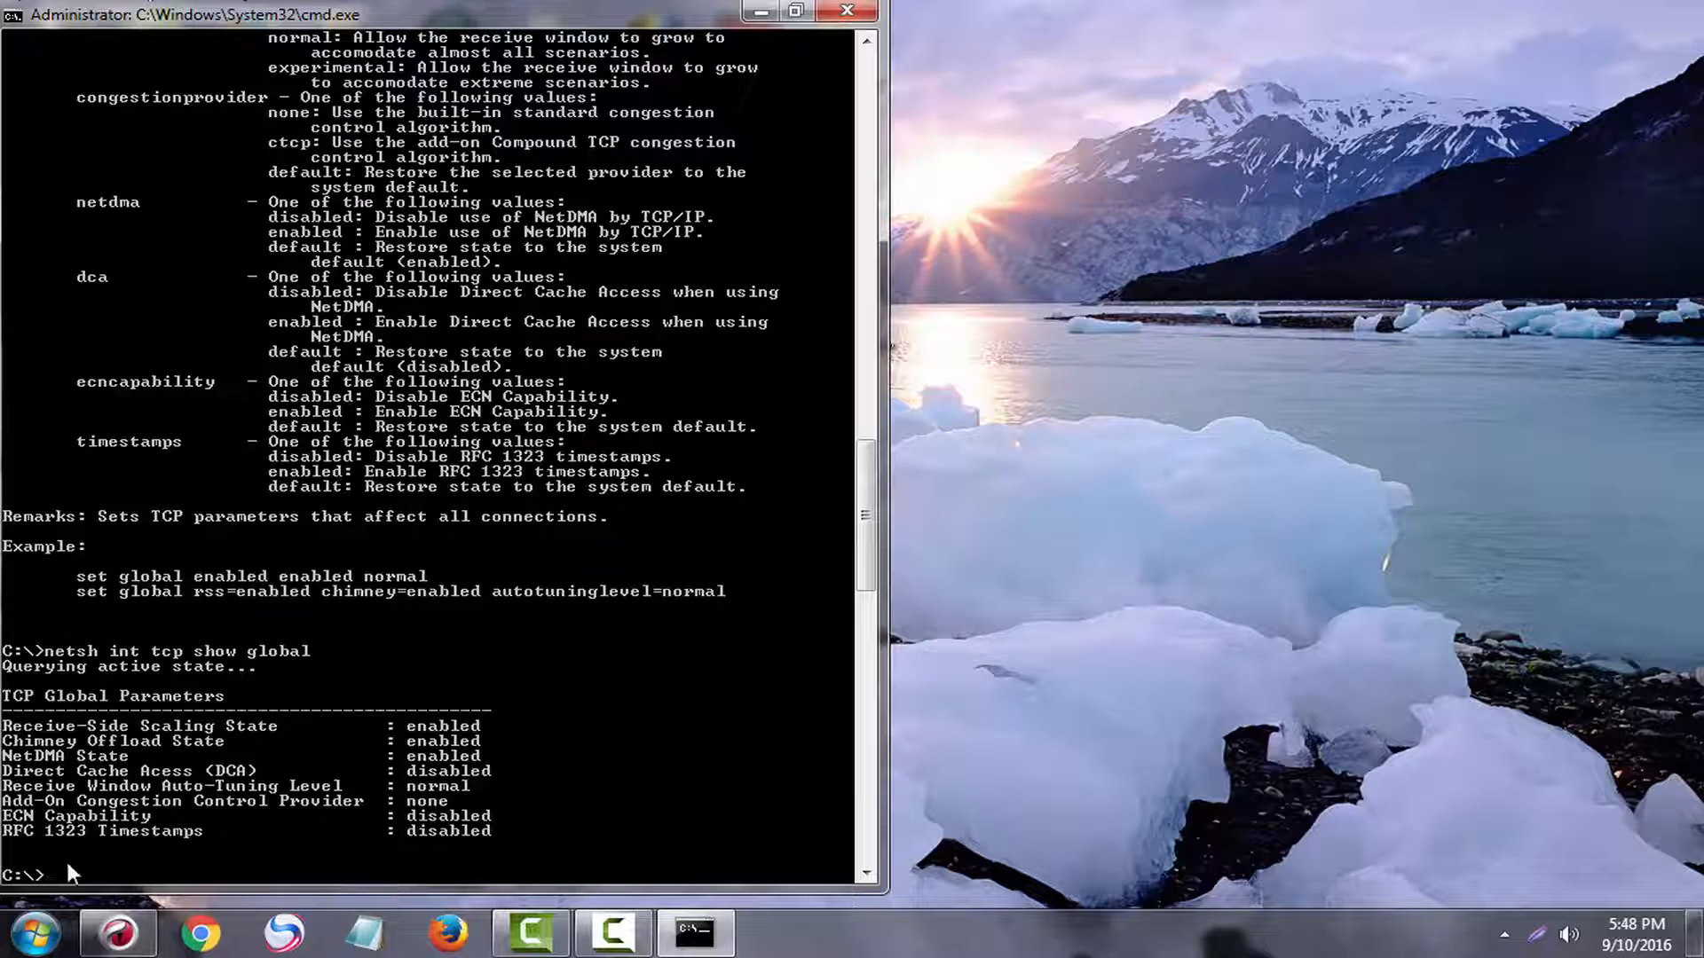
pyautogui.click(33, 933)
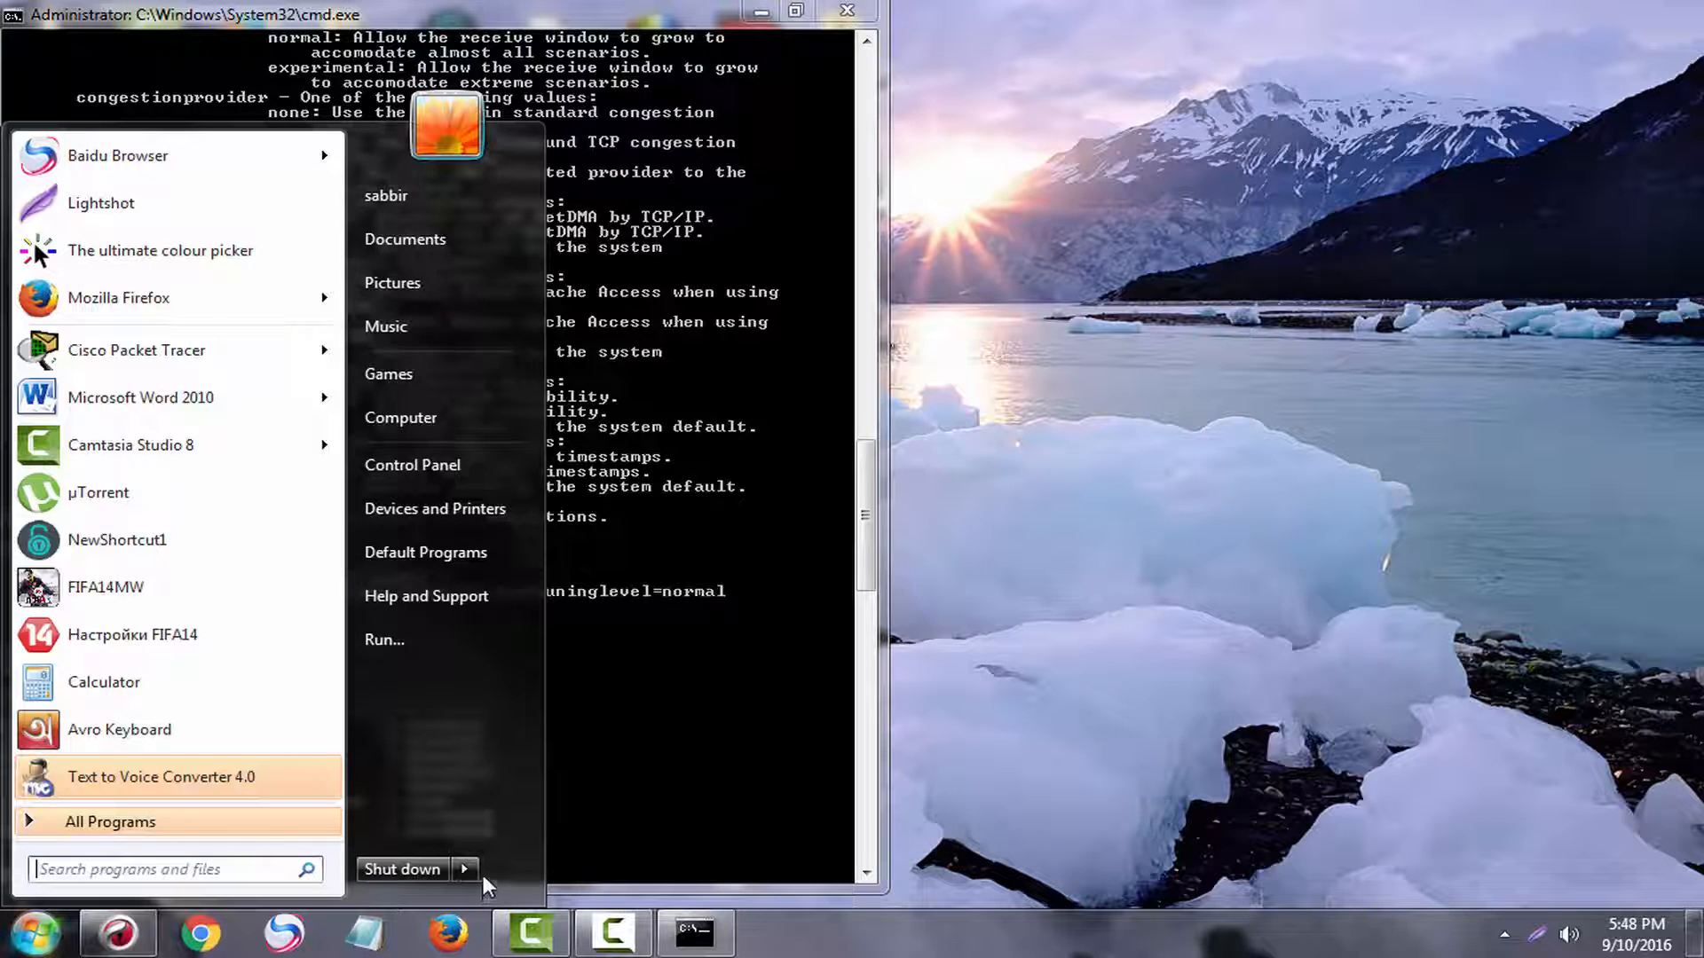
pyautogui.click(463, 870)
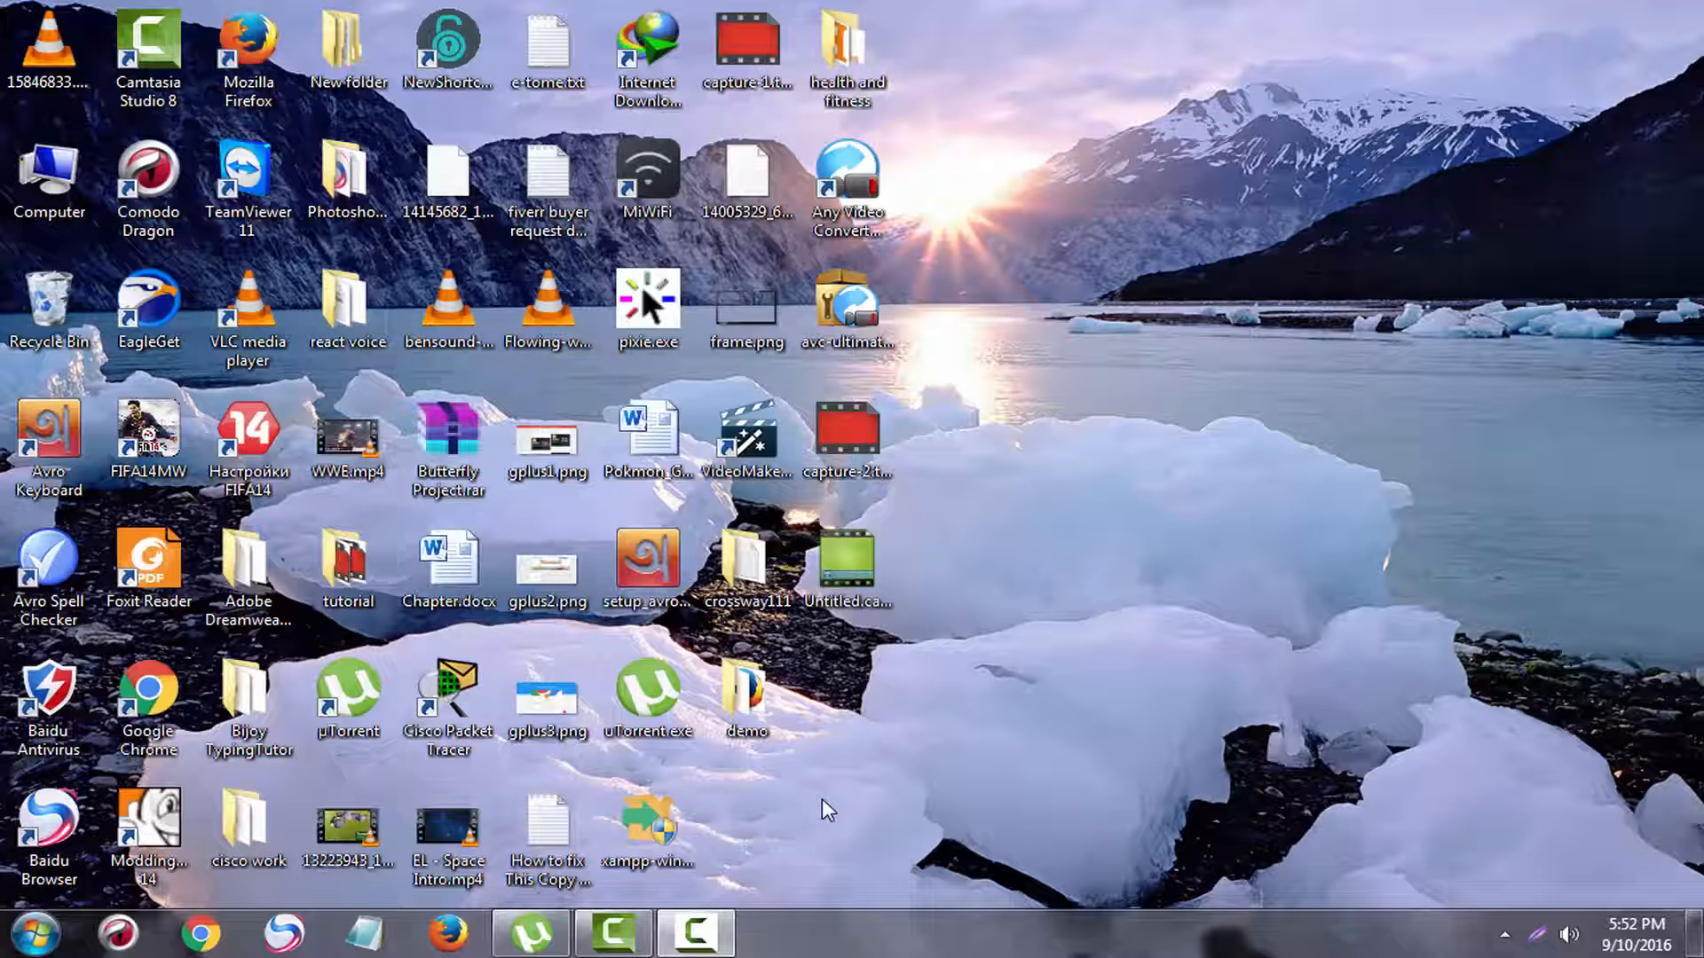
pyautogui.moveTo(831, 773)
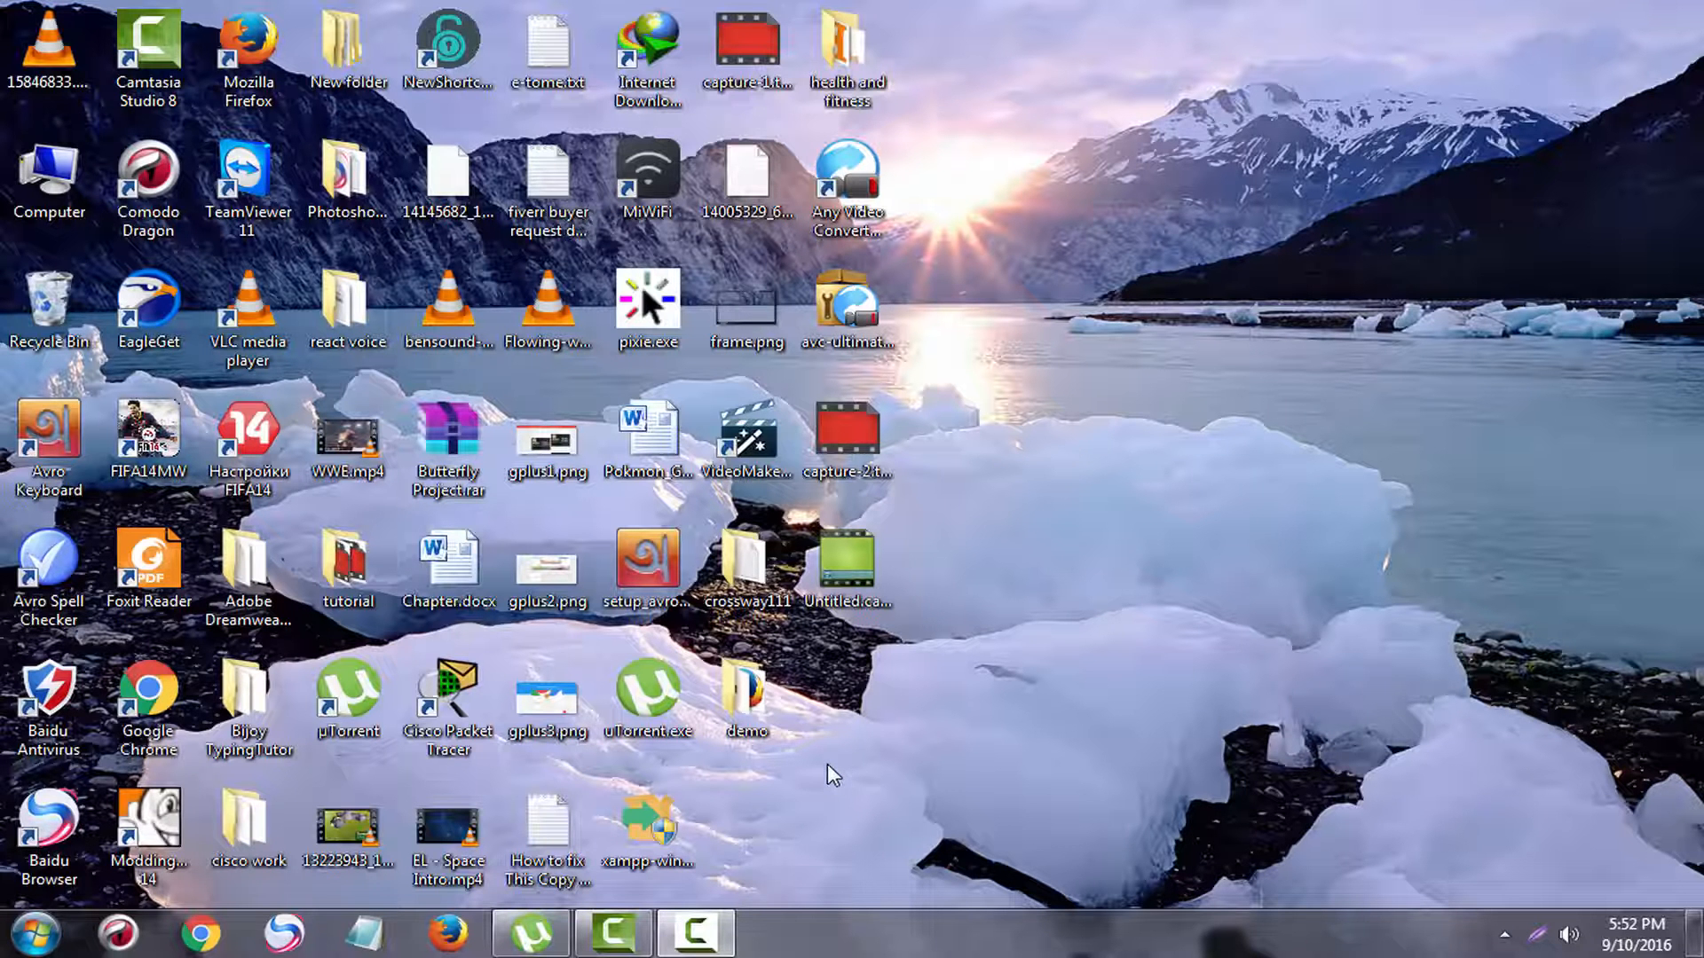